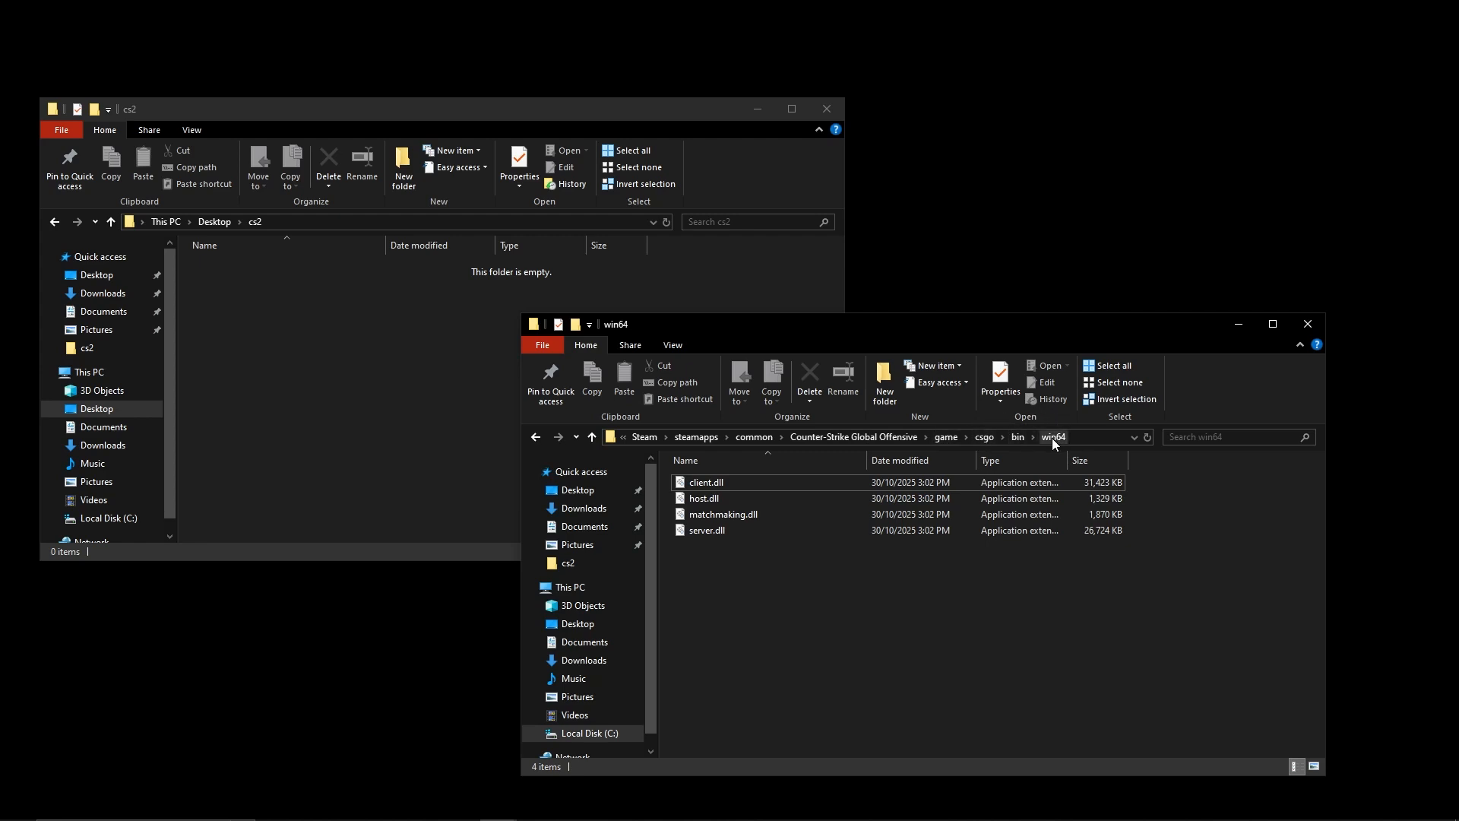
Copy client.dll from the game's win64 folder into the Desktop cs2 folder.
left_click(708, 481)
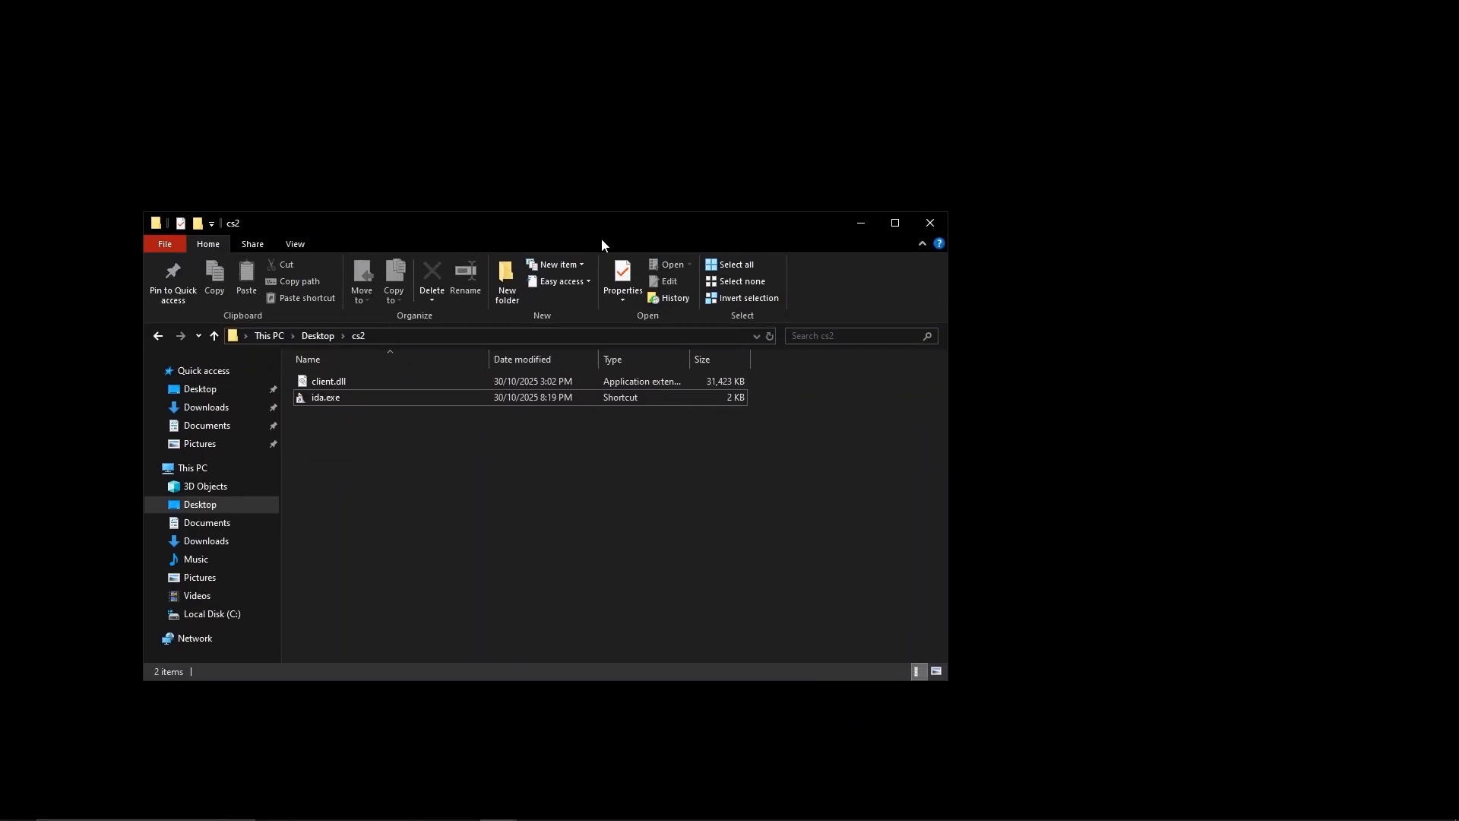
Launch IDA, load client.dll as a new 64-bit PE database, and skip PDB lookup.
double_click(325, 398)
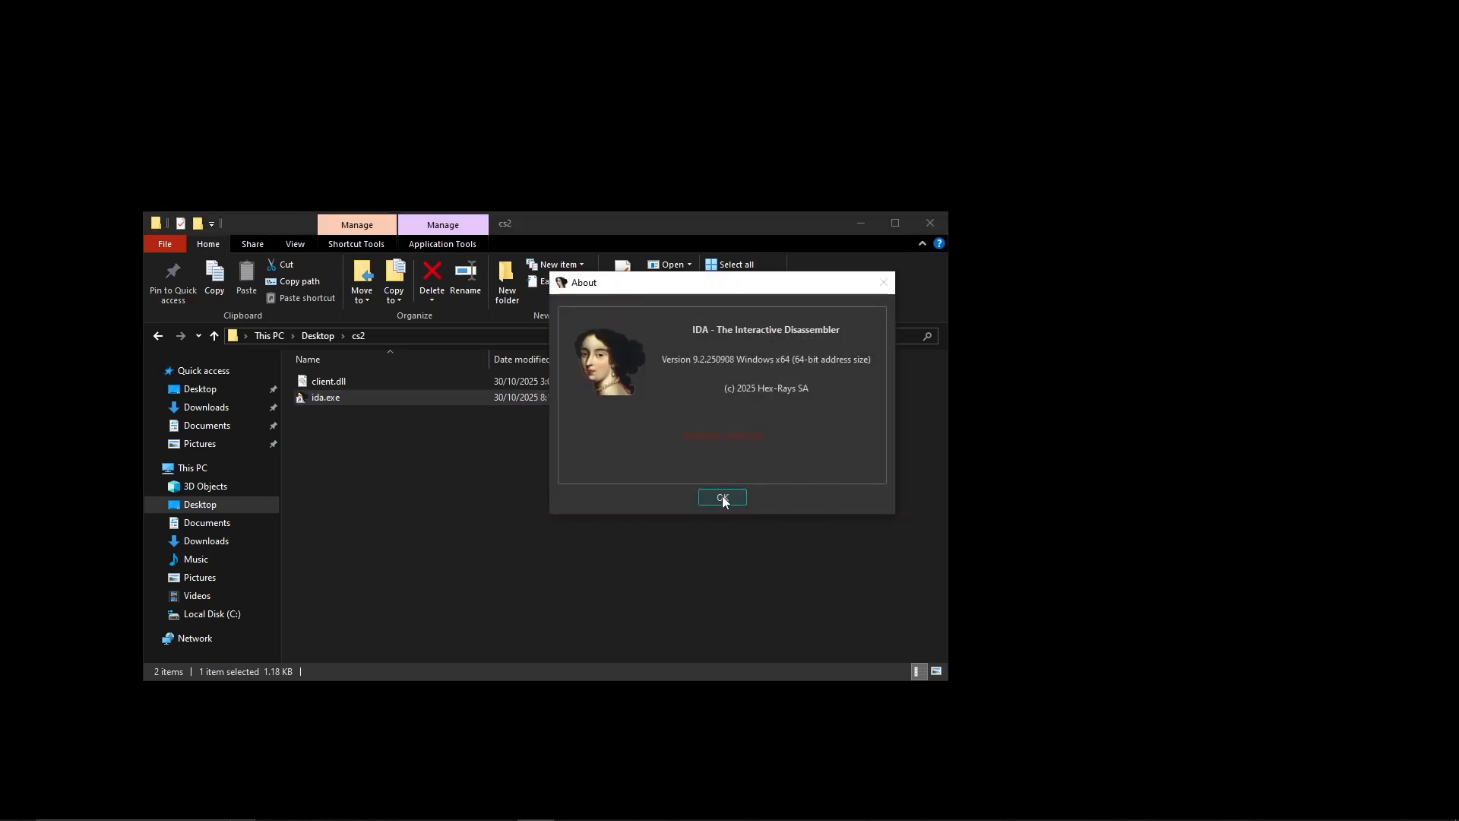
left_click(722, 497)
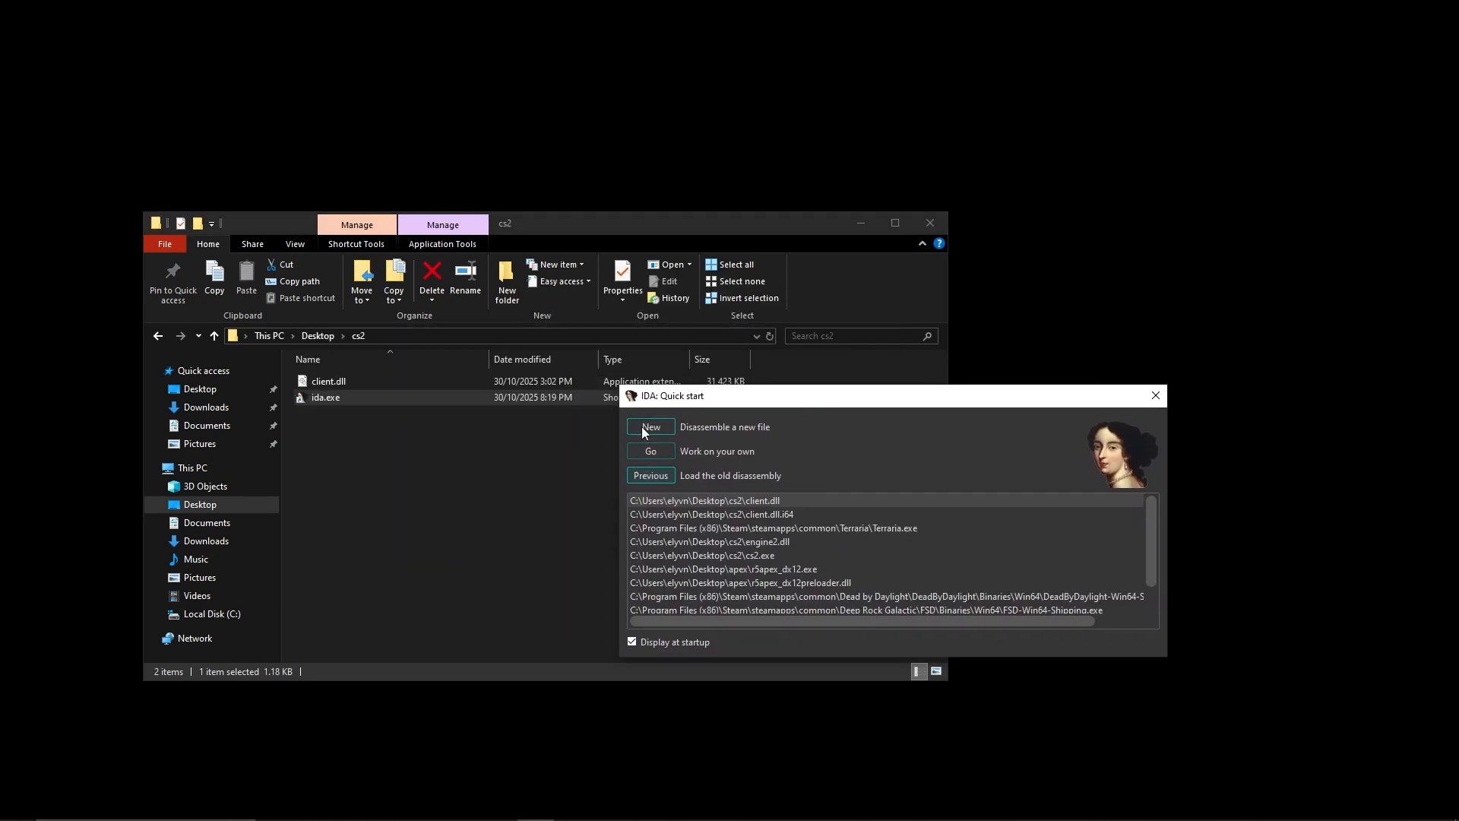
left_click(650, 427)
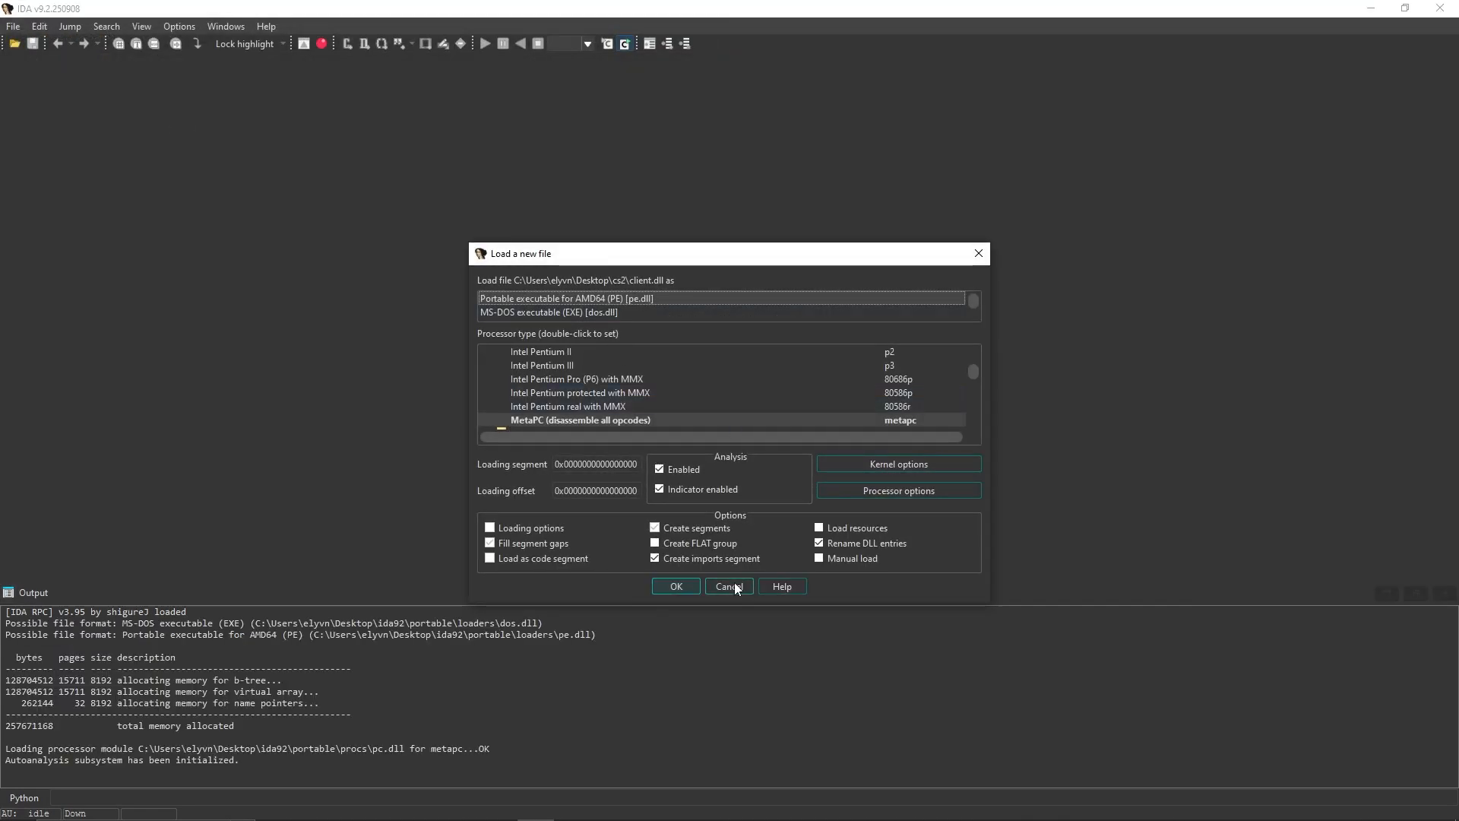
left_click(676, 586)
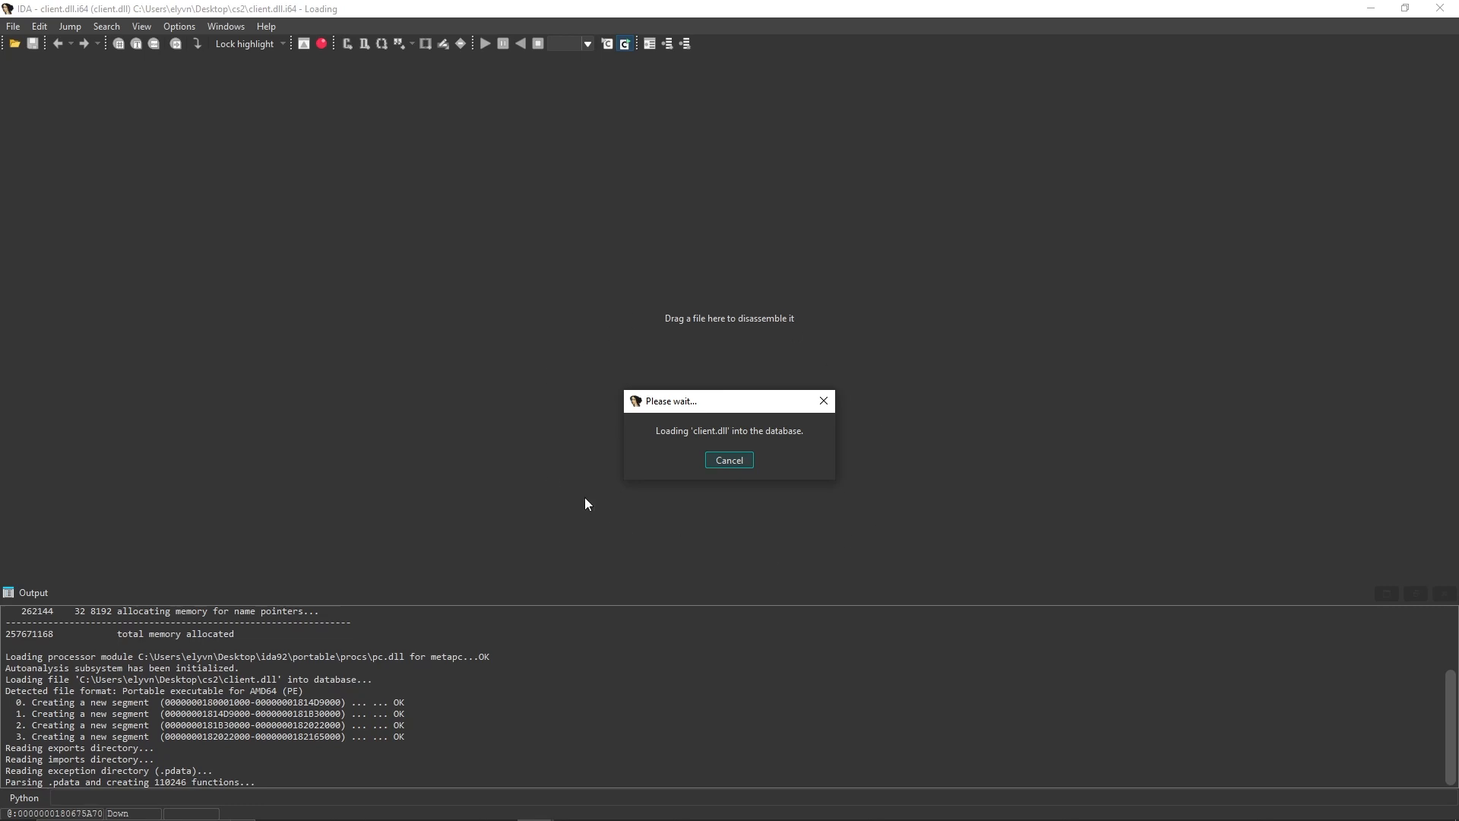
mouse_move(548, 363)
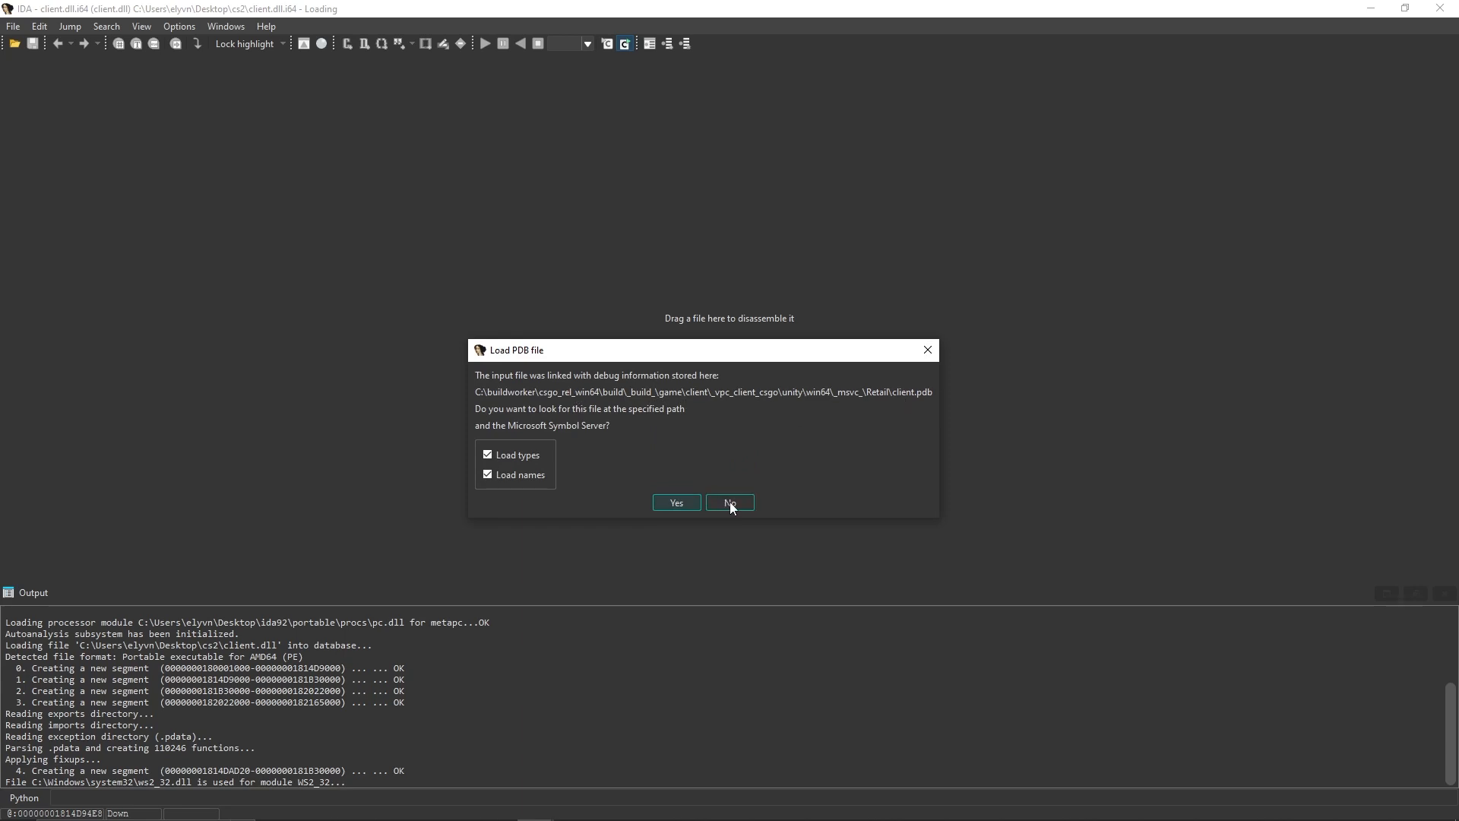
left_click(729, 503)
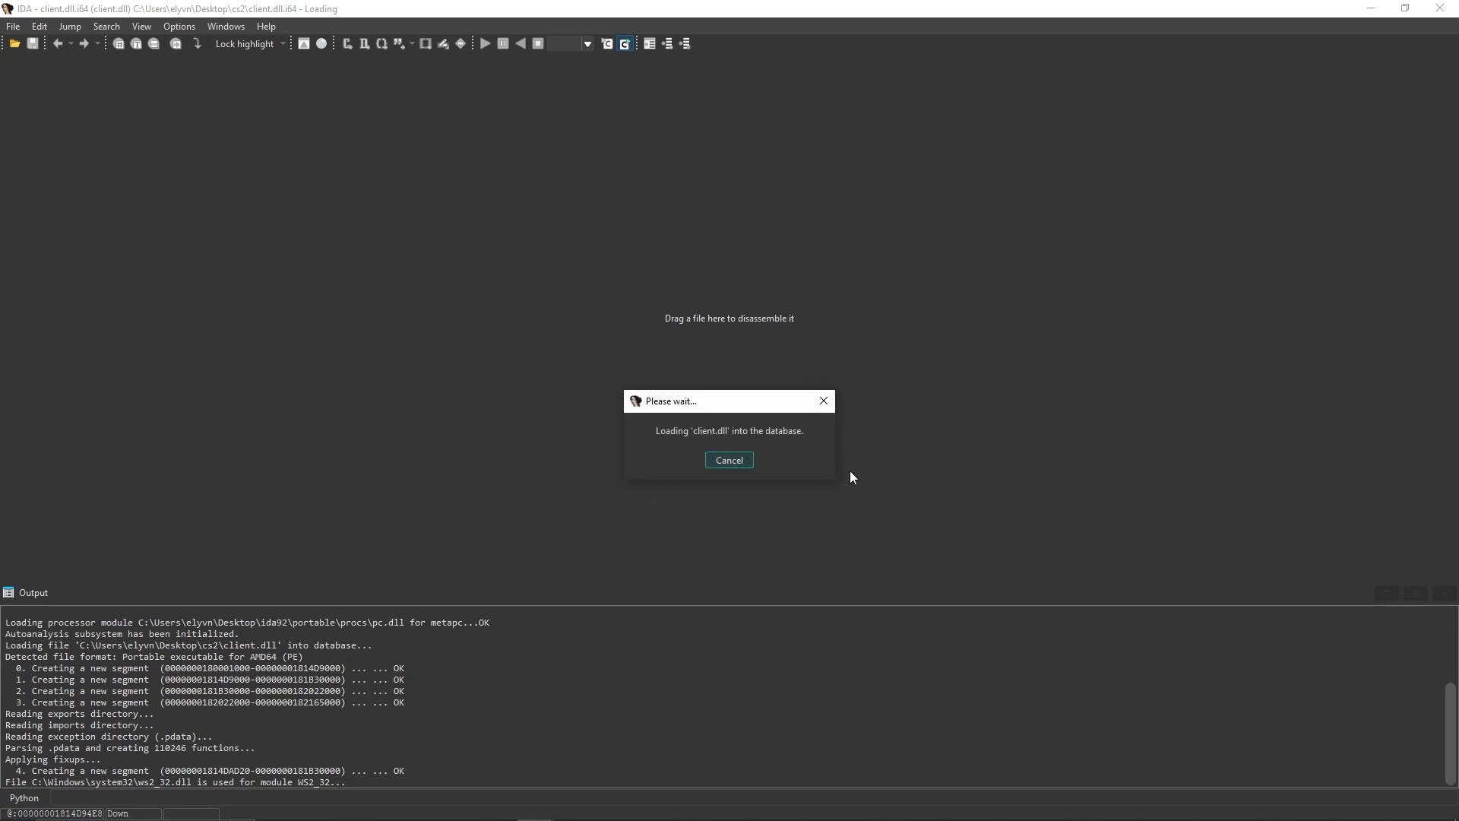
mouse_move(814, 529)
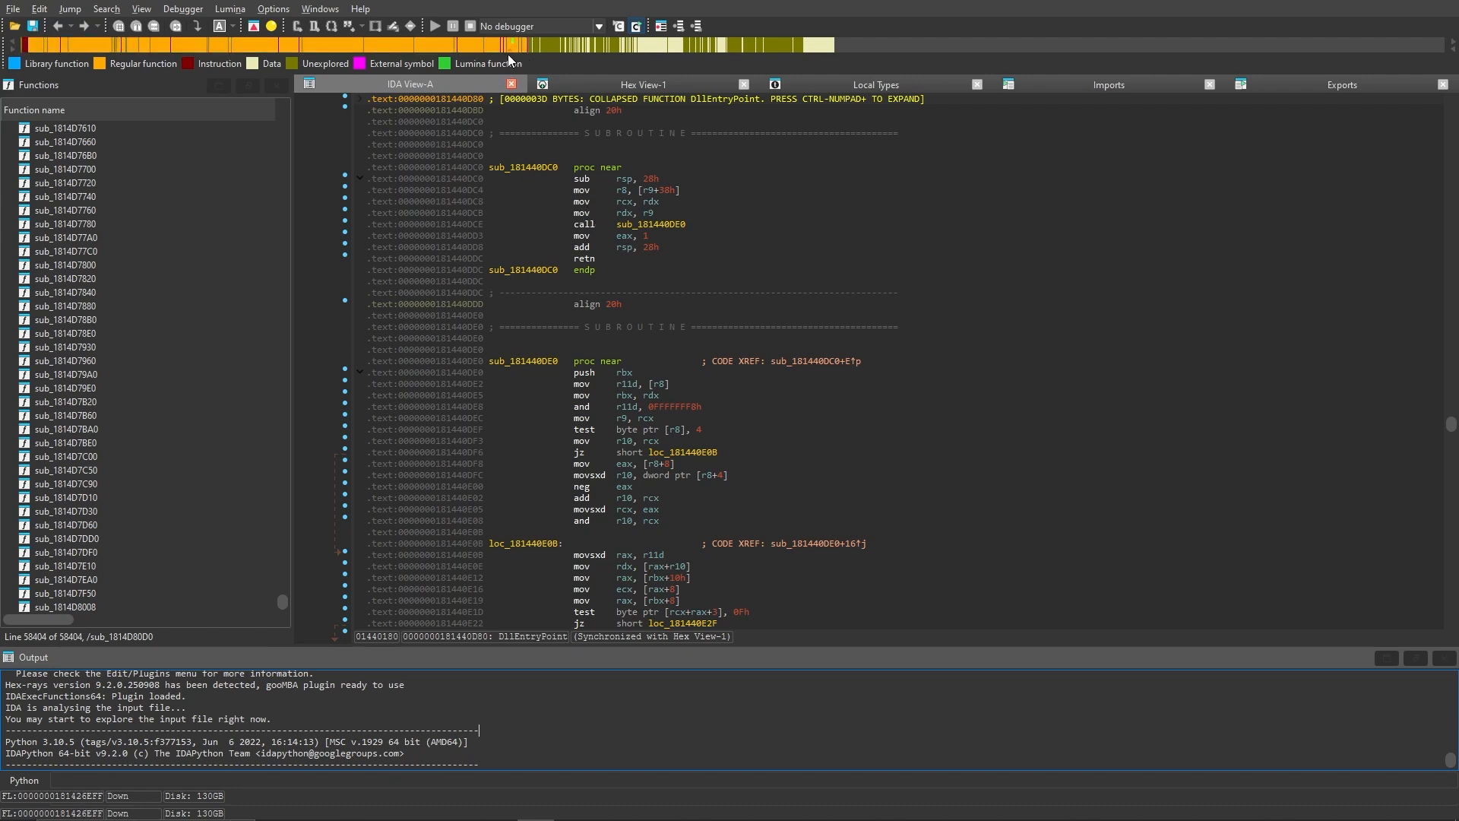
Rebase client.dll to a zero image base and view DllEntryPoint as a graph.
scroll("down", 3)
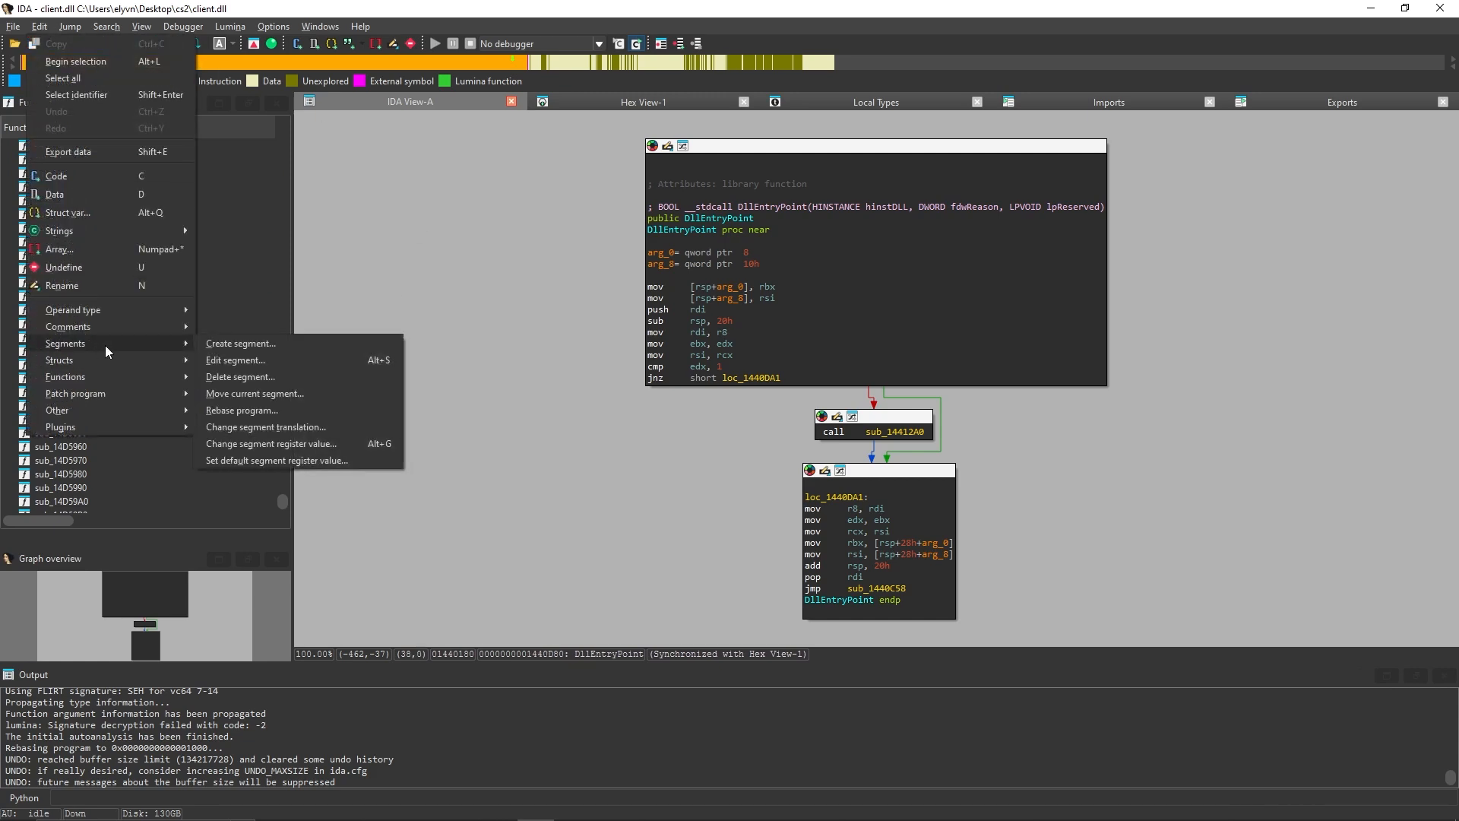
left_click(243, 410)
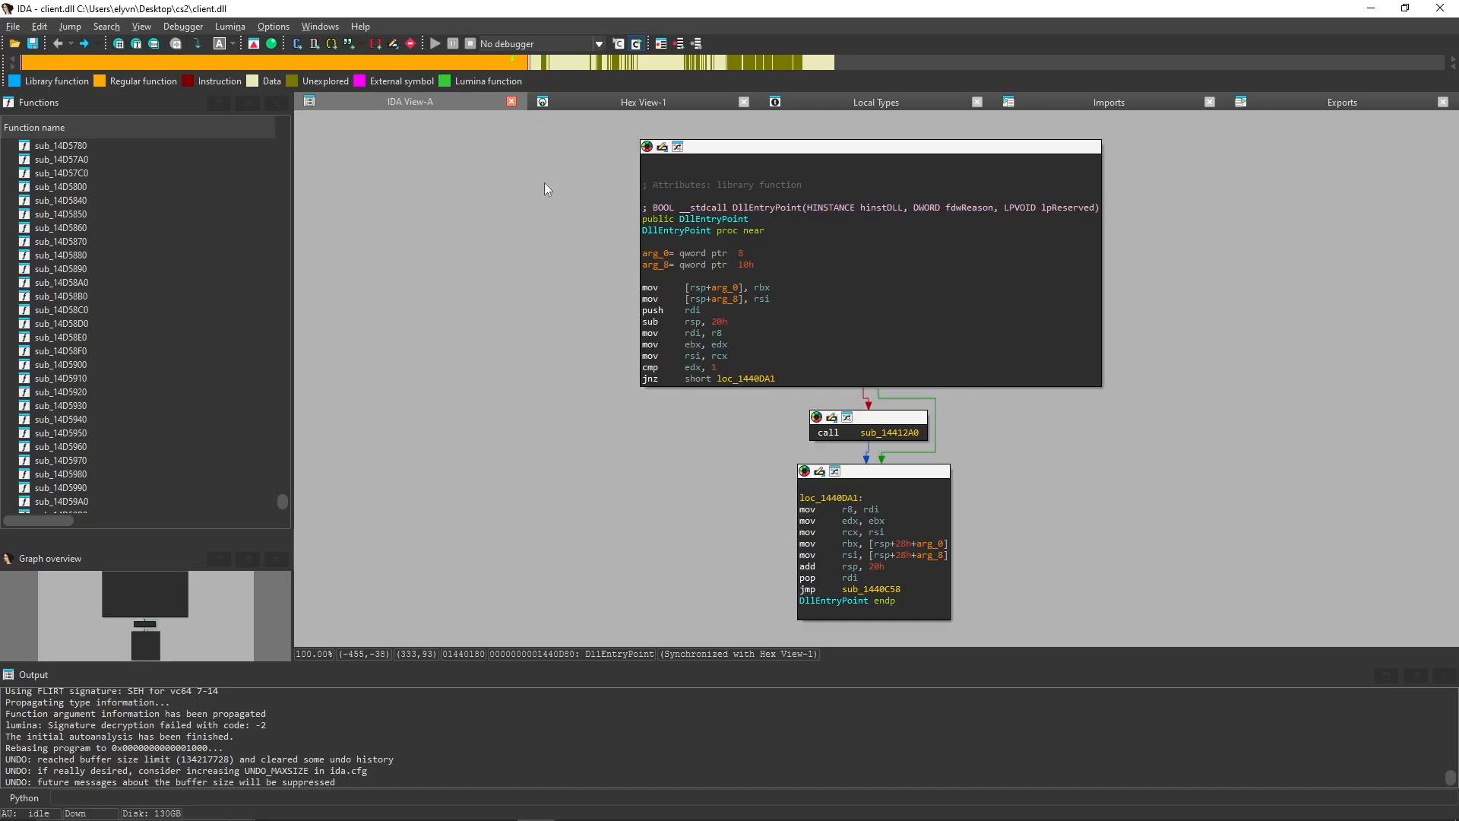
mouse_move(494, 467)
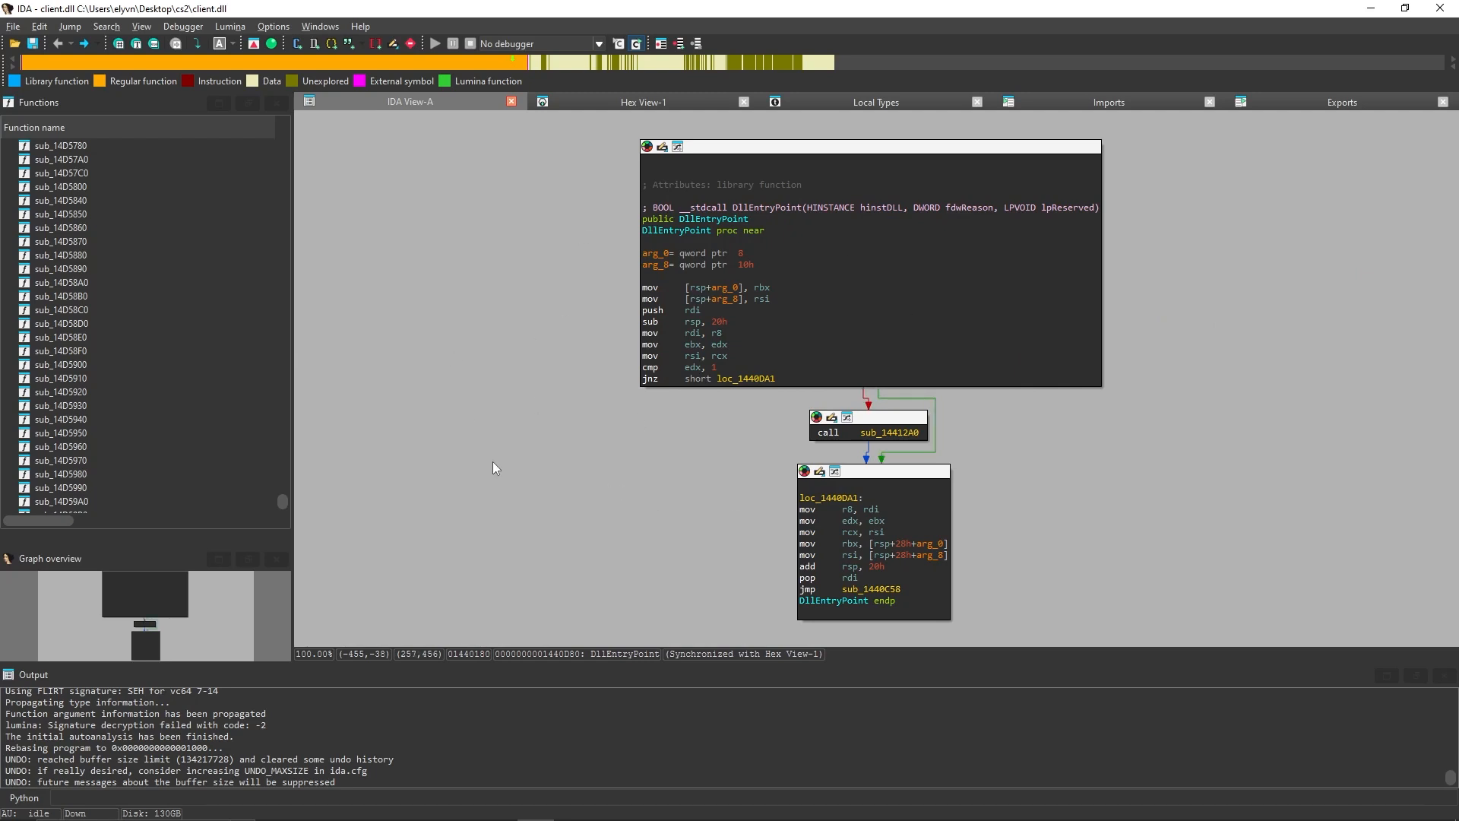
mouse_move(626, 517)
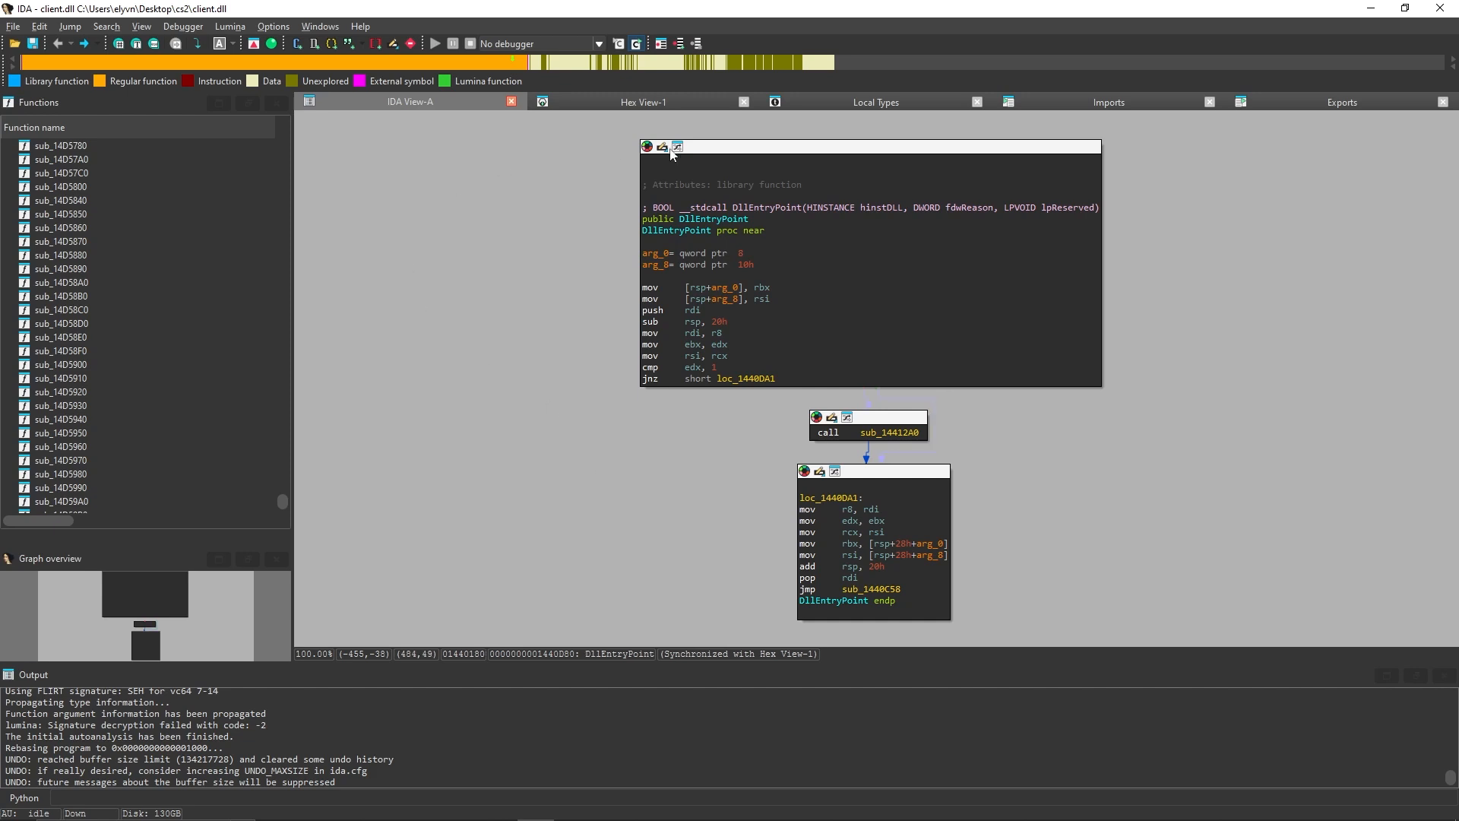
mouse_move(686, 451)
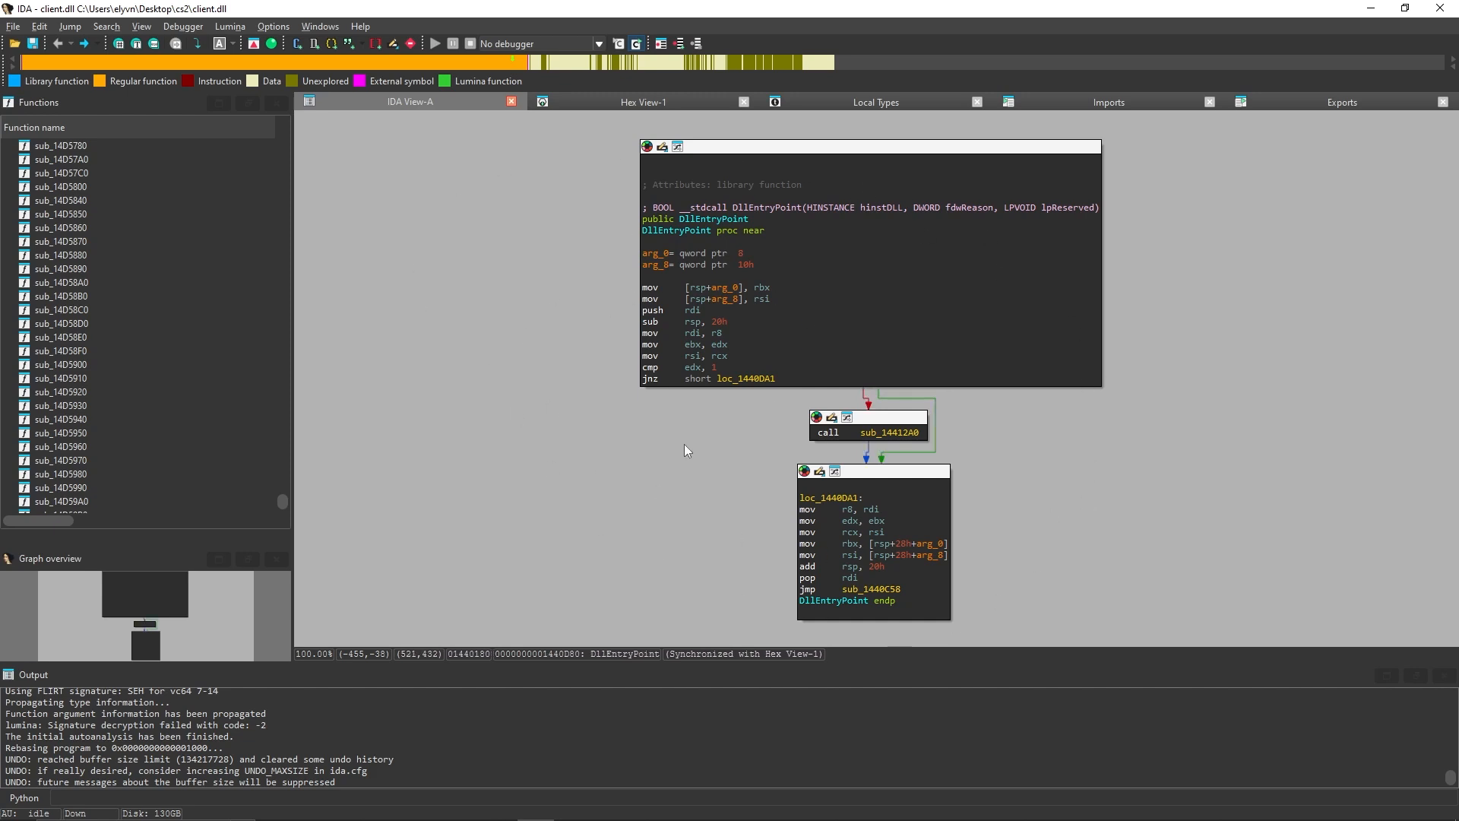
mouse_move(613, 509)
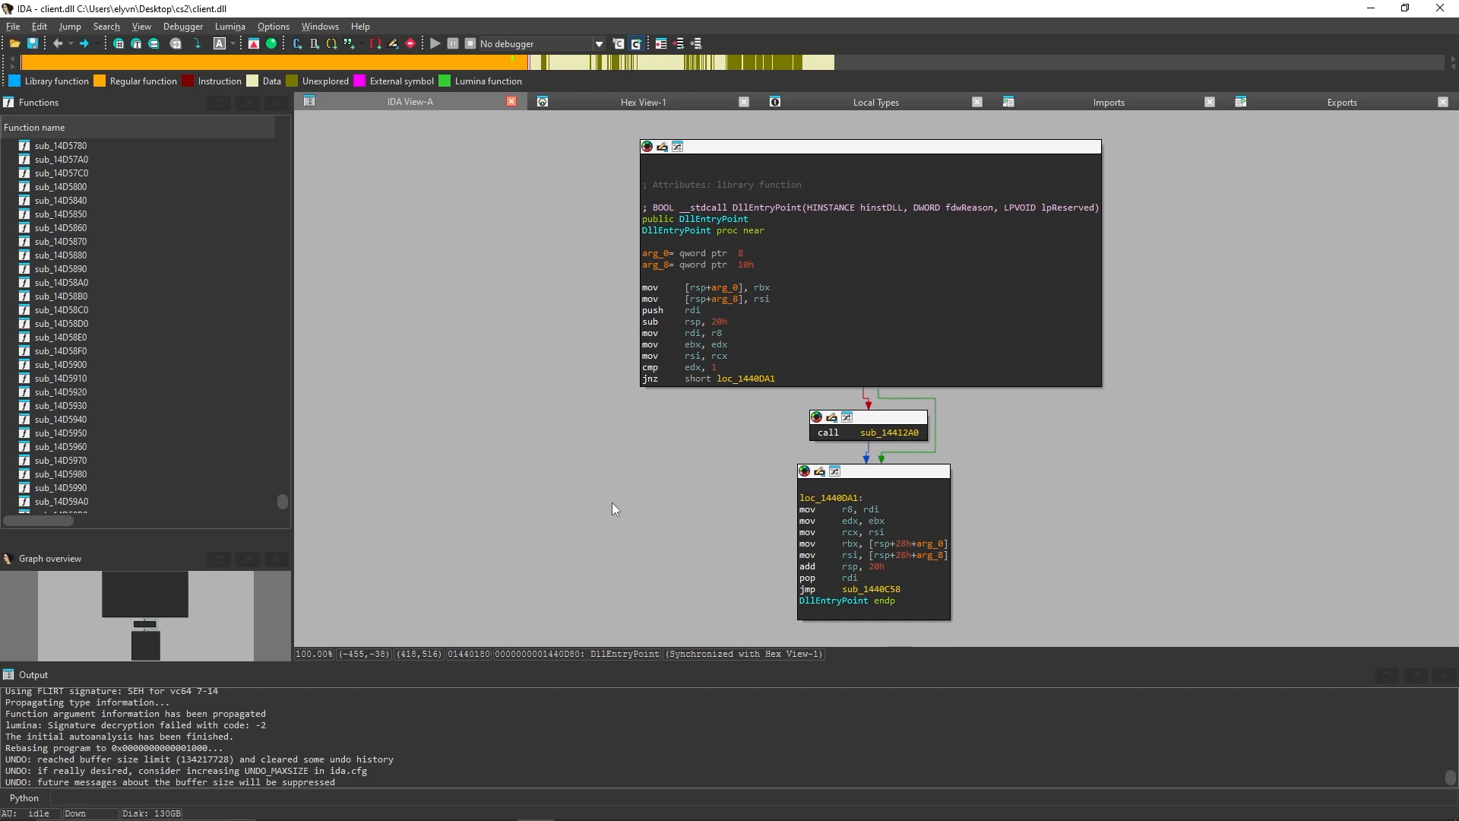
mouse_move(601, 503)
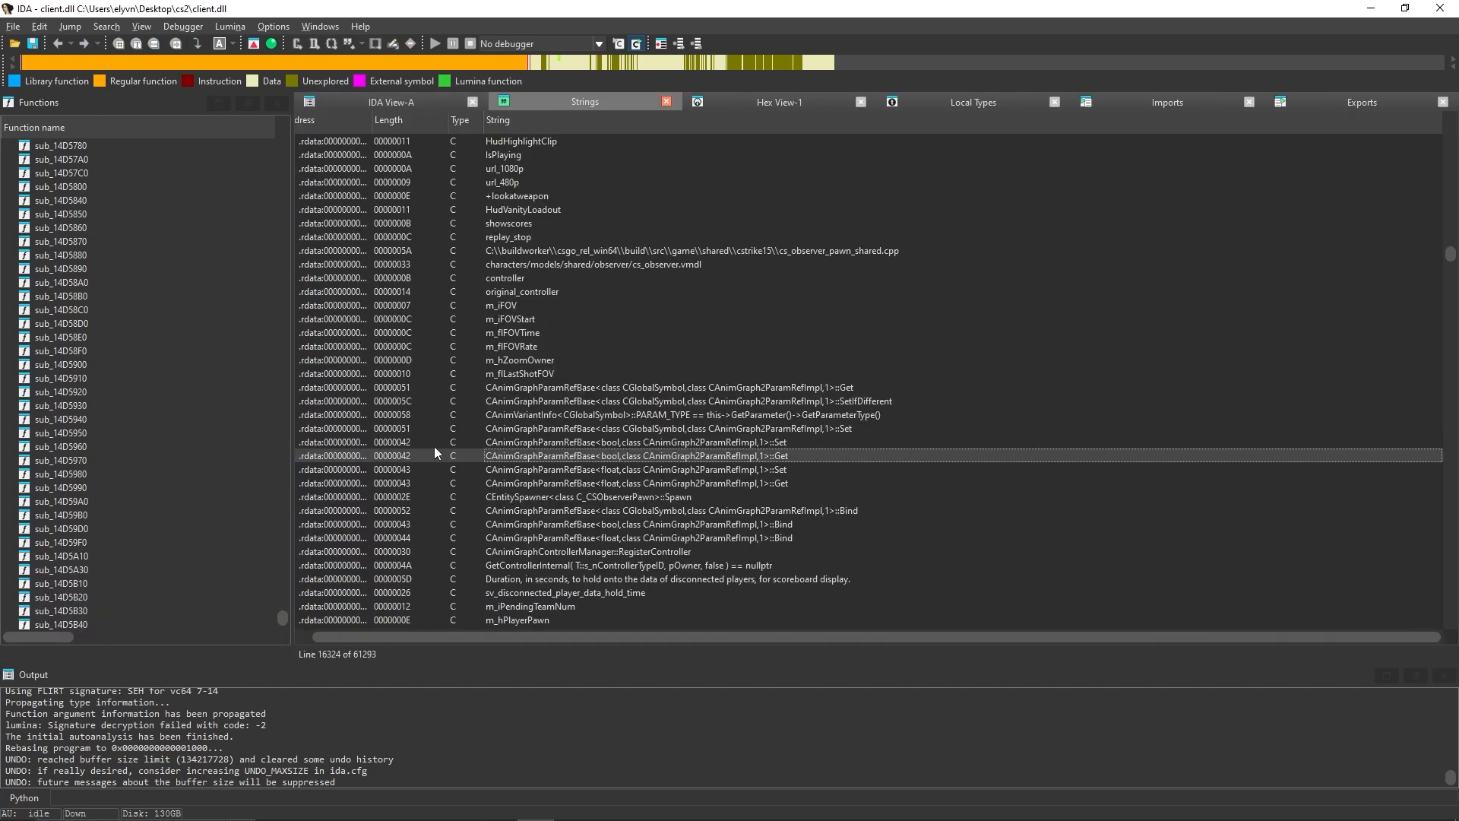
mouse_move(628, 509)
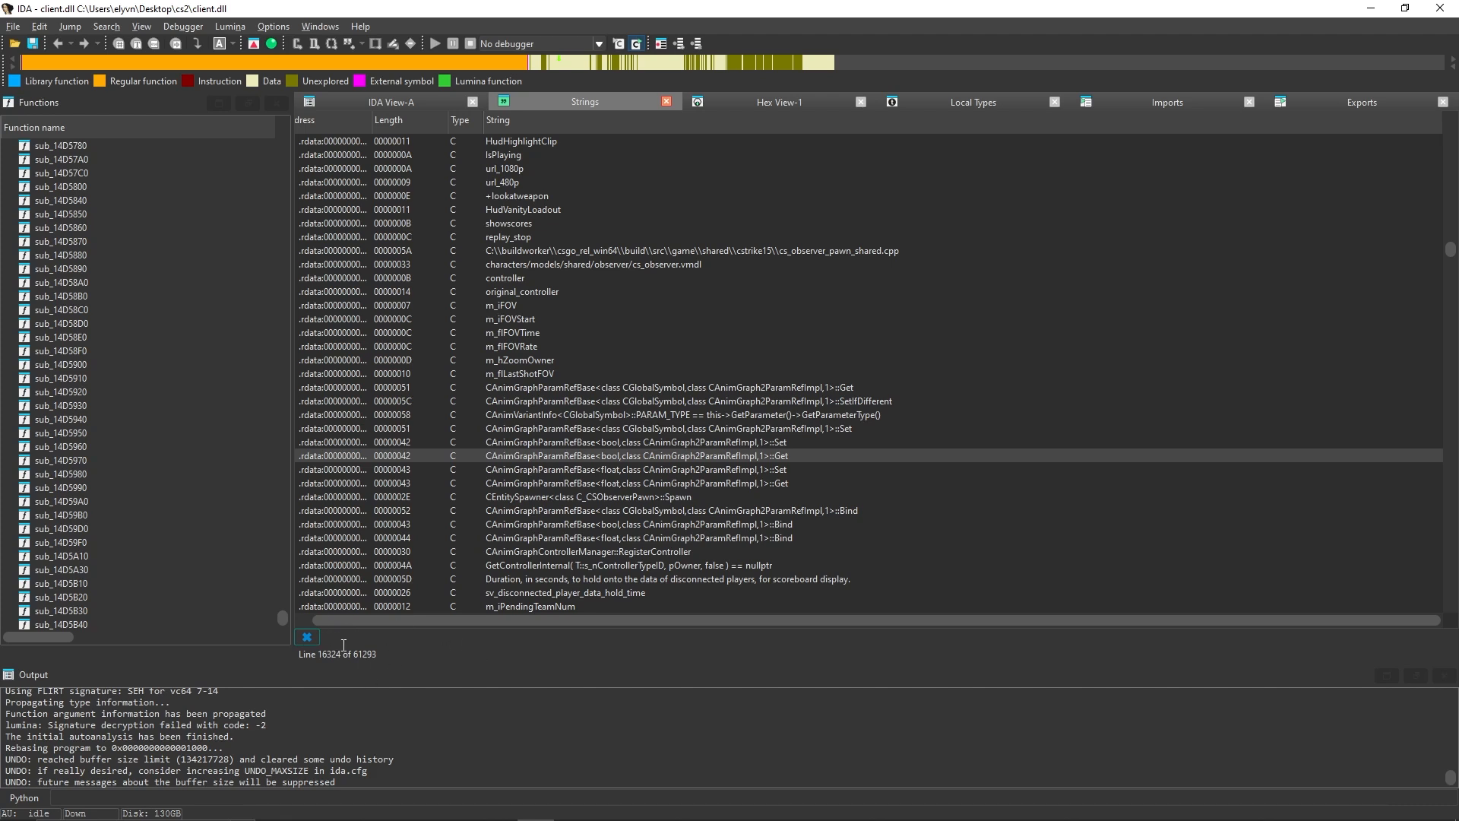
Filter the Strings window to m_hPlayerPawn and jump to that match in disassembly.
type("m_hPlayerPawn")
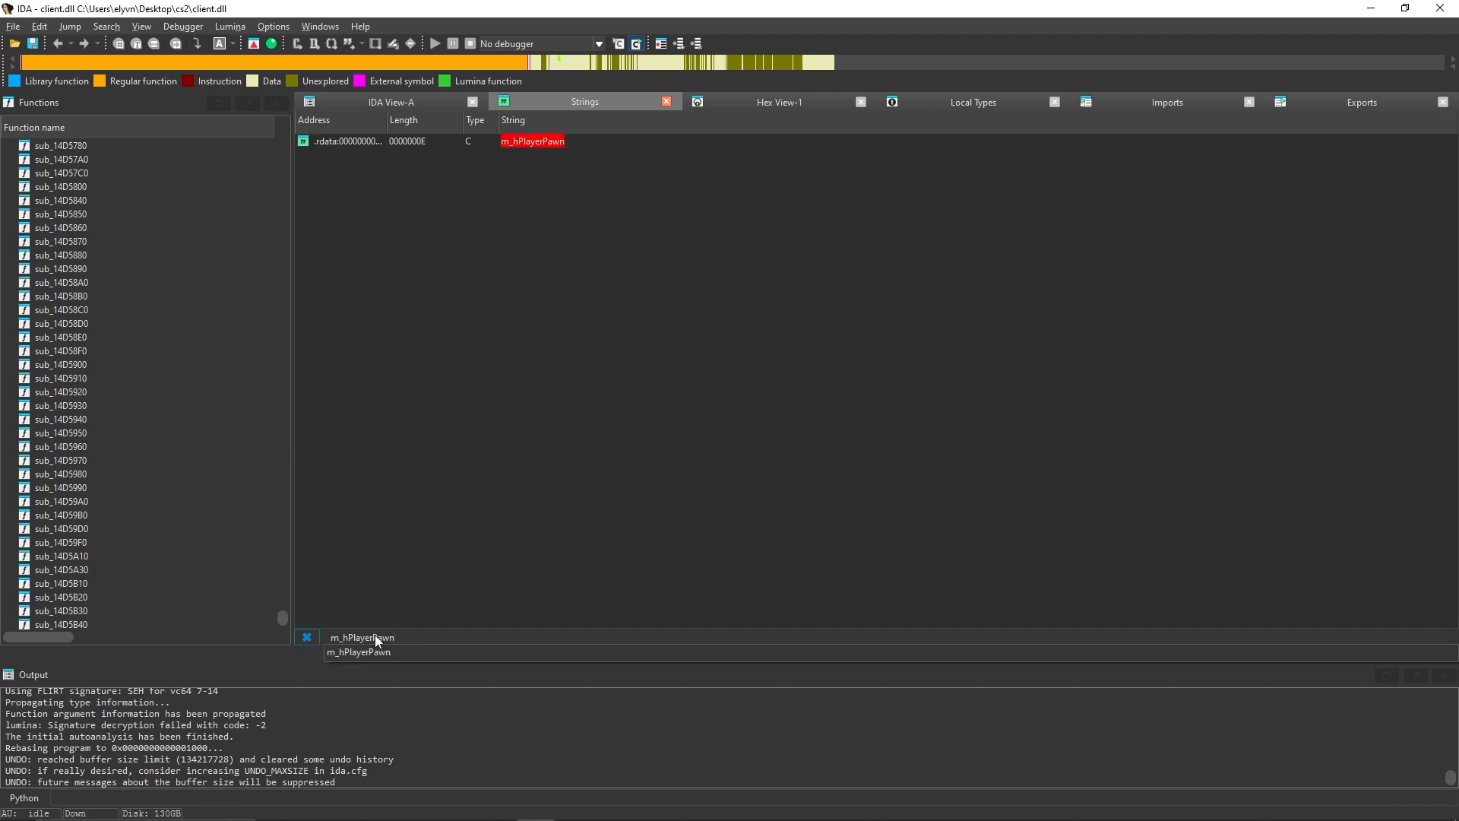
left_click(531, 141)
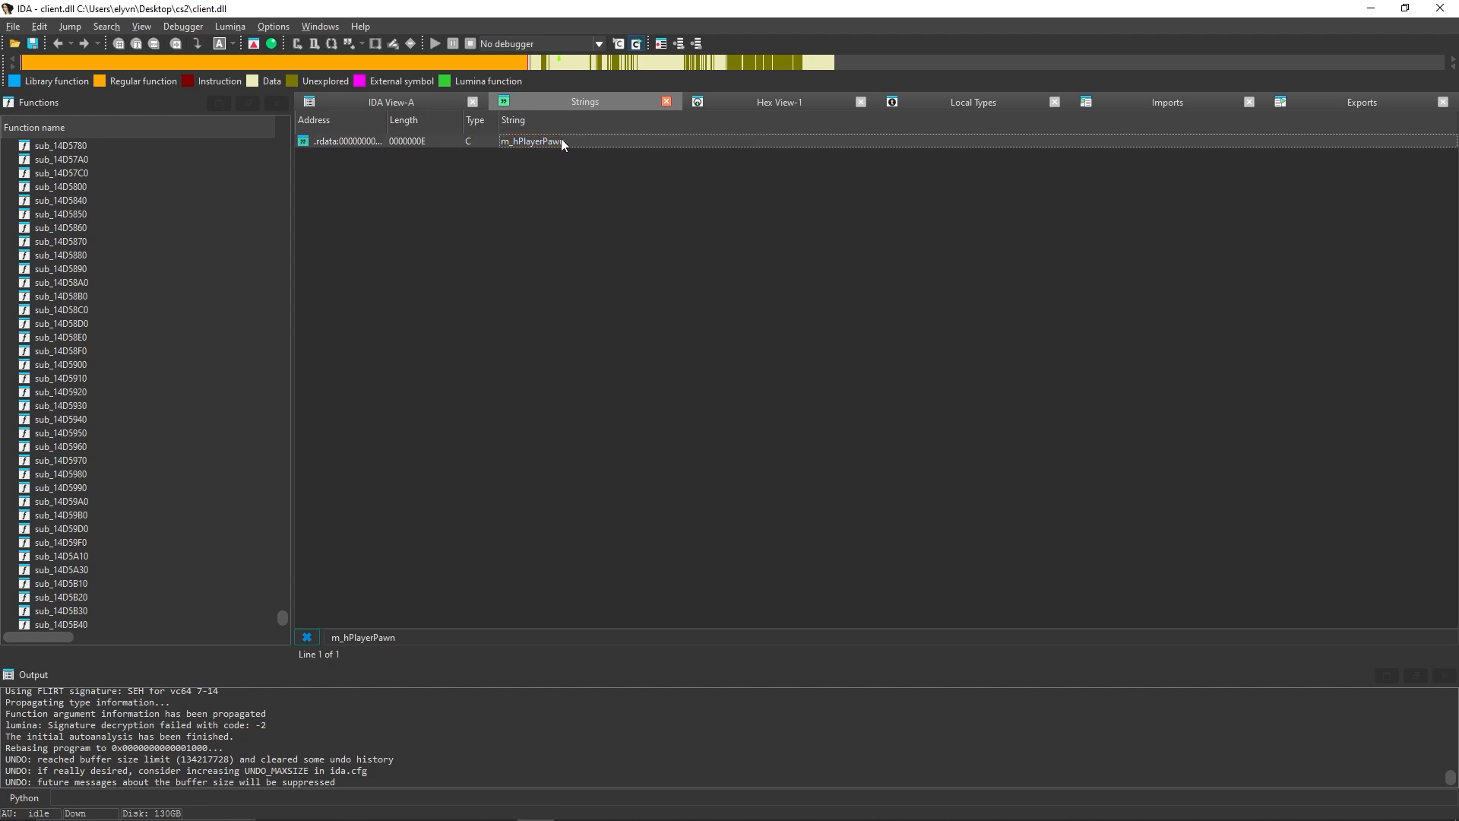
double_click(530, 141)
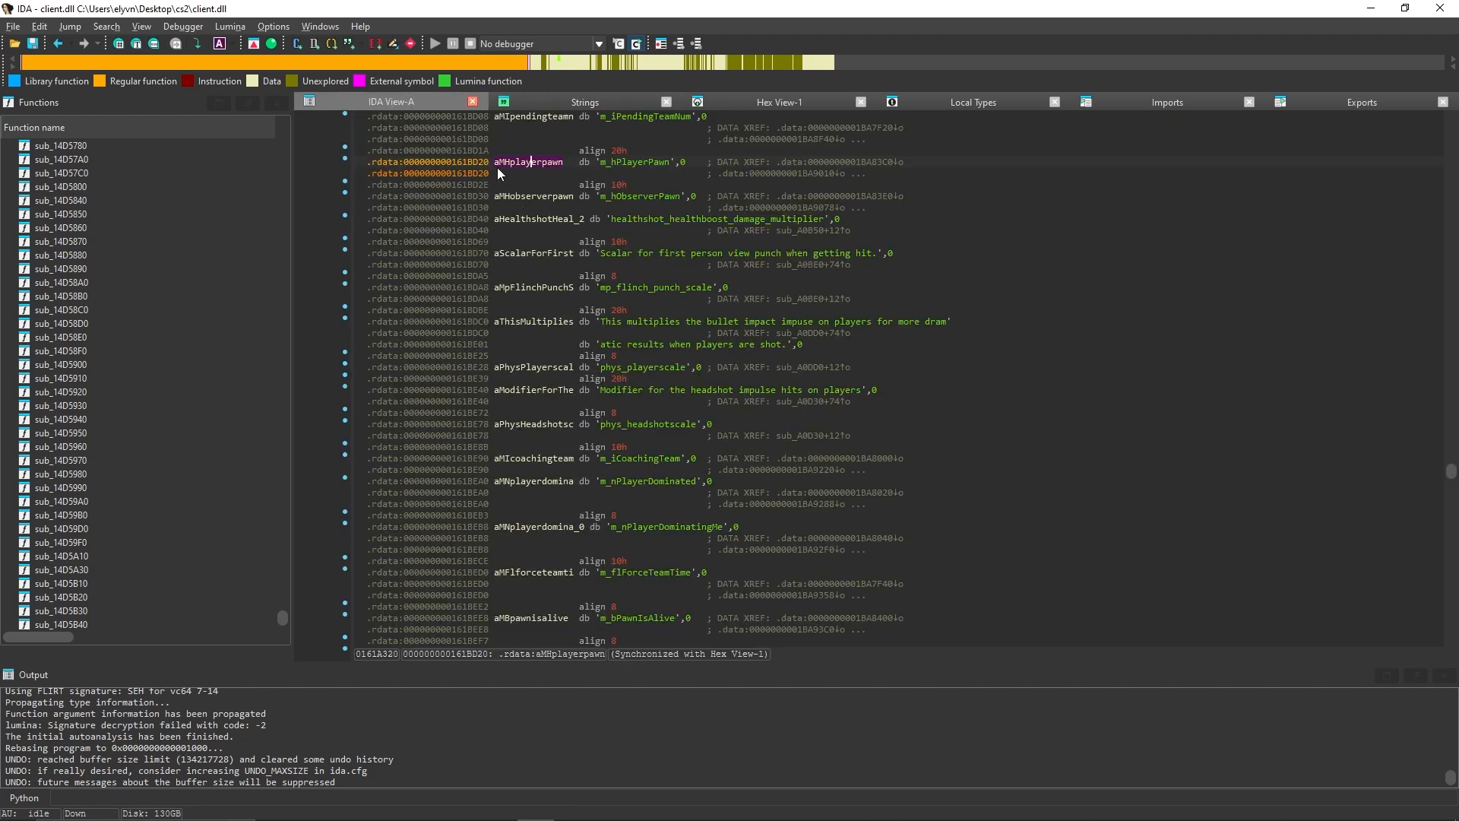
List cross-references to aMHplayerpawn and open the first .data reference.
left_click(531, 161)
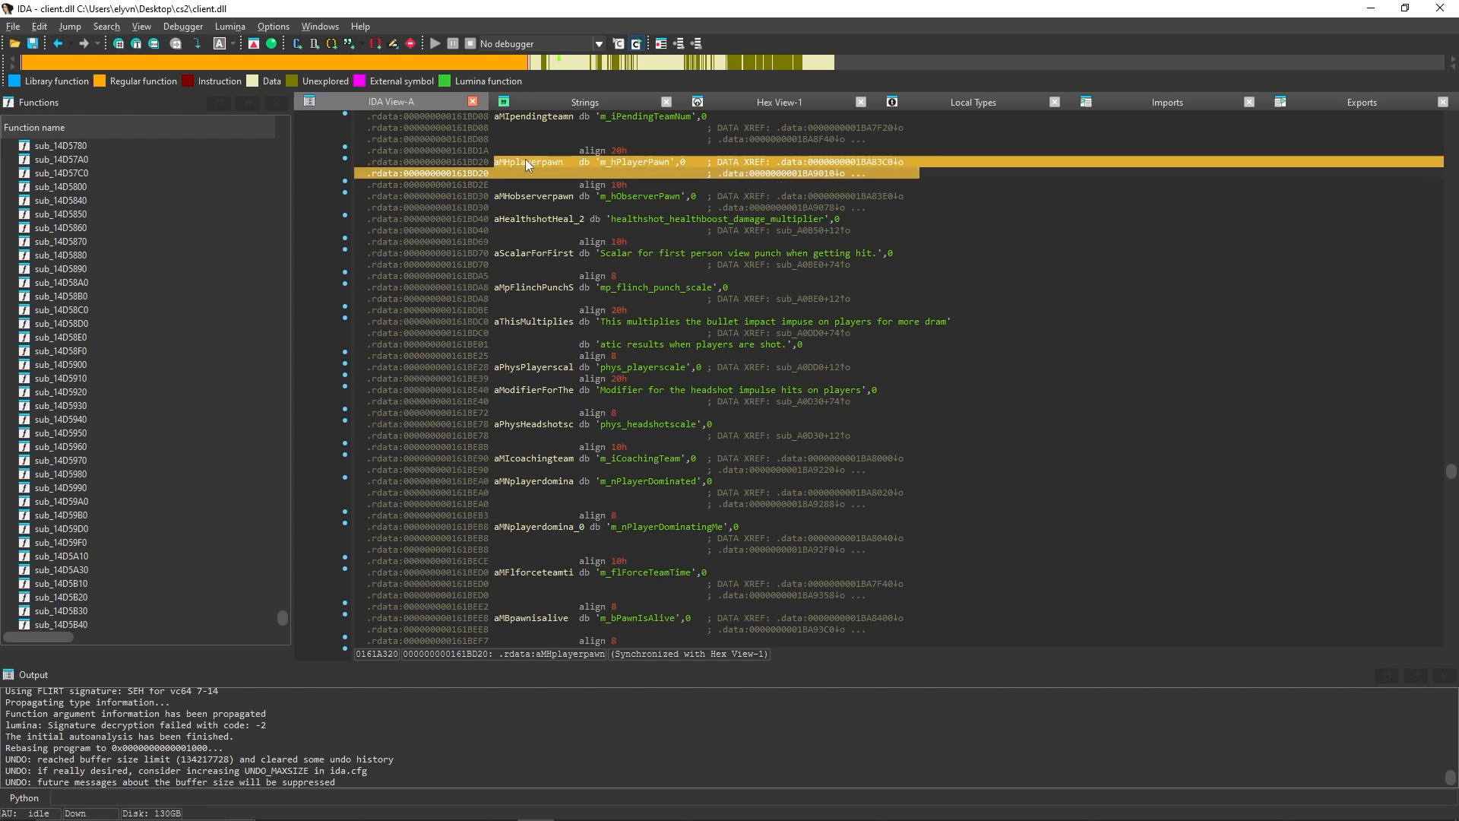
left_click(530, 161)
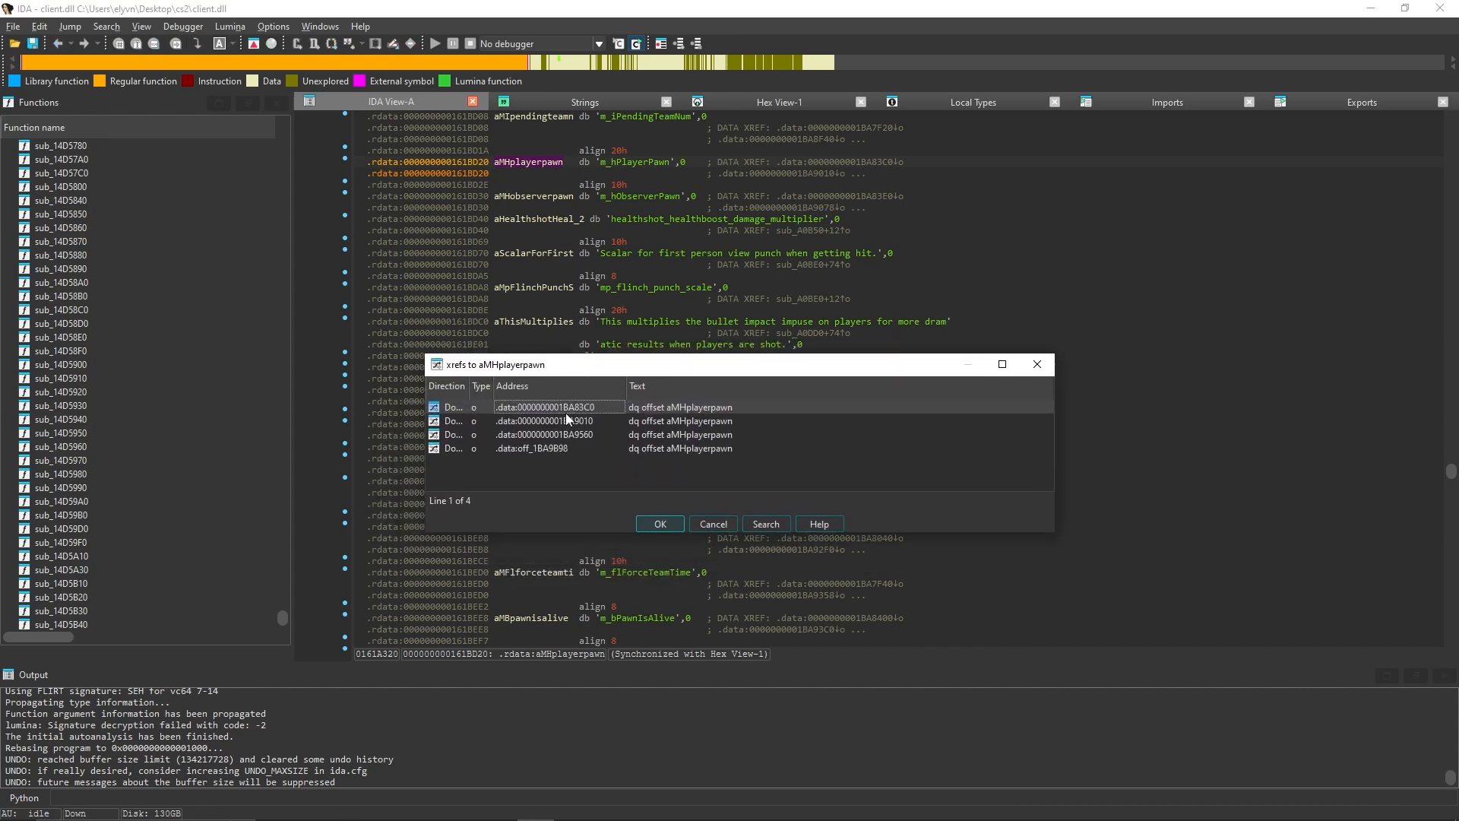
mouse_move(710, 409)
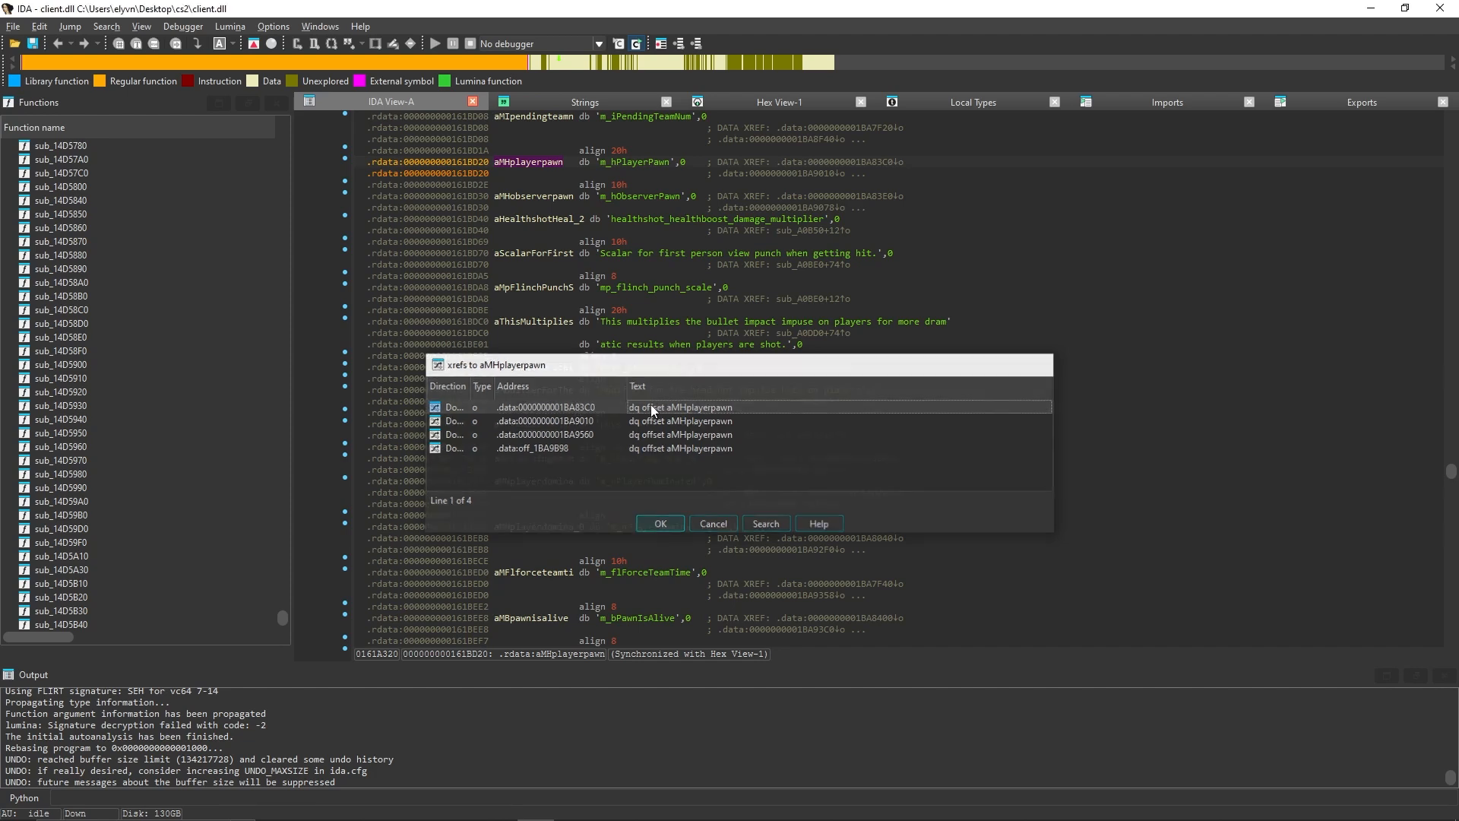
left_click(659, 523)
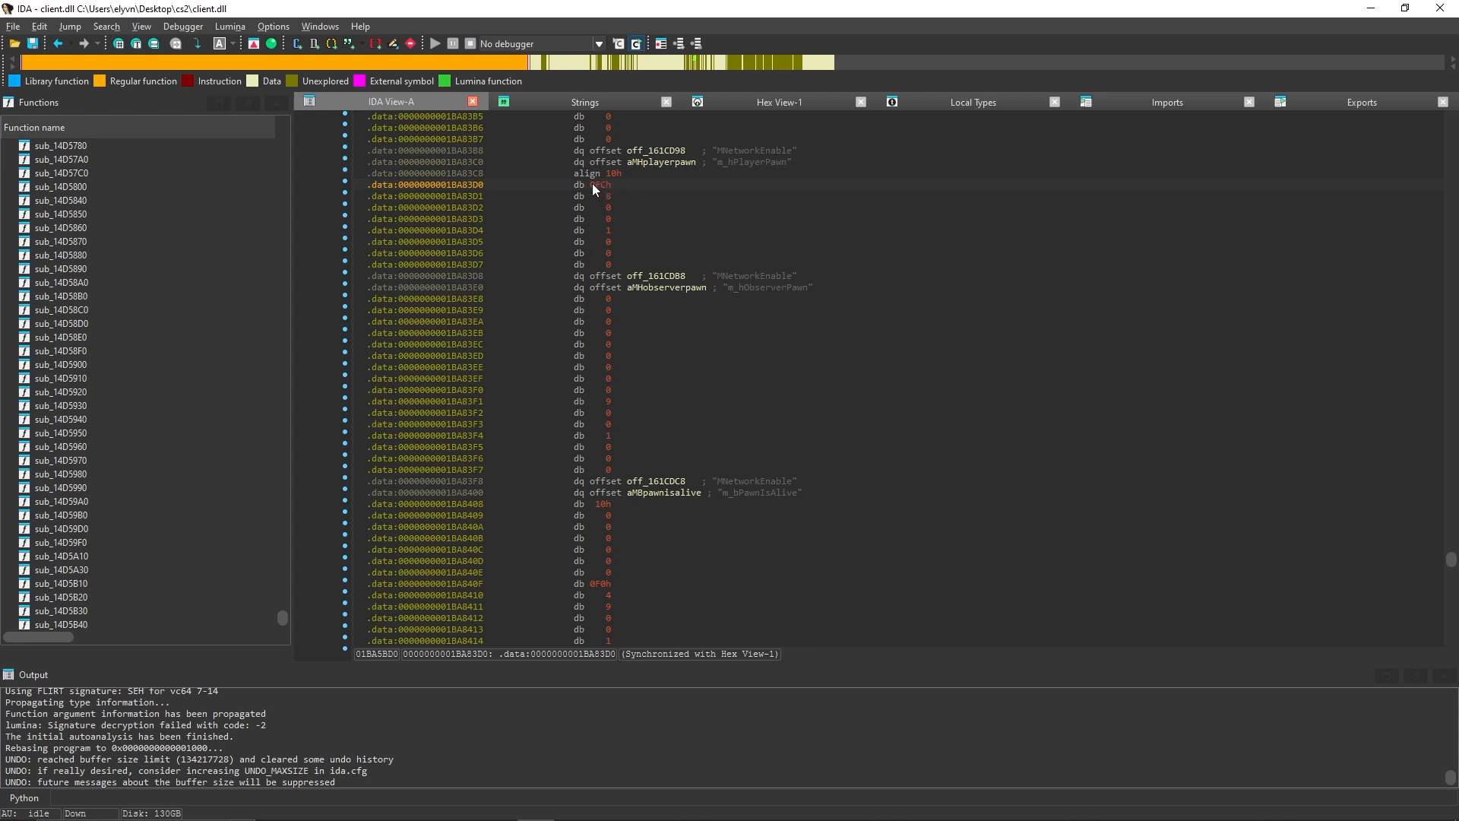
mouse_move(613, 202)
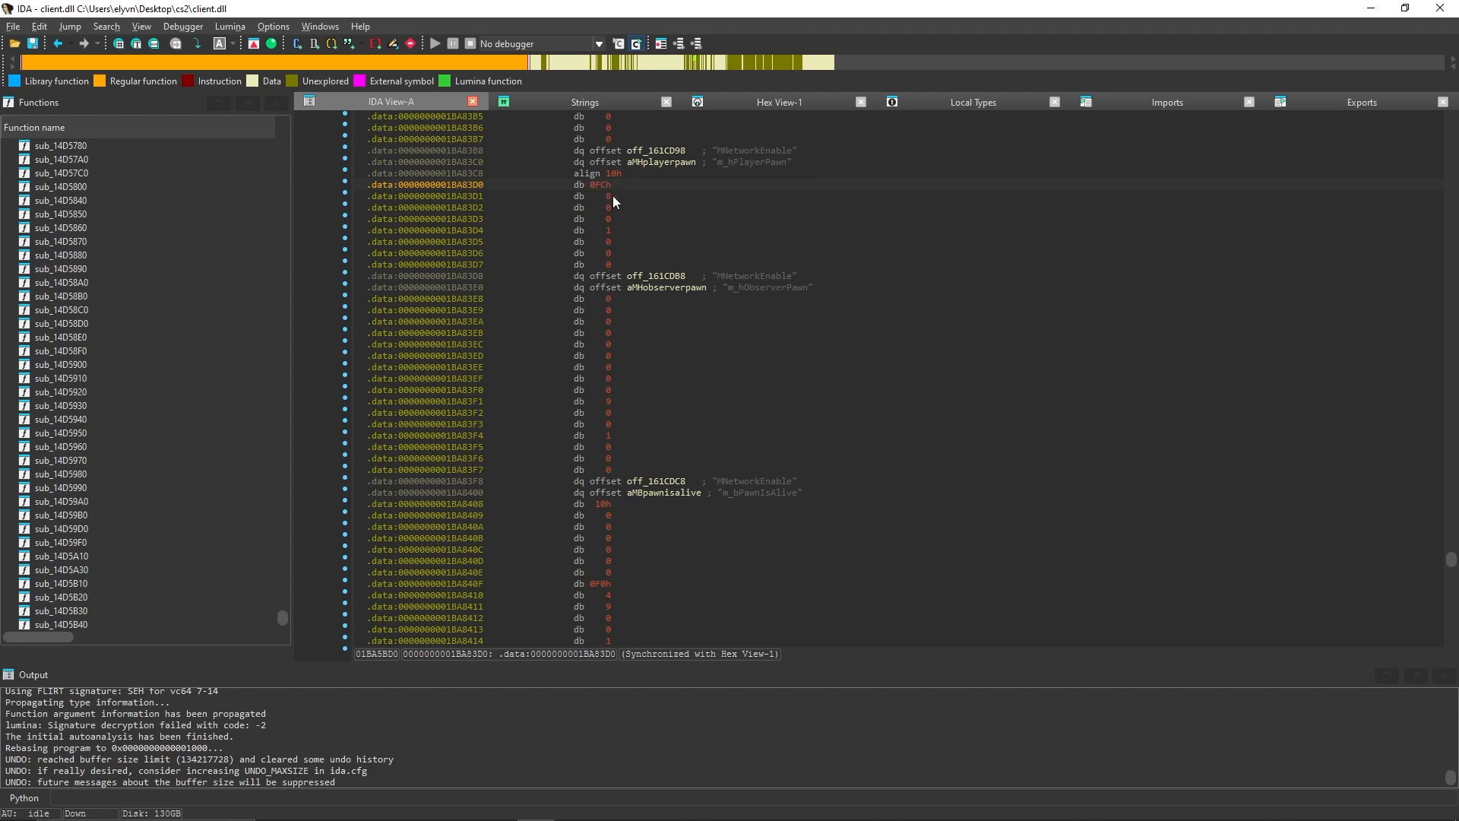
left_click(597, 184)
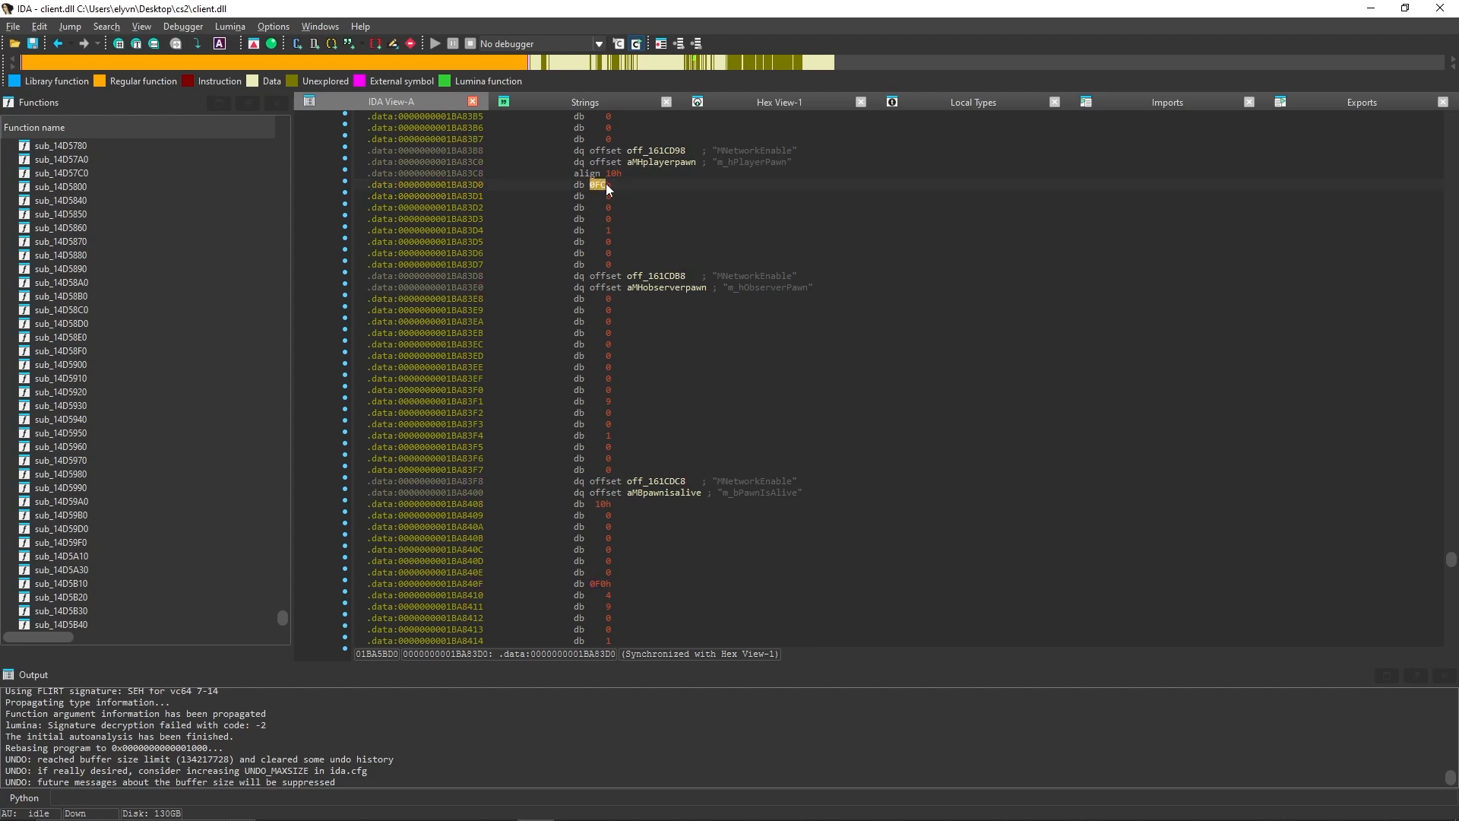
left_click(605, 195)
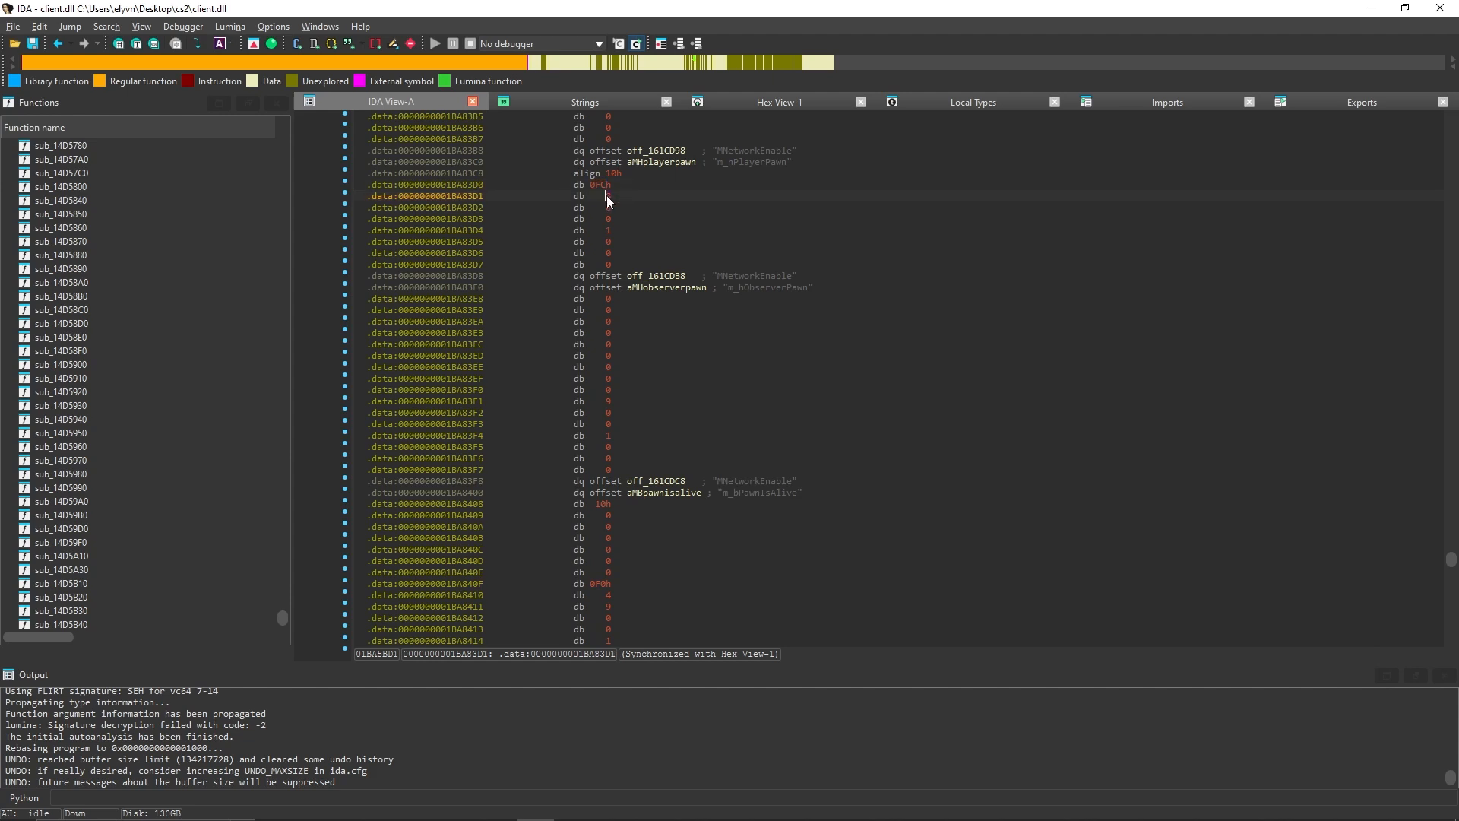
left_click(600, 184)
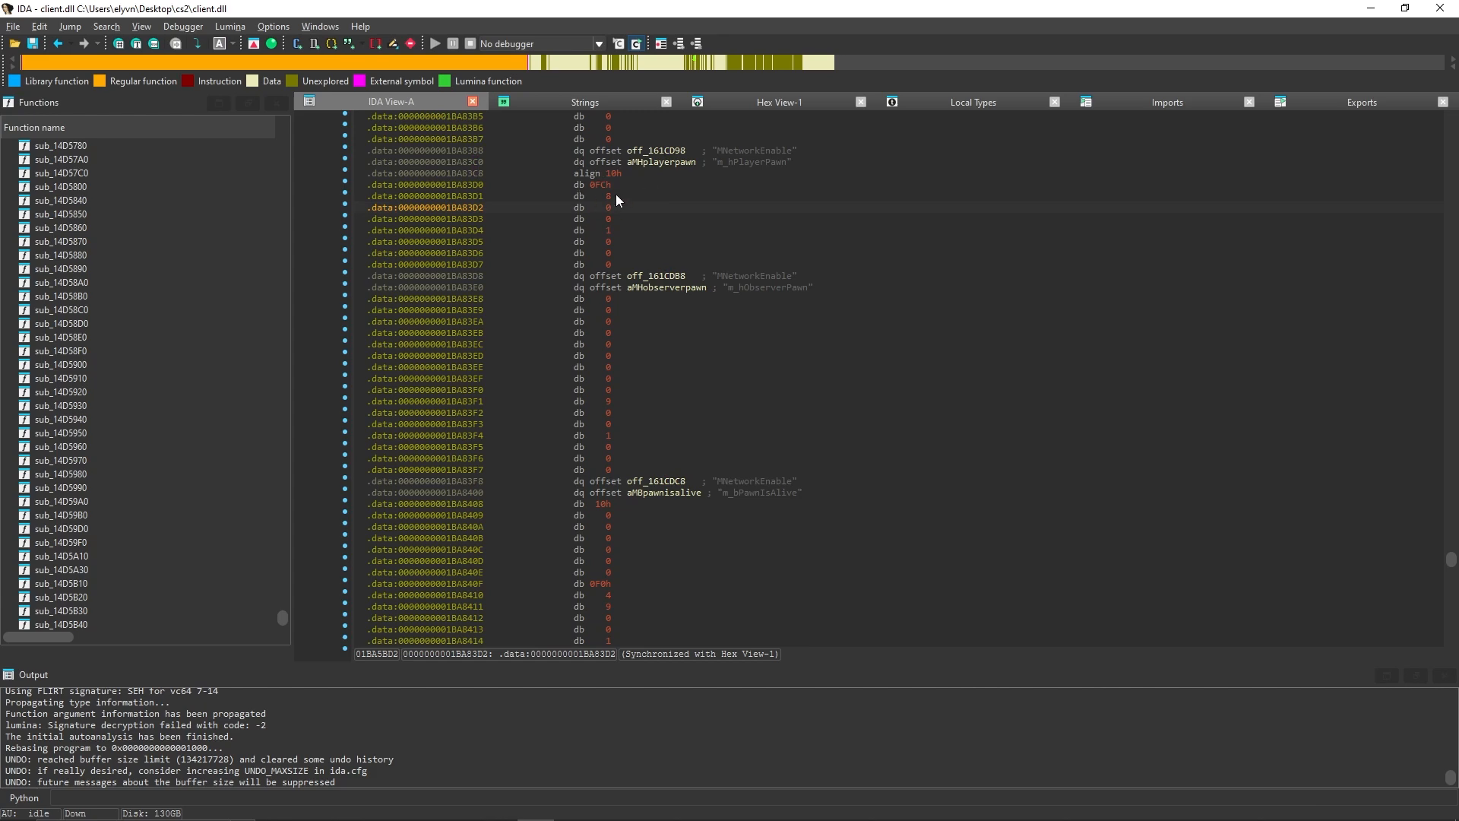
left_click(465, 184)
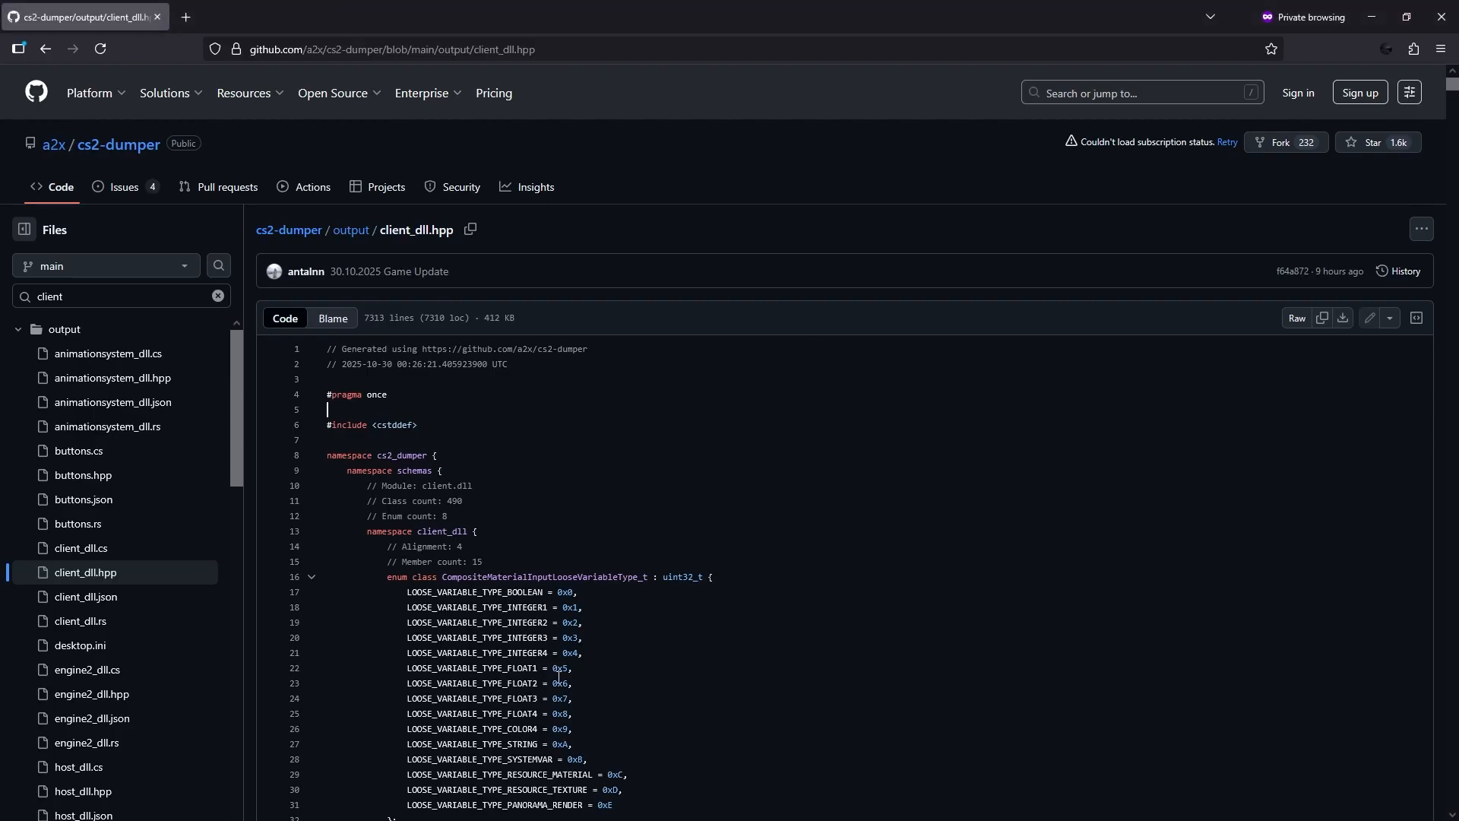
mouse_move(560, 549)
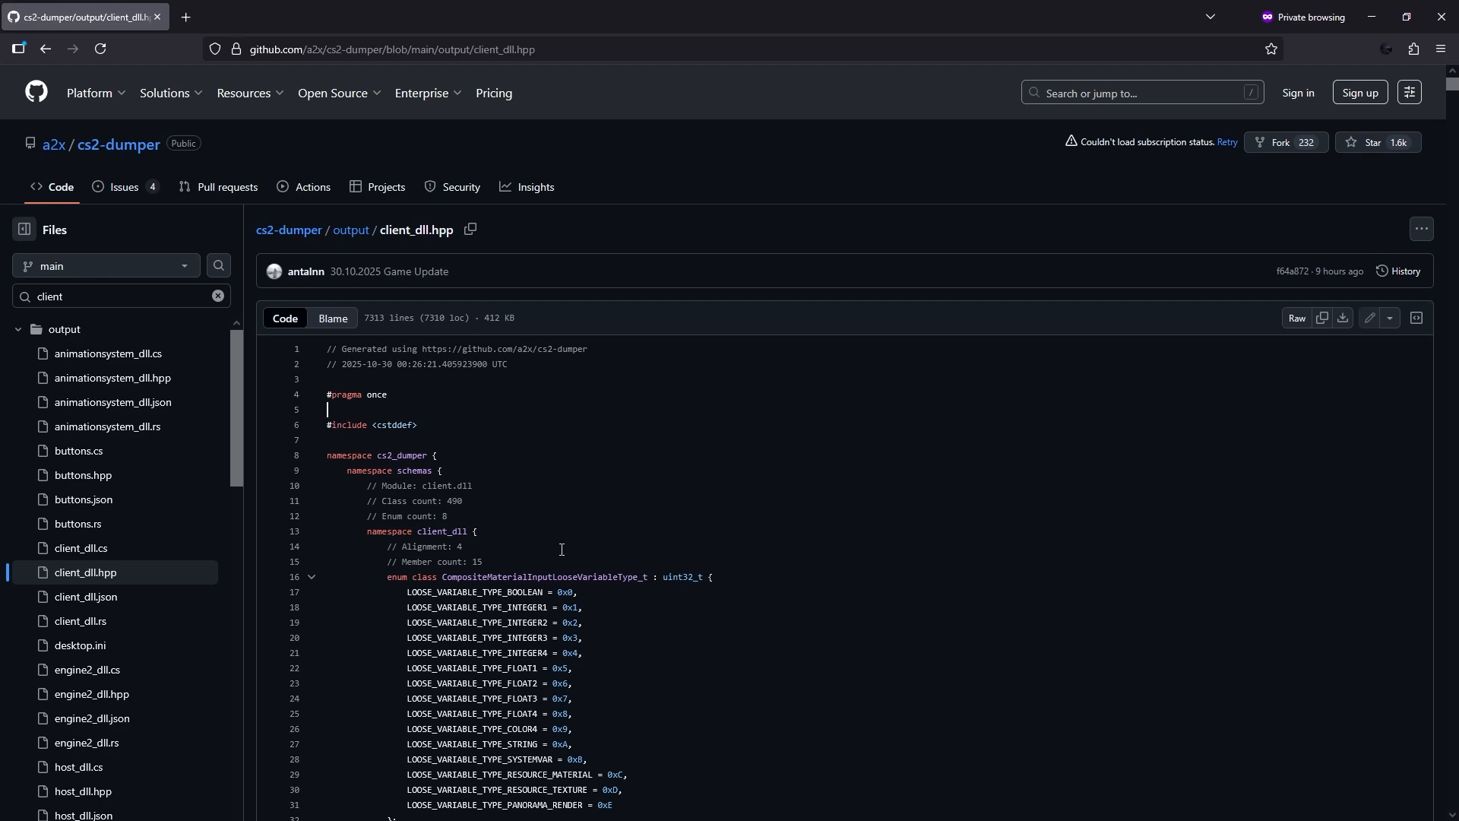
Search client_dll.hpp in Firefox for m_hPlayerPawn.
key("ctrl+f")
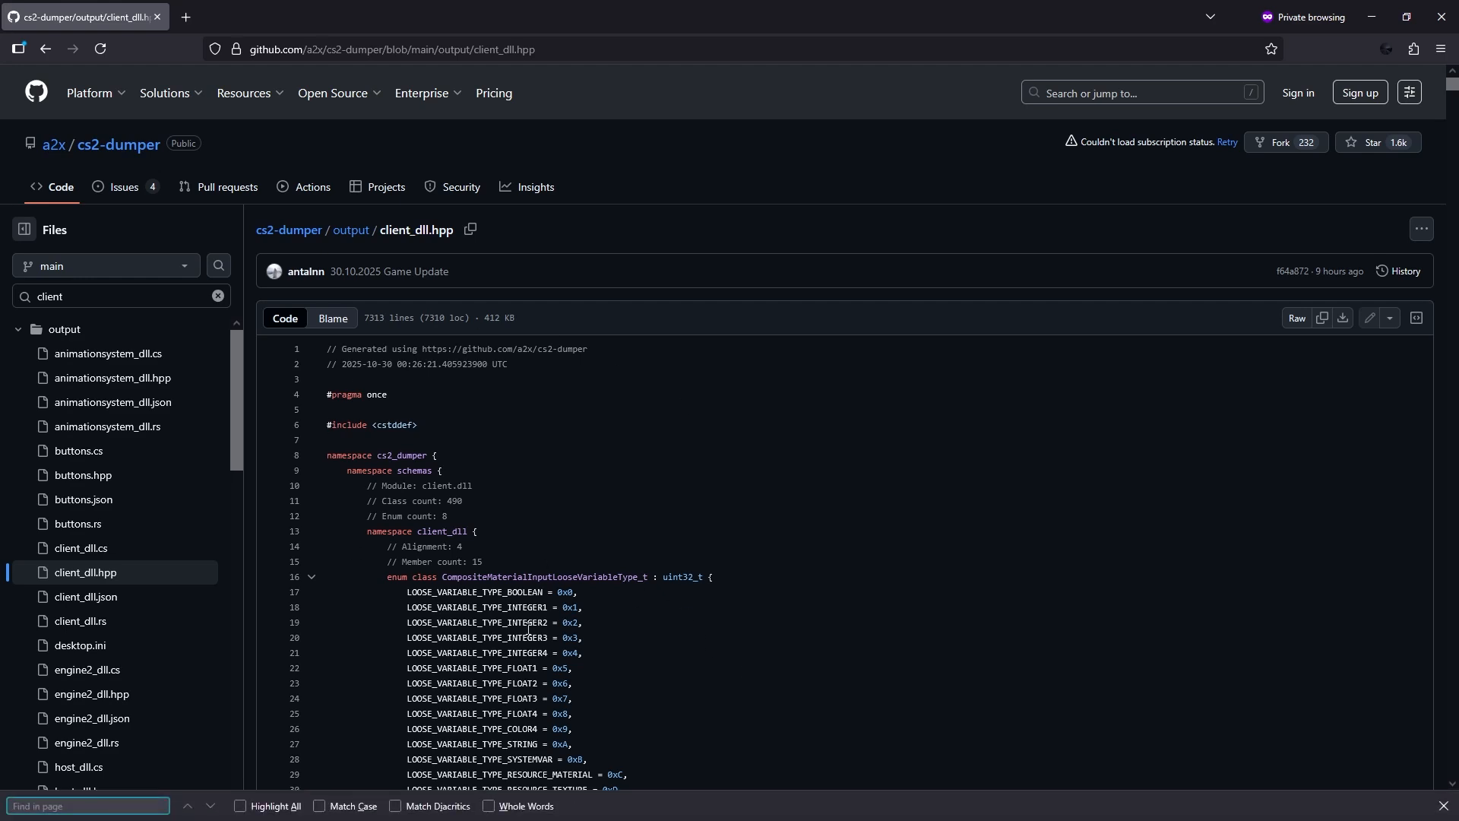
type("m_hPlayerPawn")
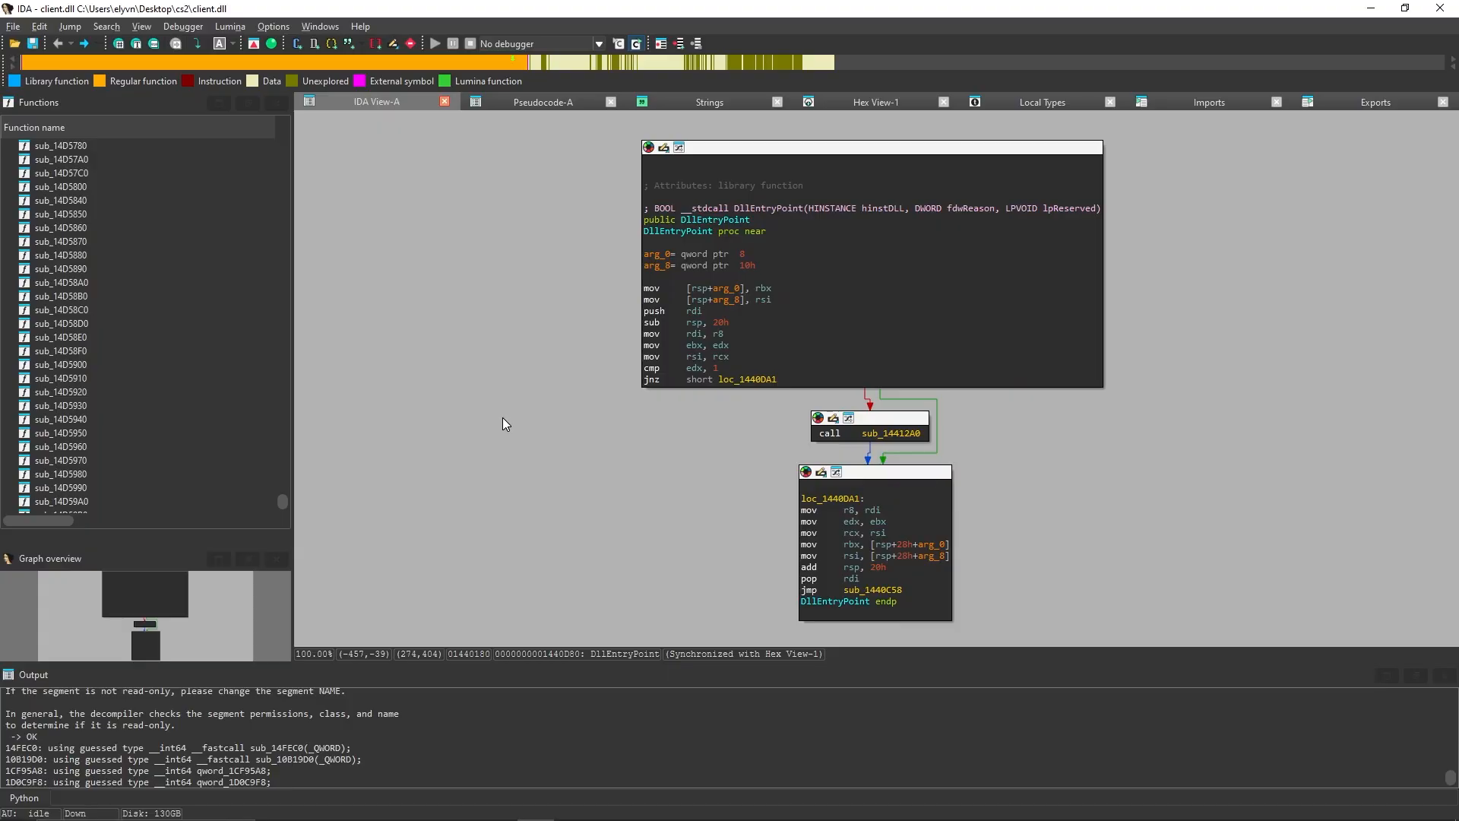
mouse_move(684, 109)
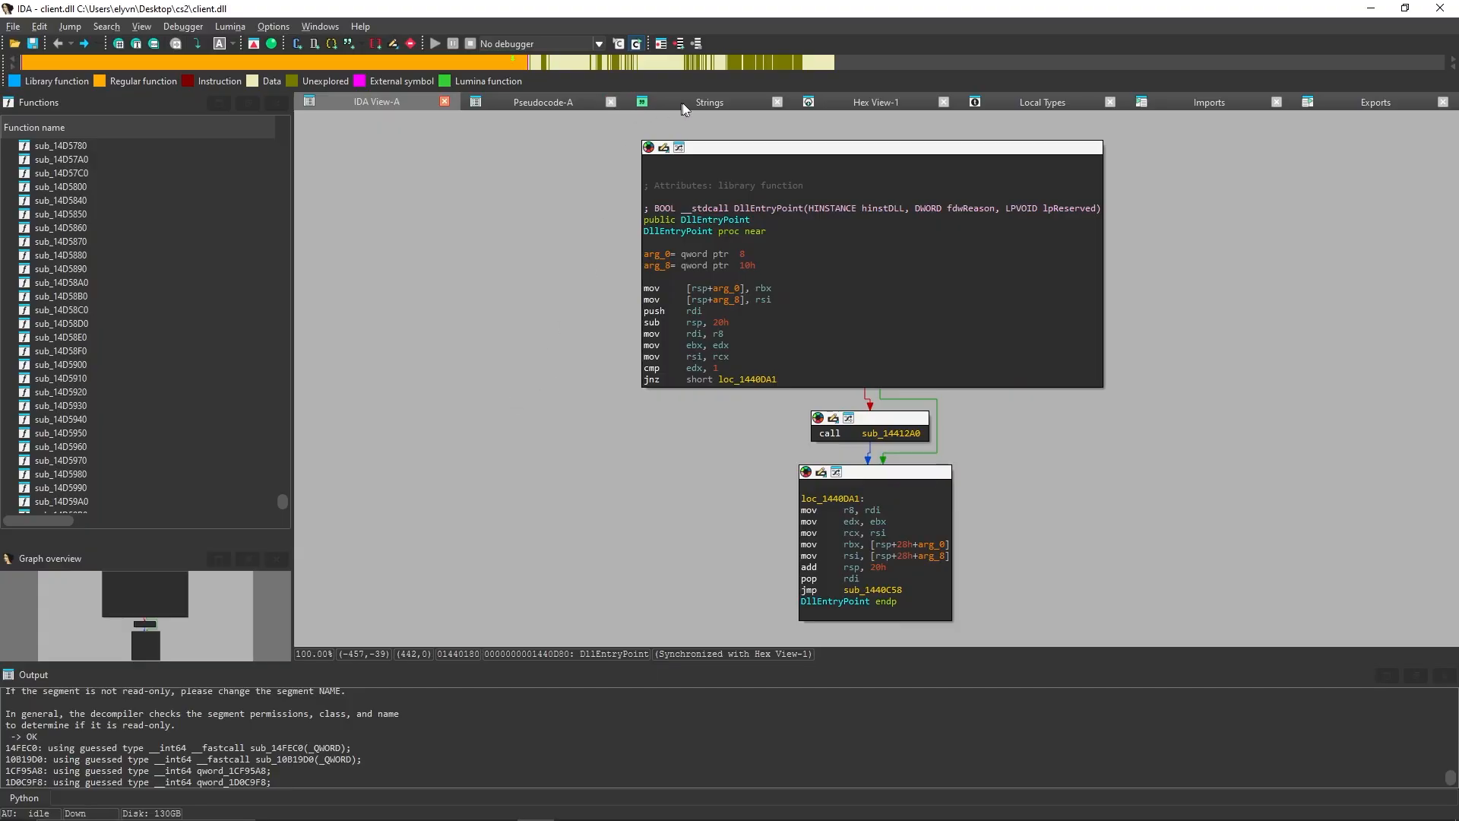
mouse_move(623, 109)
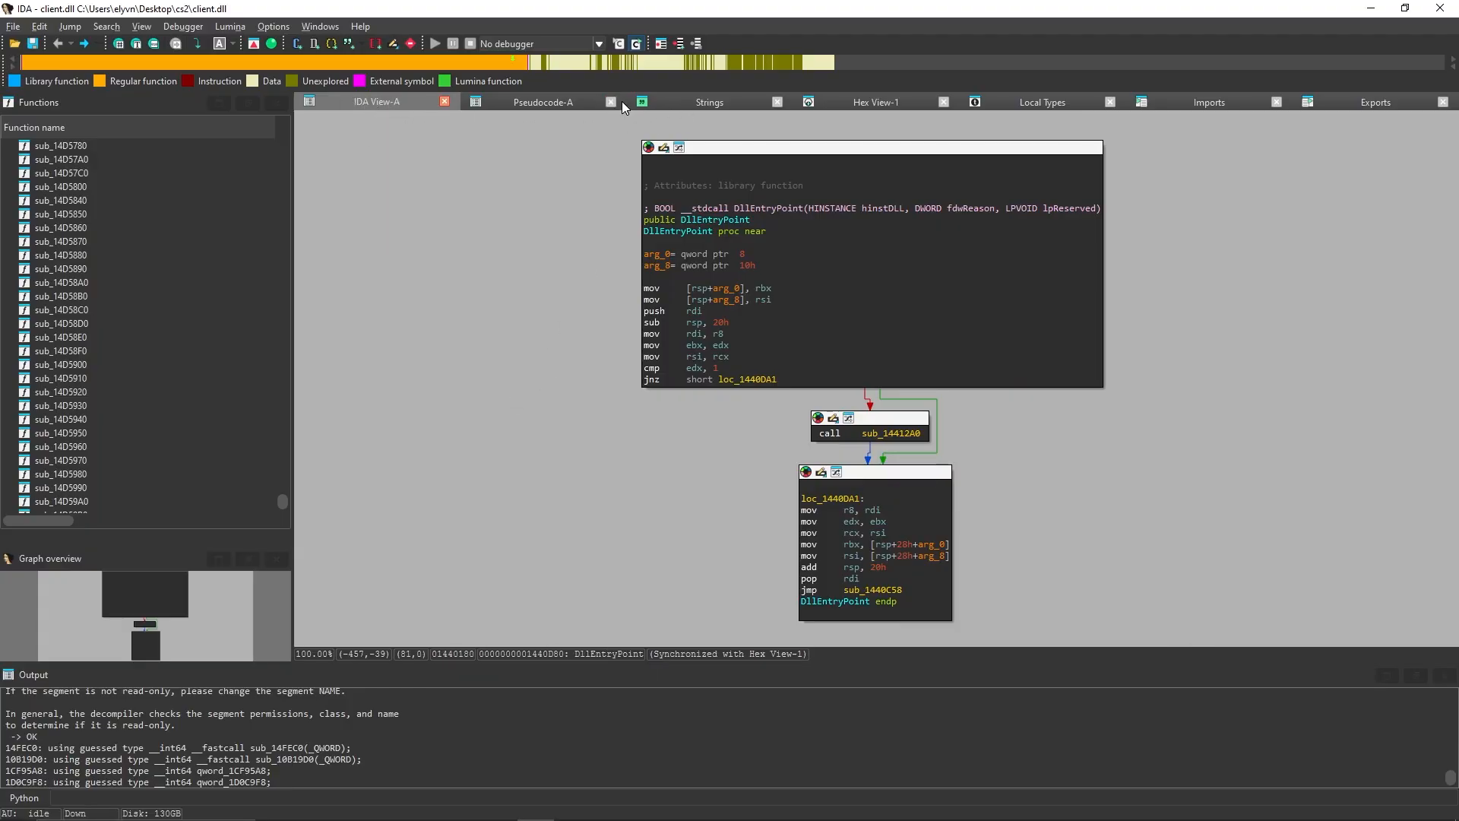
Close Pseudocode-A and jump to address 0x1D0C9F8 (qword_1D0C9F8).
left_click(611, 101)
type("0x1D0C9F8")
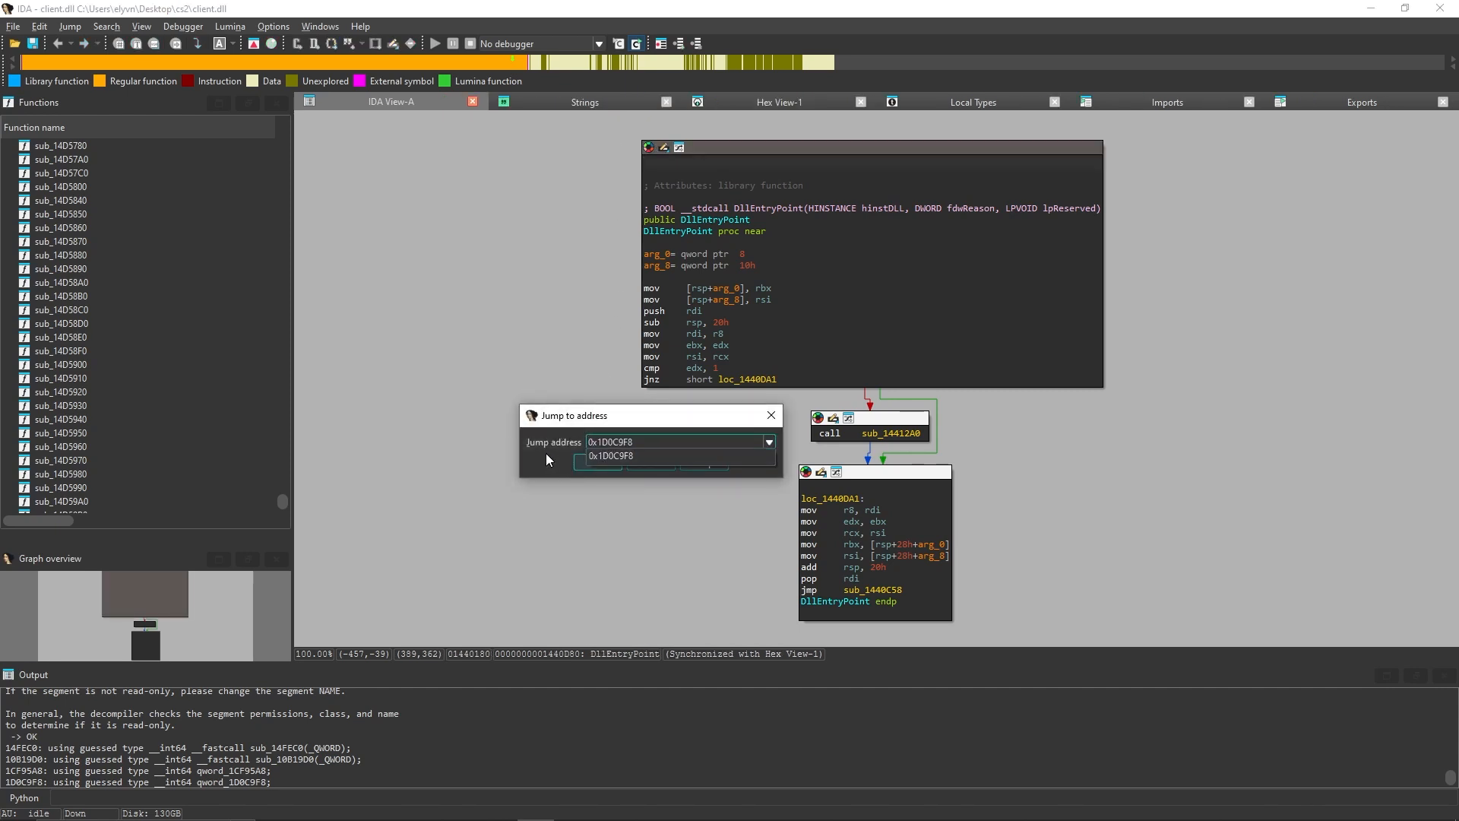
key("Return")
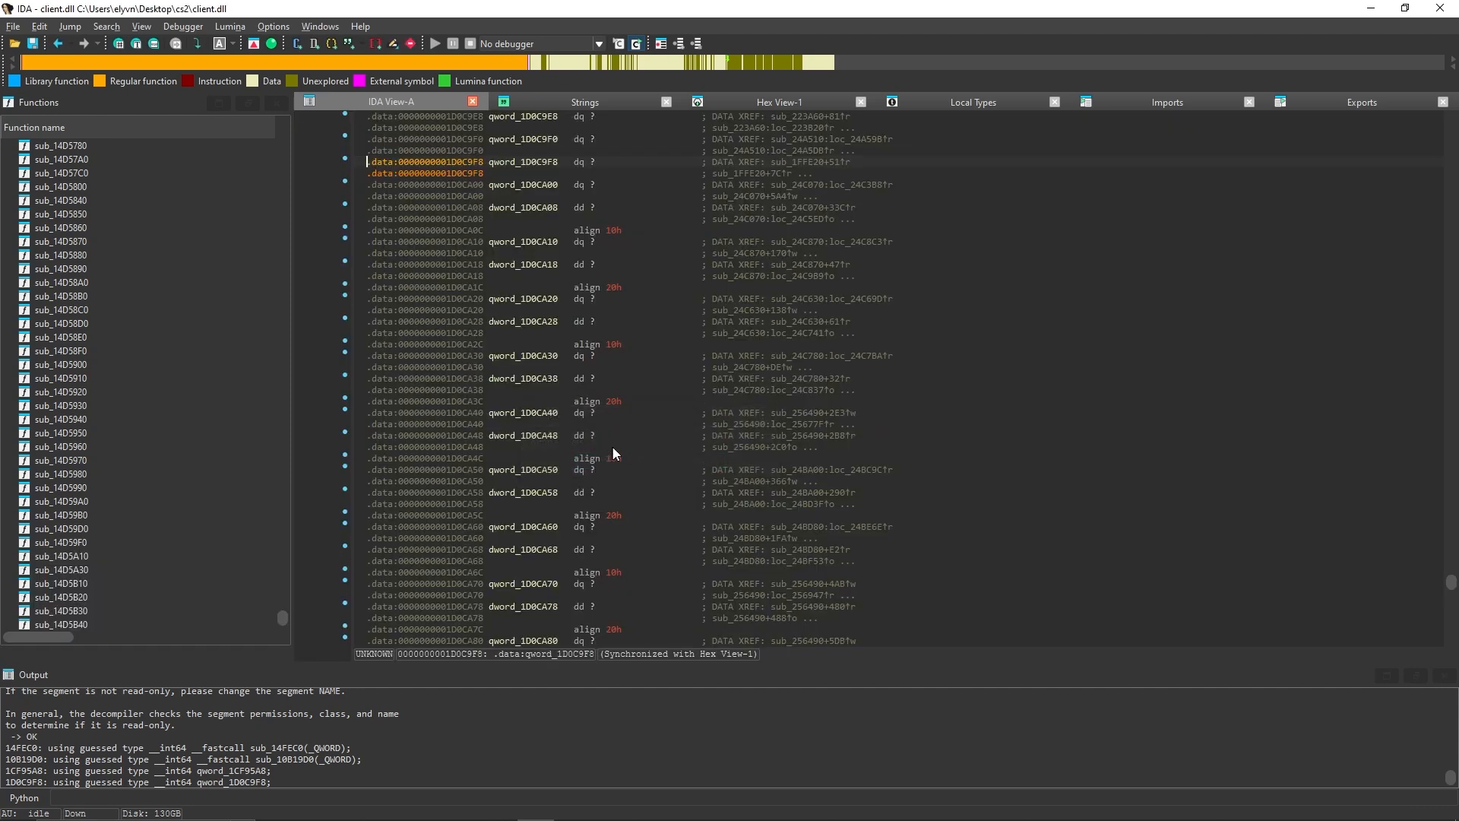
mouse_move(530, 165)
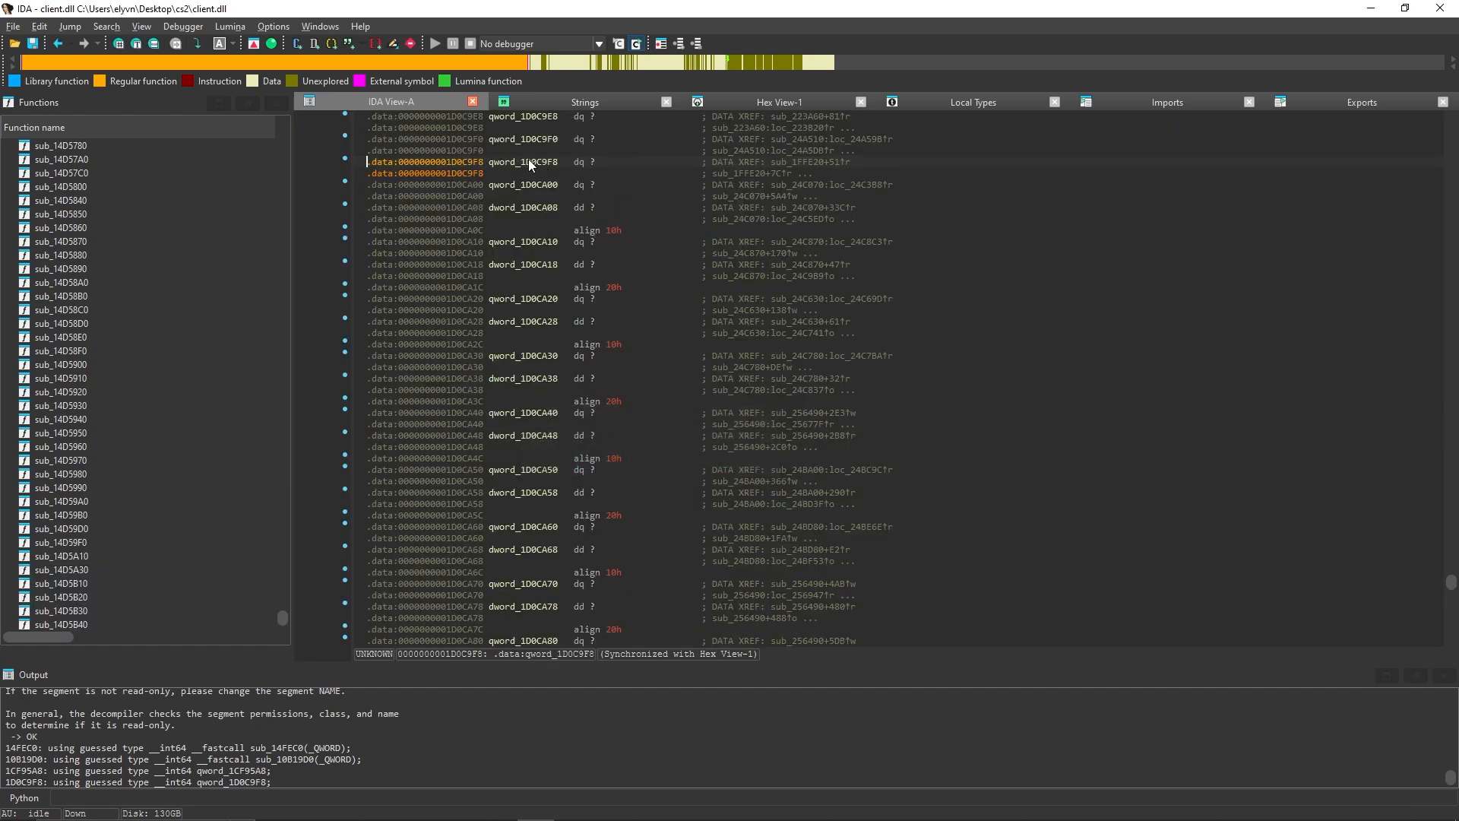
mouse_move(538, 166)
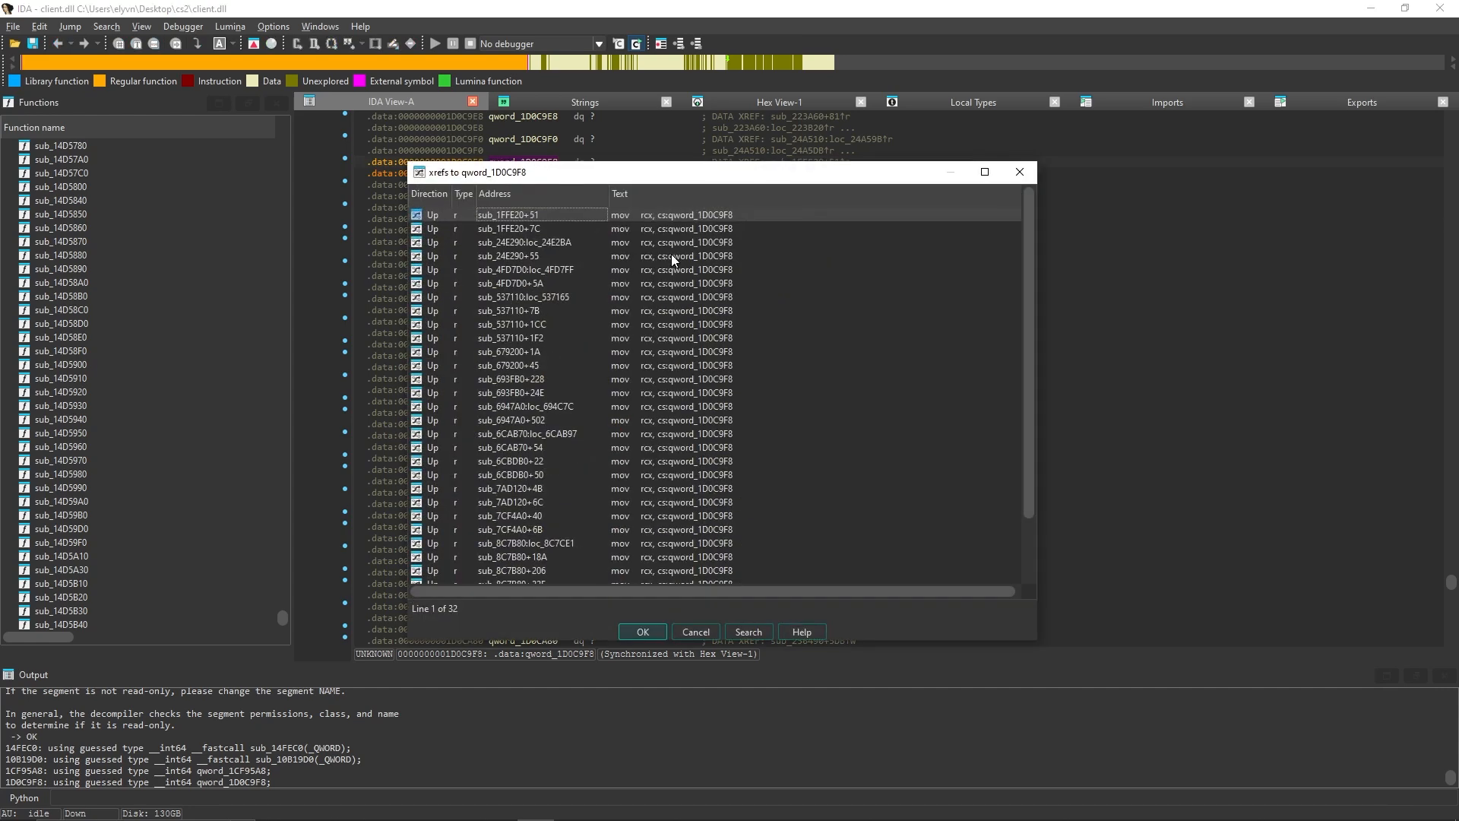
mouse_move(587, 218)
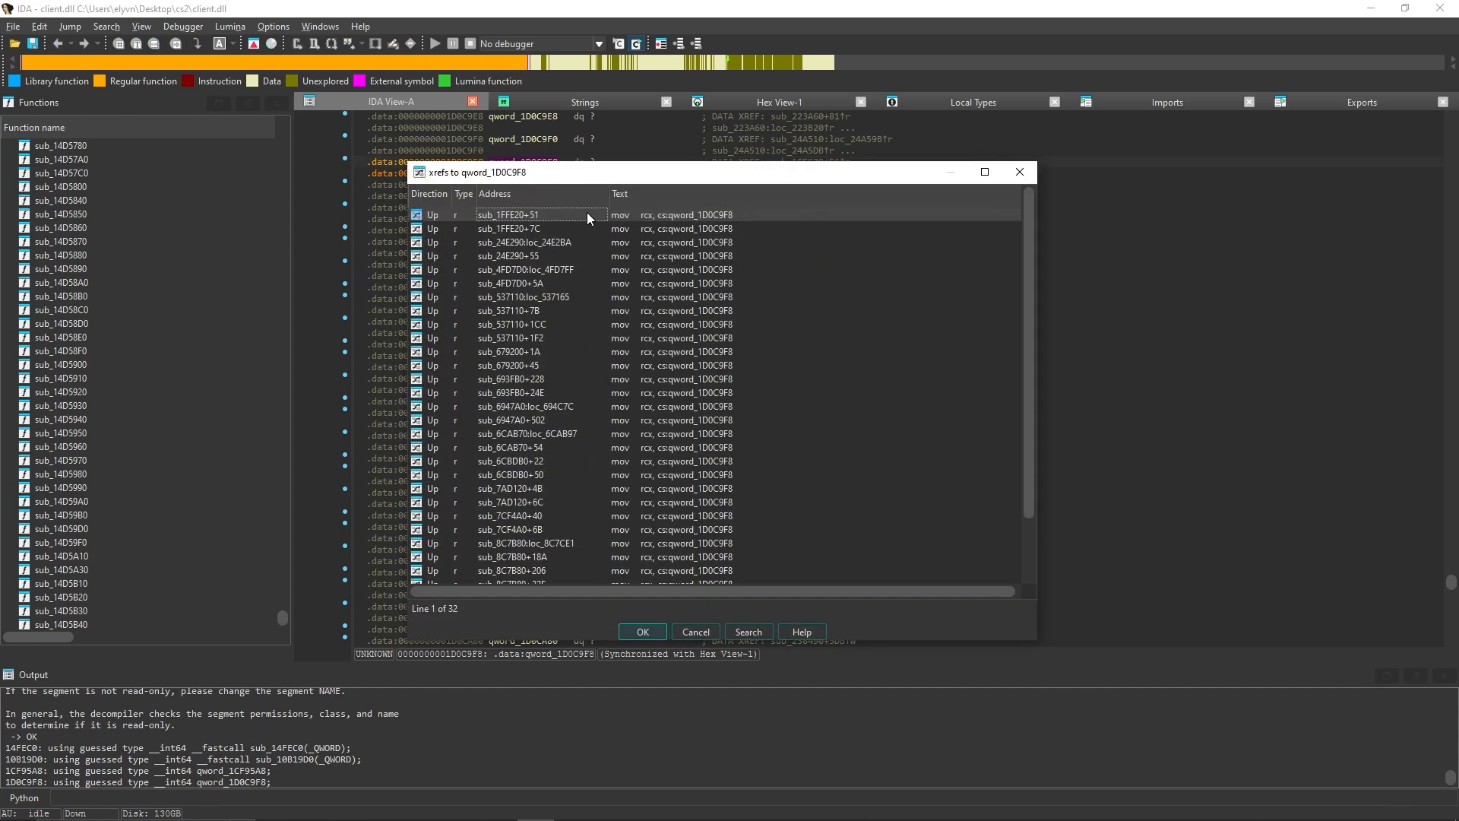
Decompile sub_1FFE20 and read how qword_1D0C9F8 indexes the entity list.
double_click(509, 214)
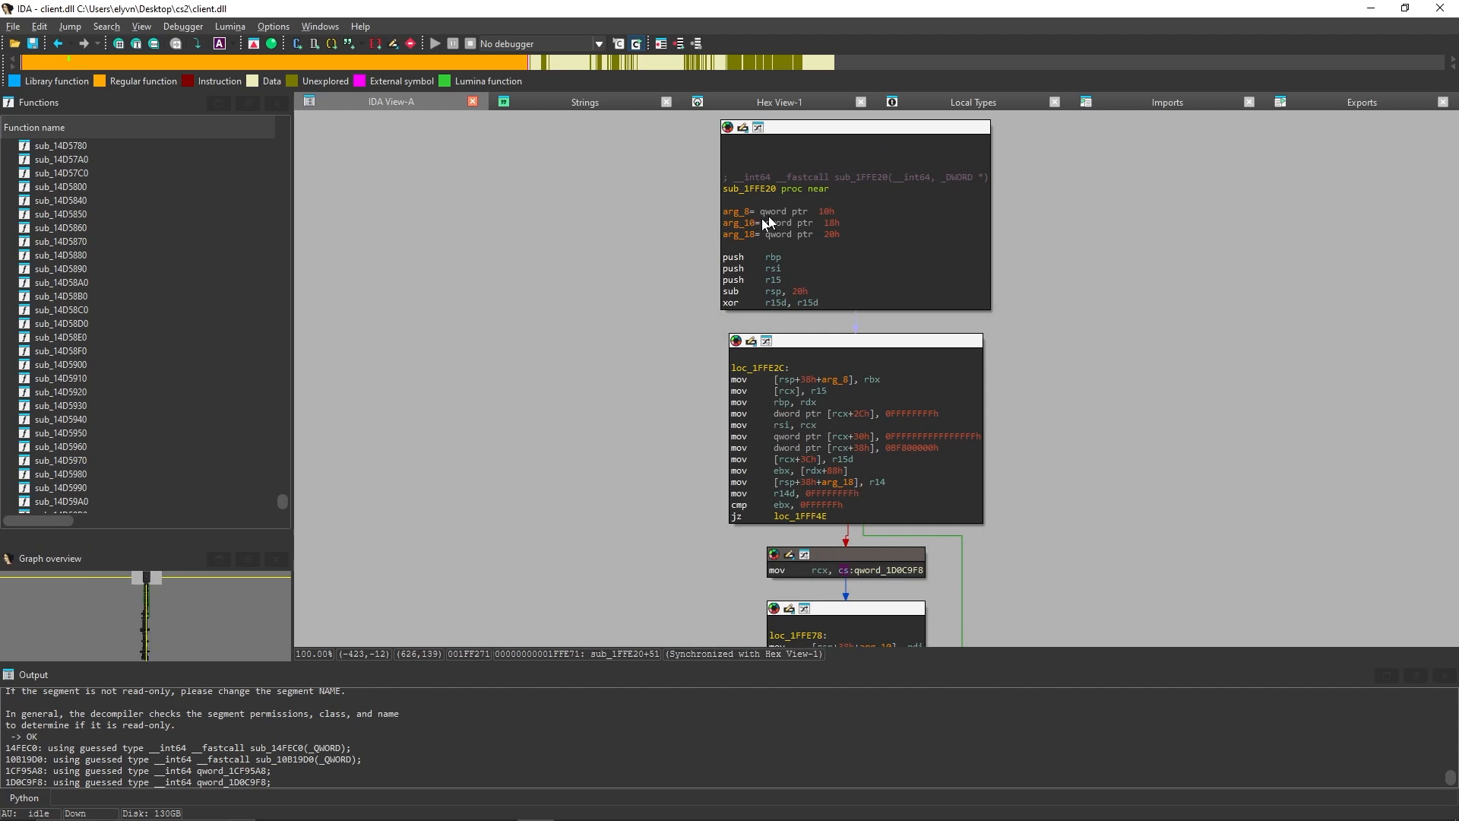
mouse_move(896, 575)
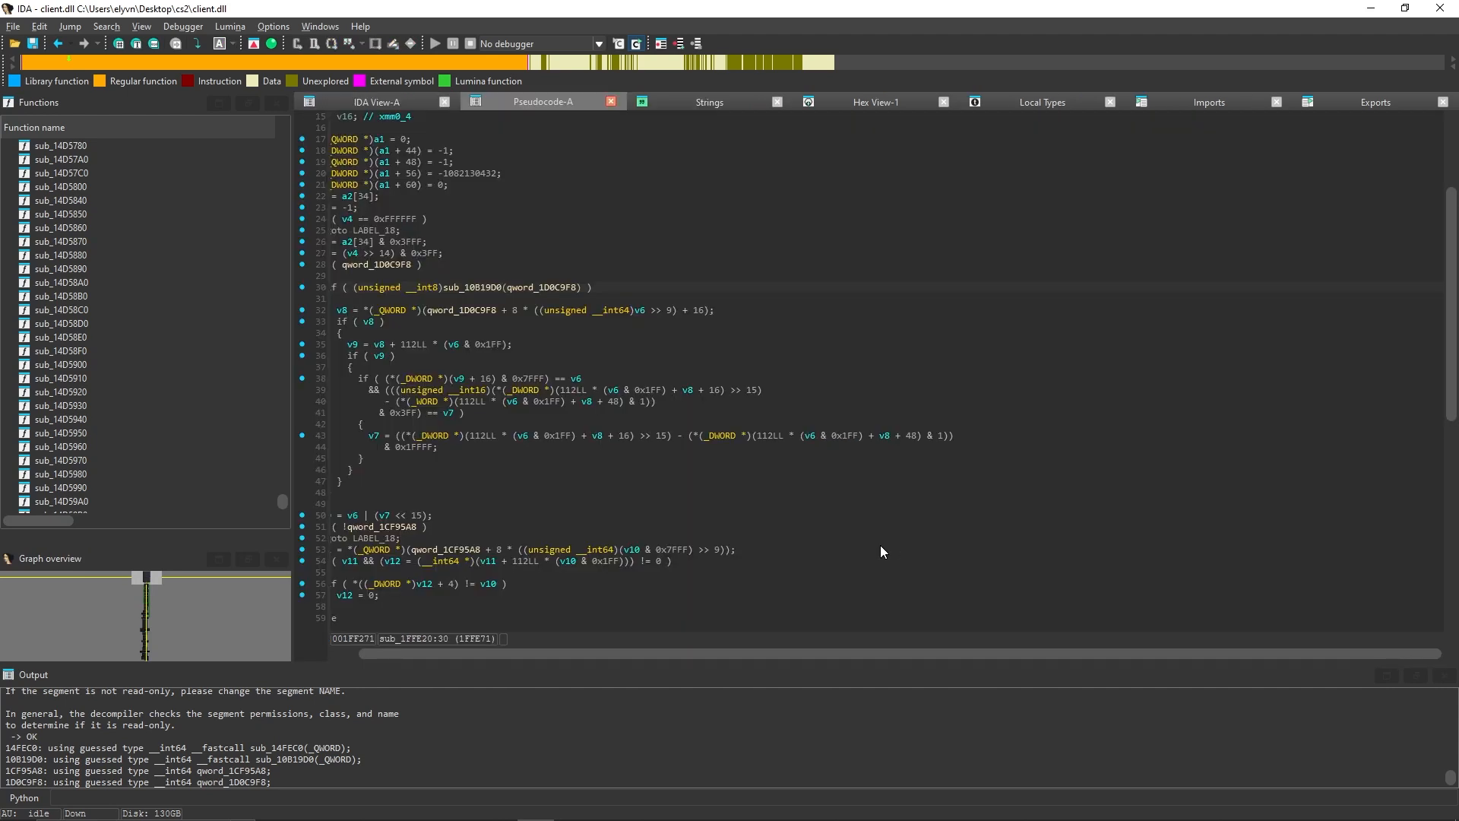
scroll("down", 3)
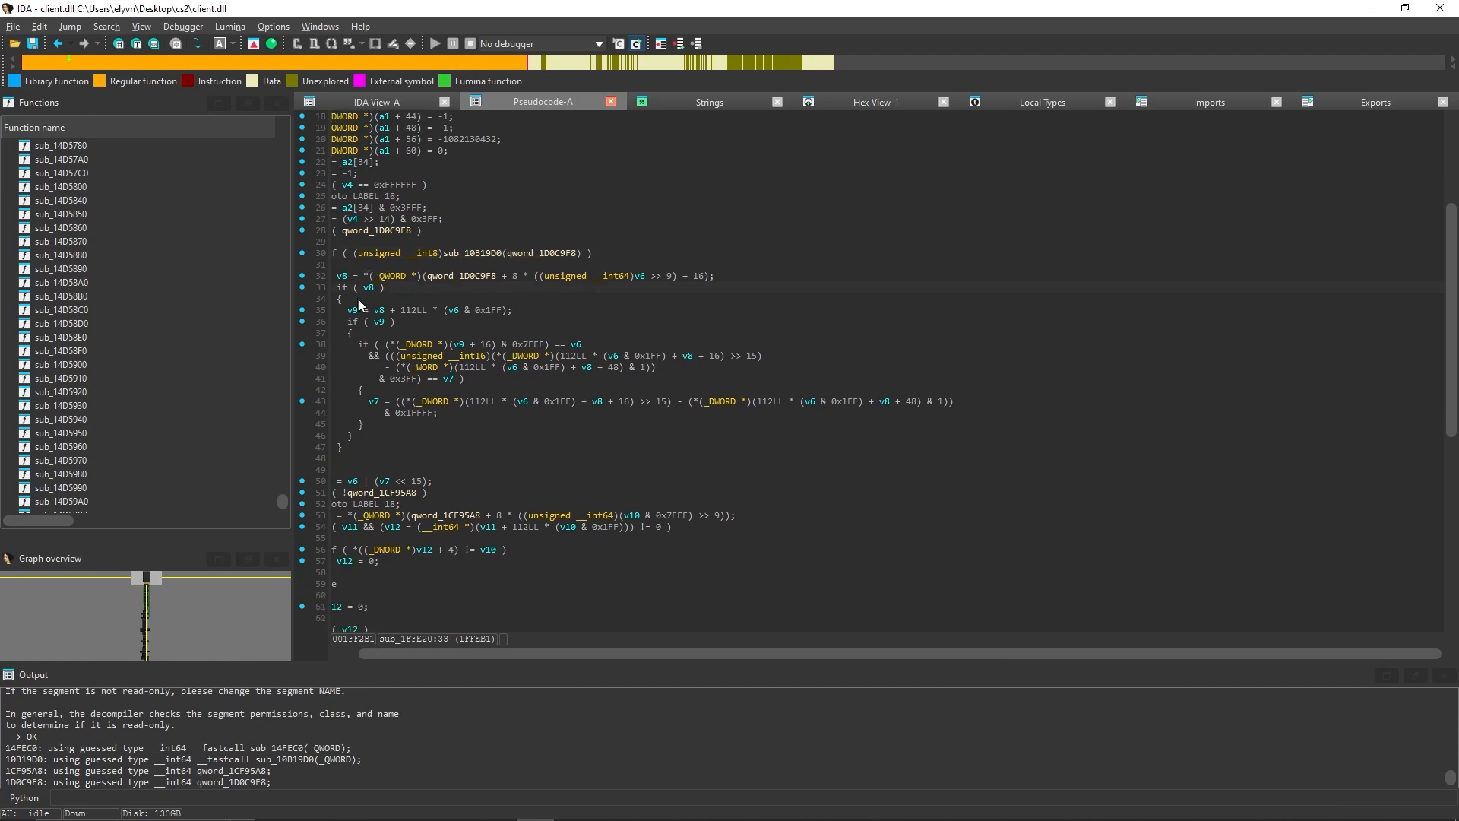
mouse_move(457, 184)
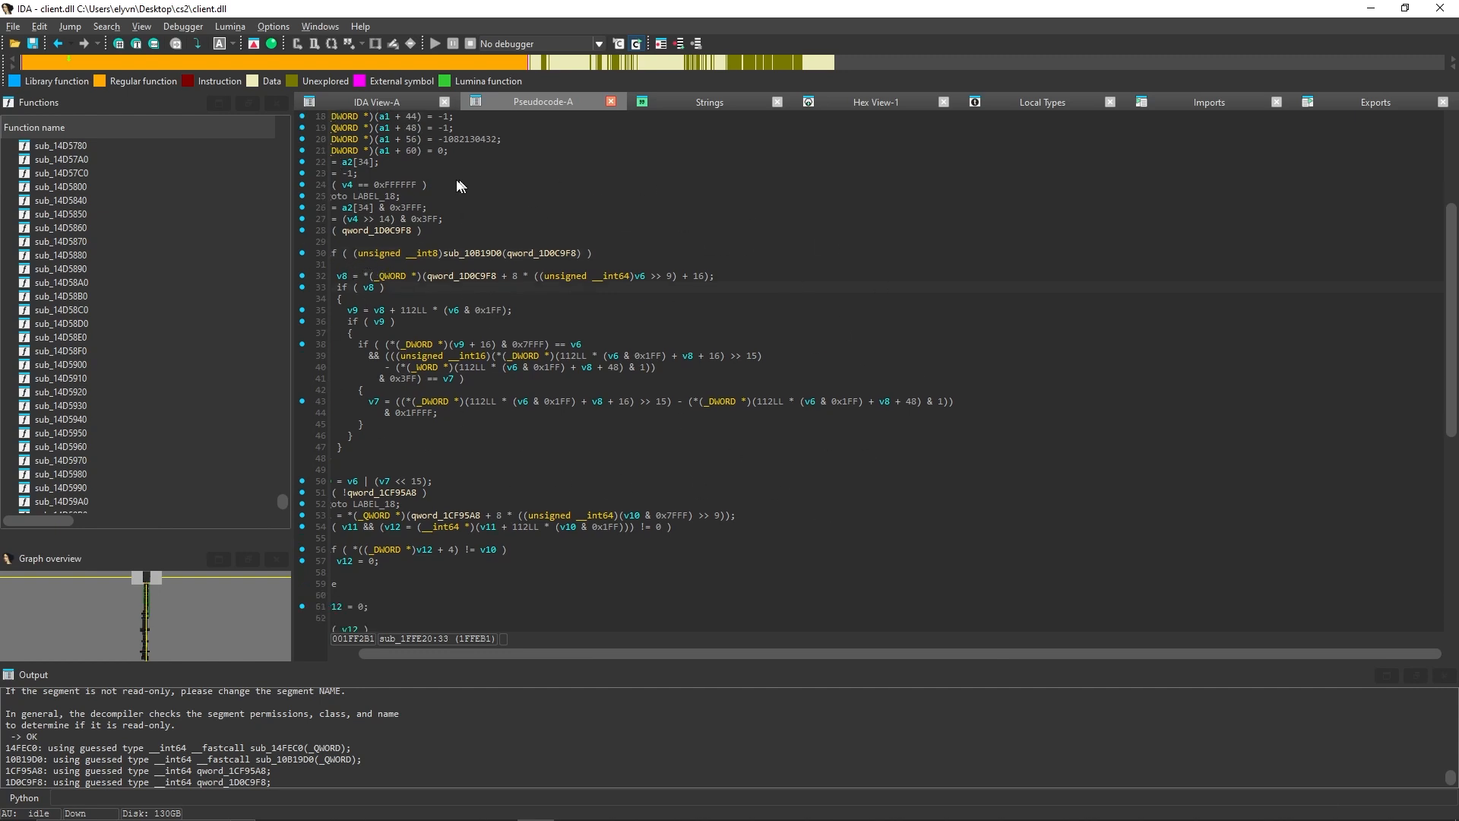
scroll("up", 3)
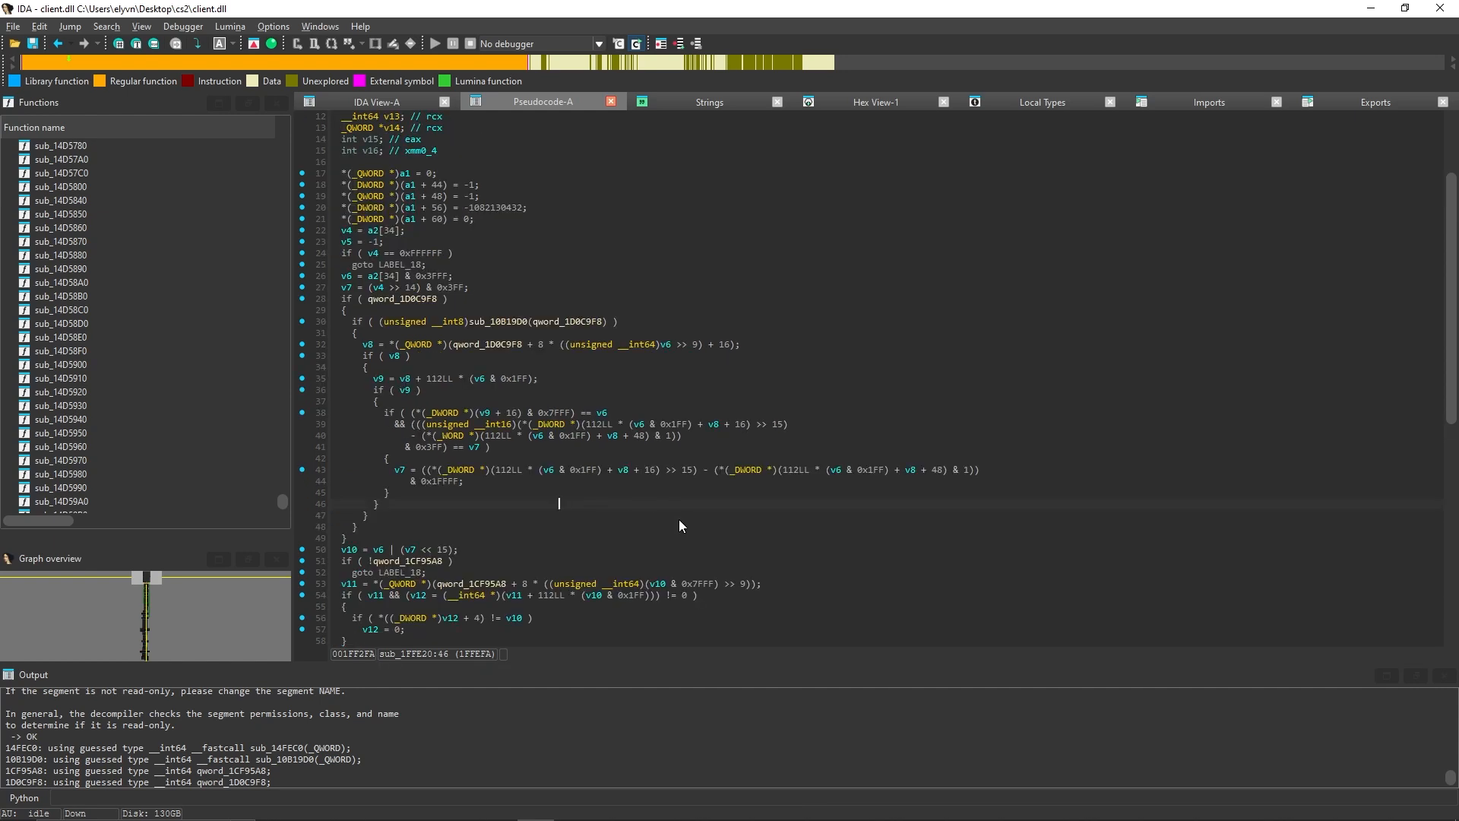
mouse_move(500, 557)
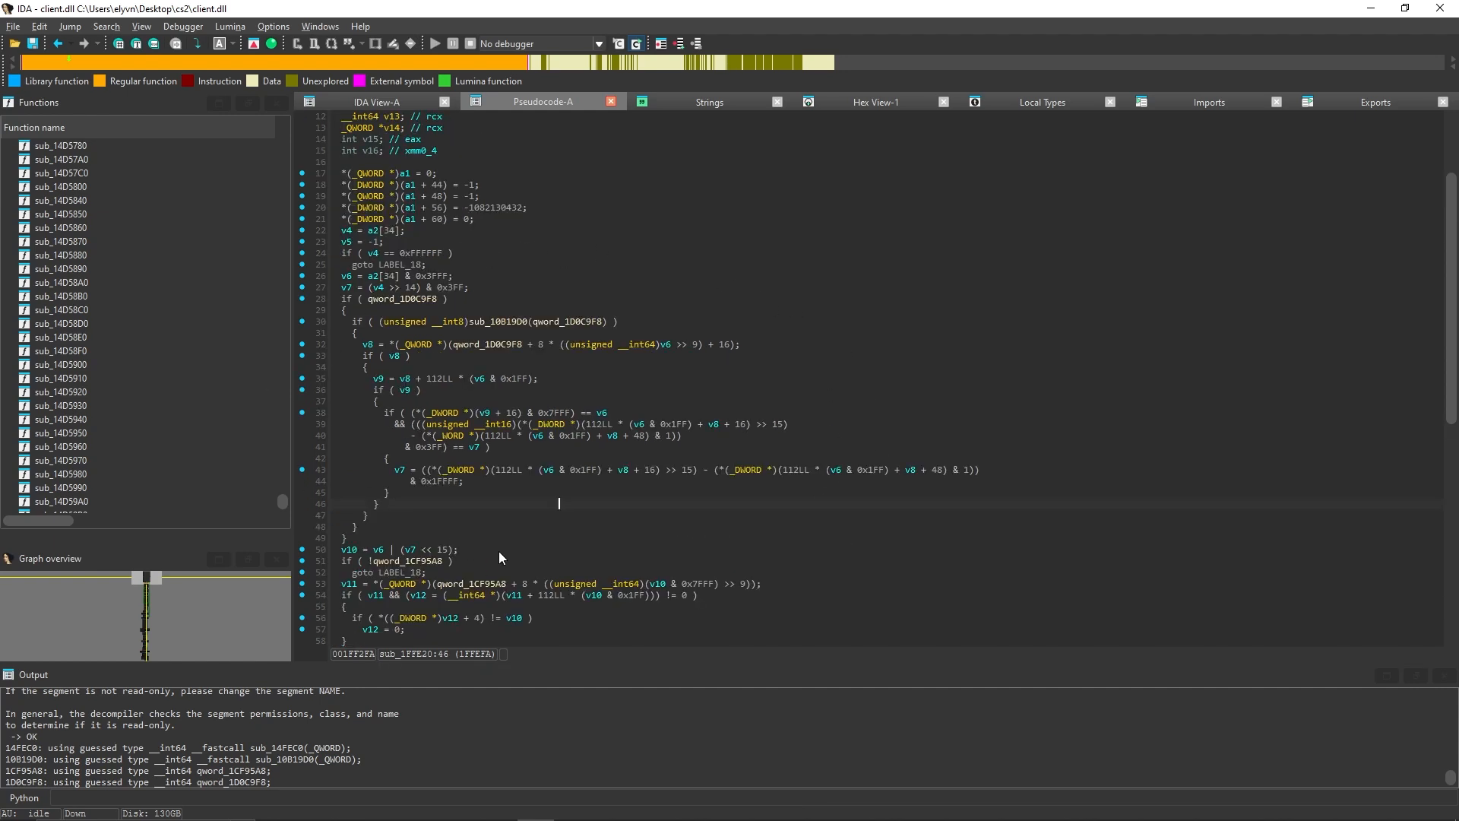
mouse_move(633, 515)
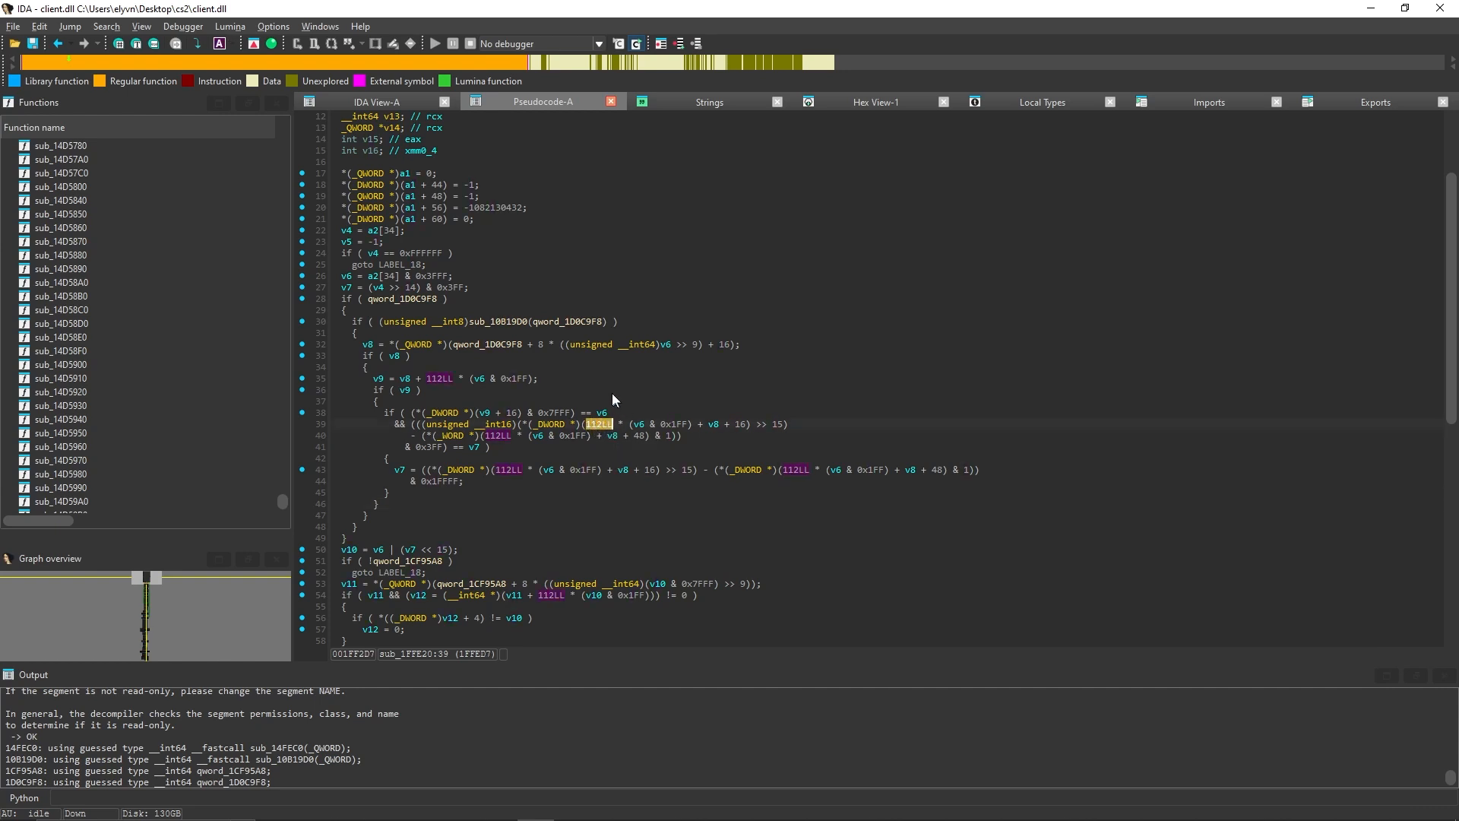
mouse_move(586, 456)
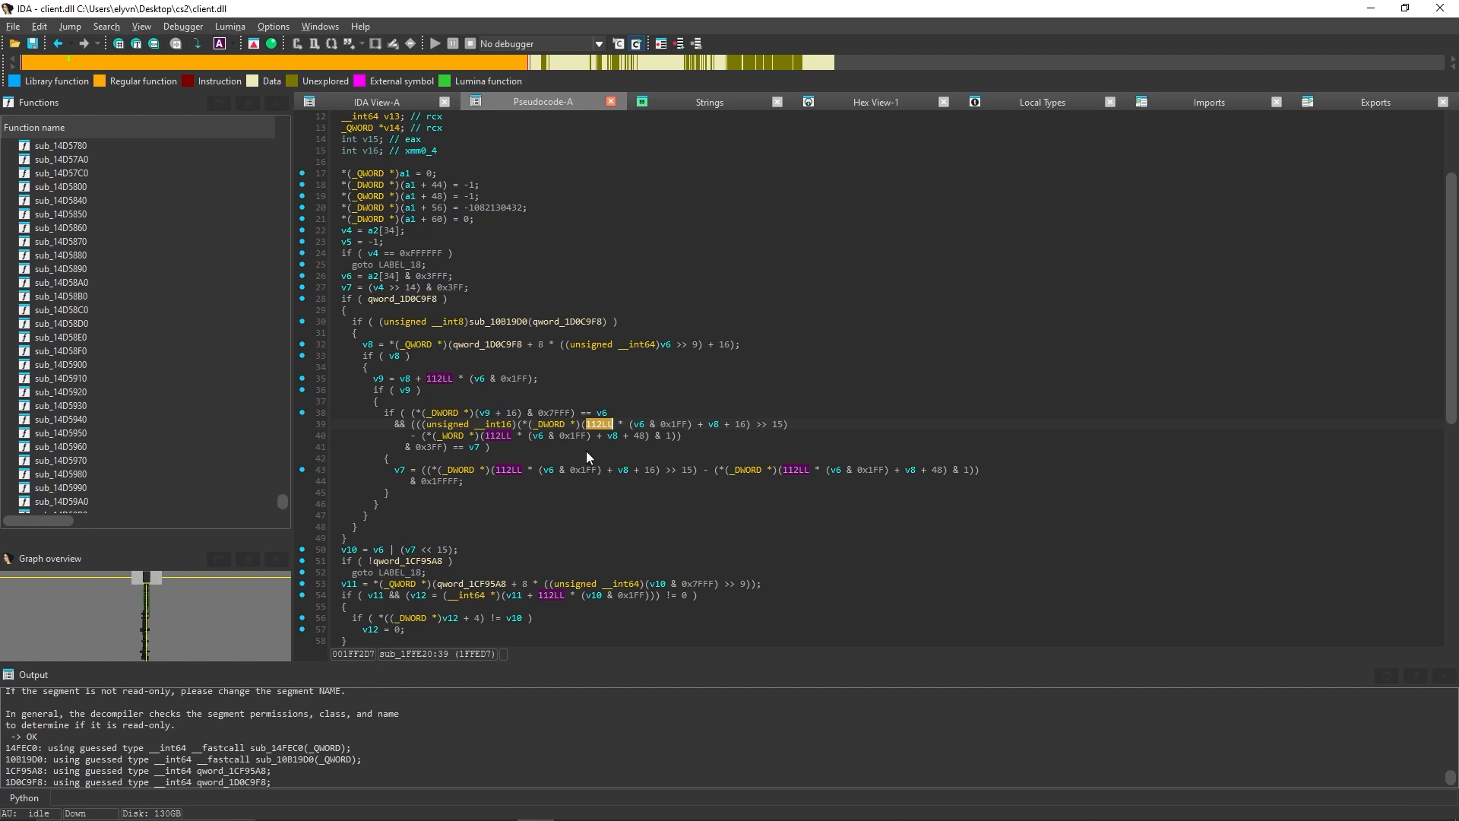
mouse_move(593, 427)
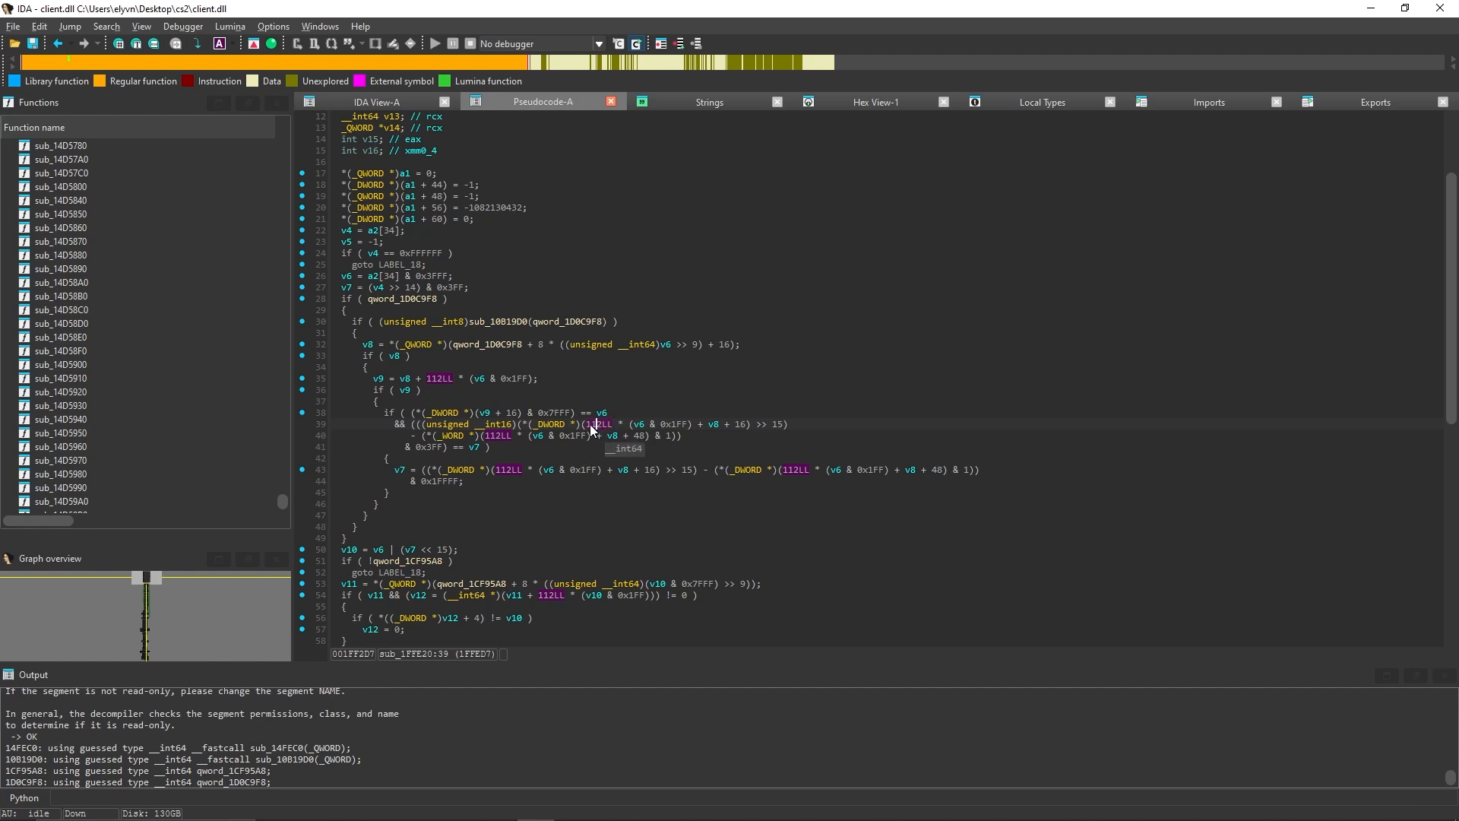
mouse_move(633, 407)
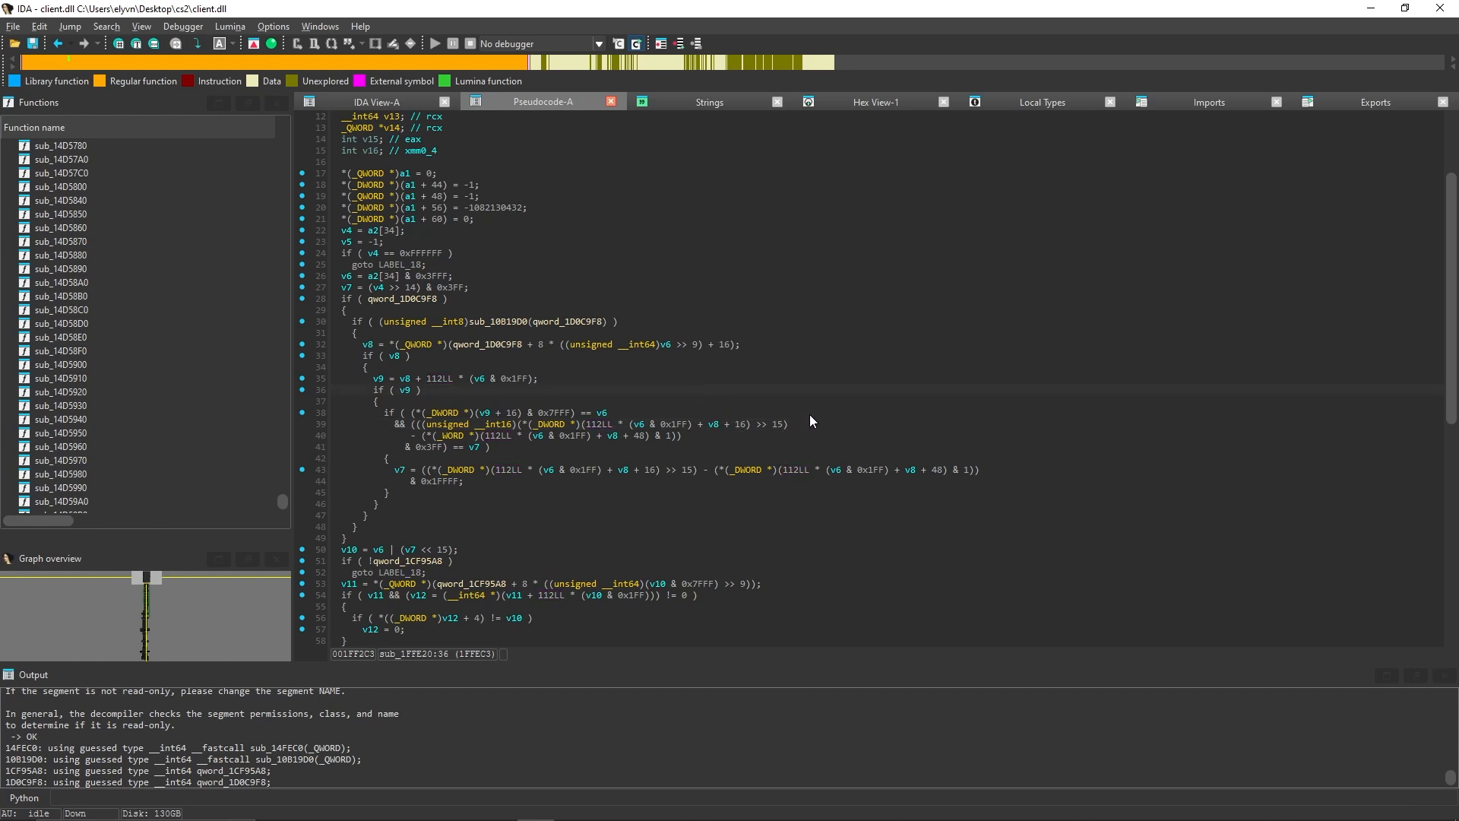
mouse_move(785, 438)
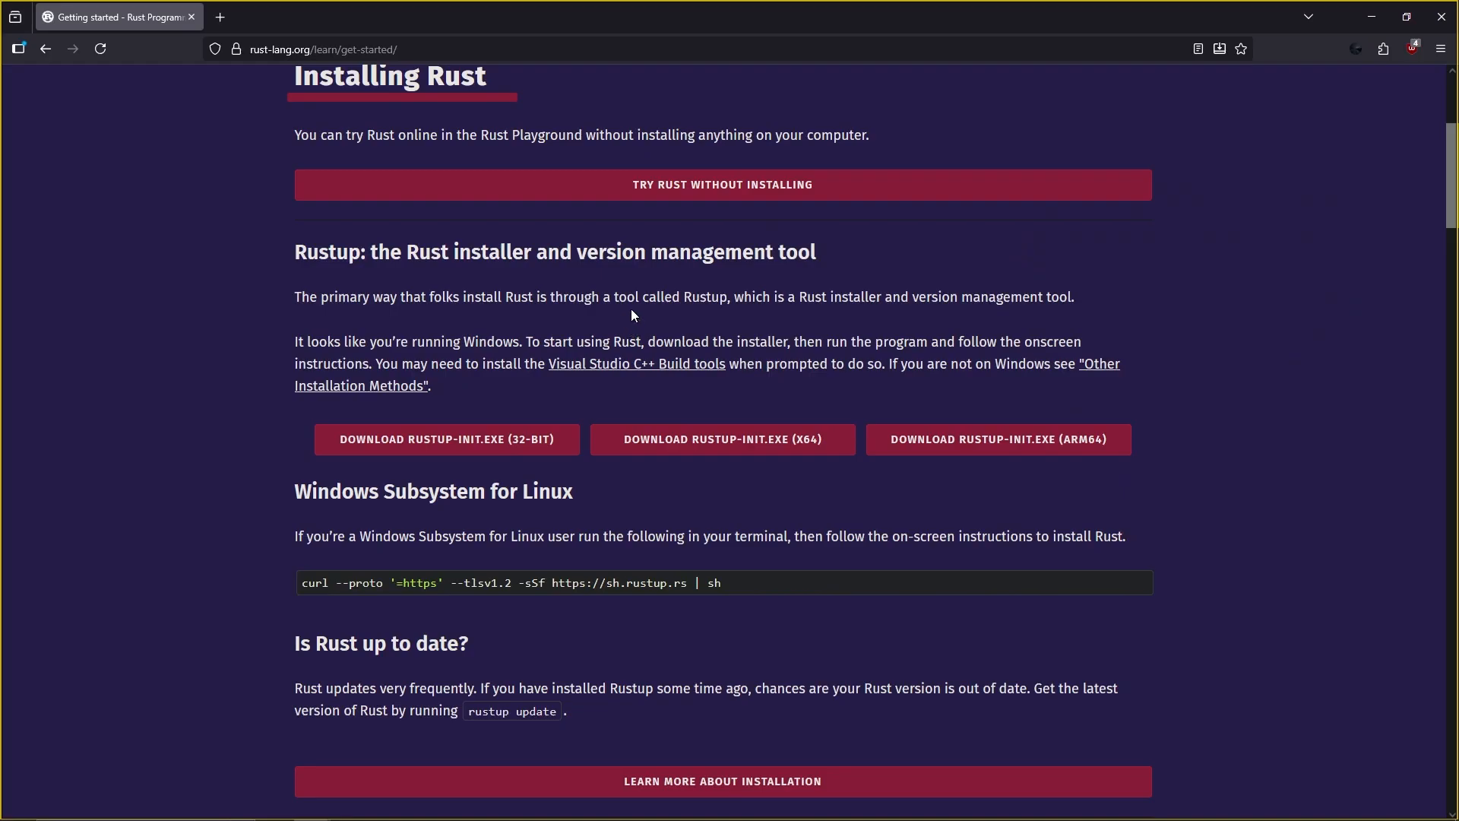
mouse_move(678, 292)
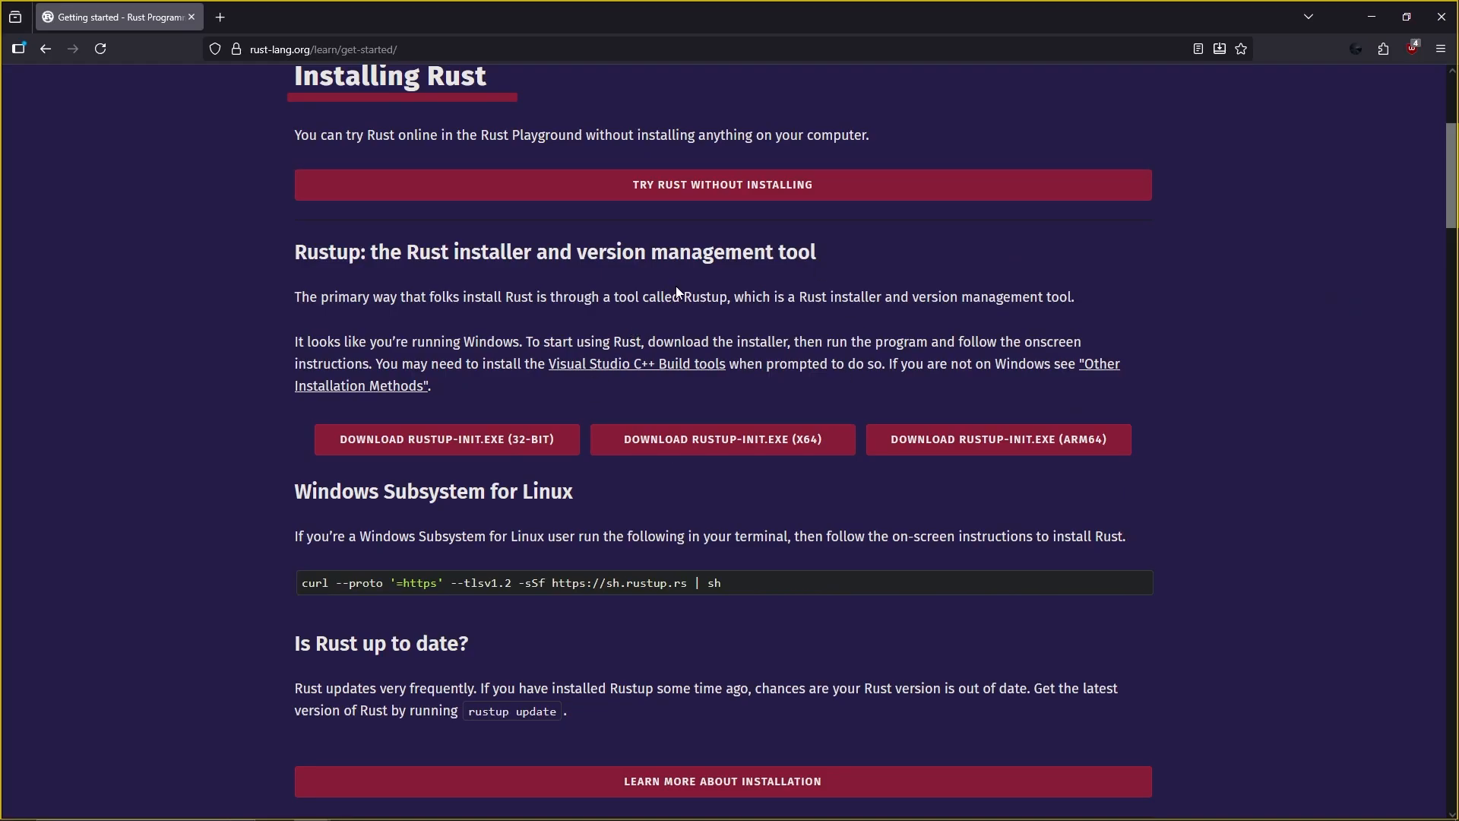
mouse_move(885, 361)
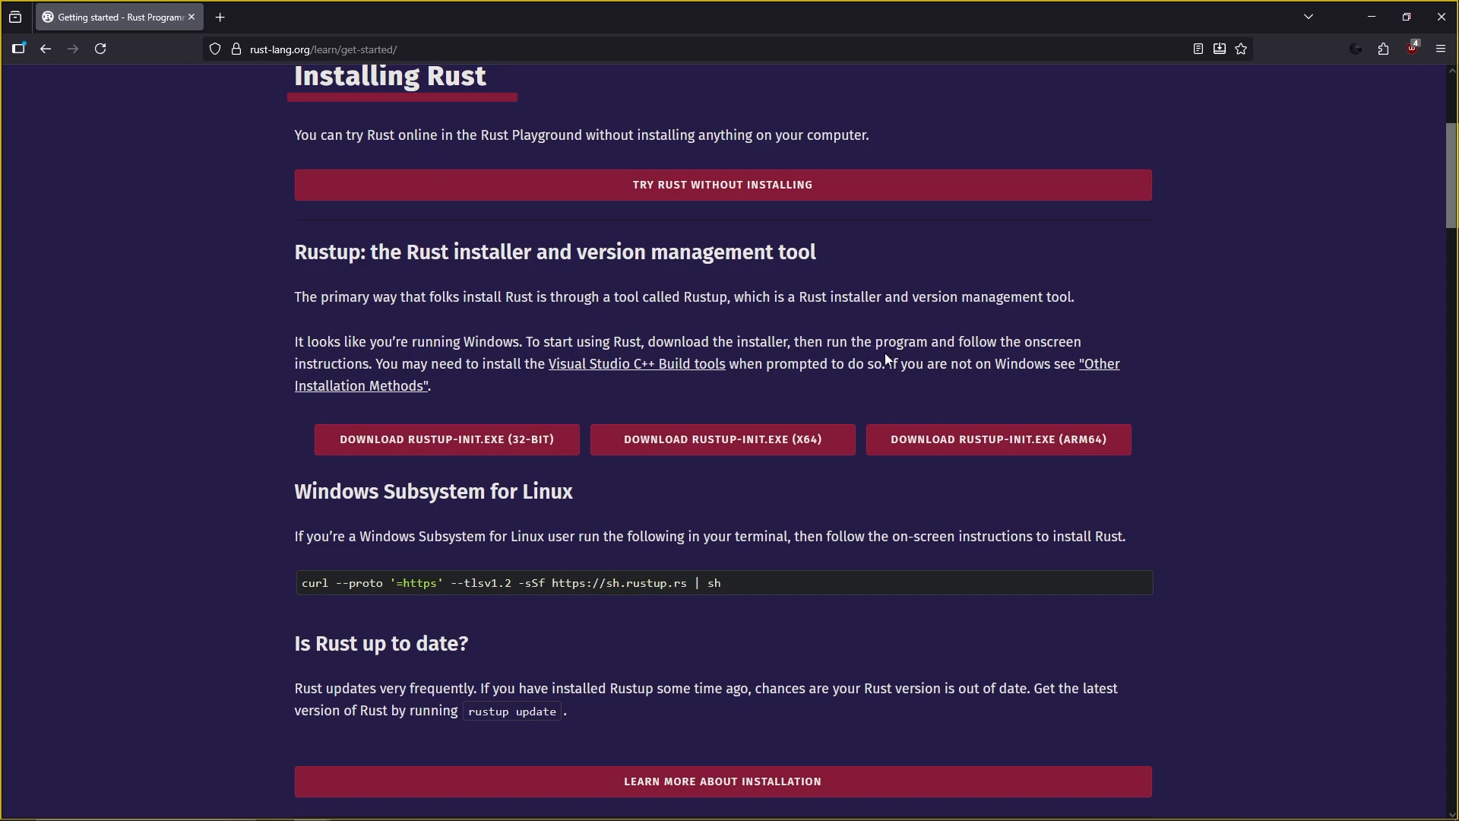
mouse_move(760, 439)
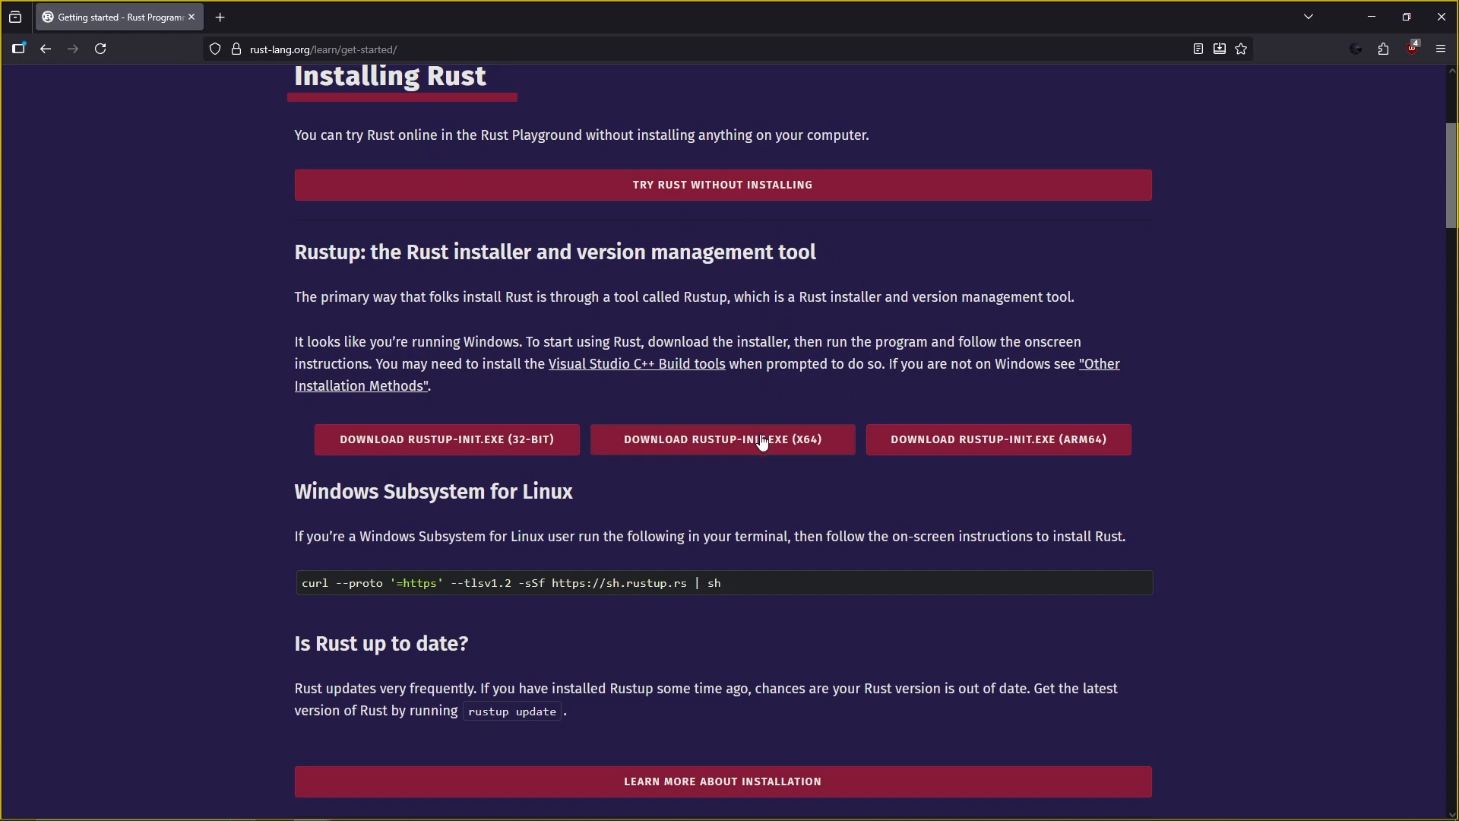
Download and run rustup-init.exe (x64), then get the cs2-dumper-main.zip from GitHub.
left_click(721, 439)
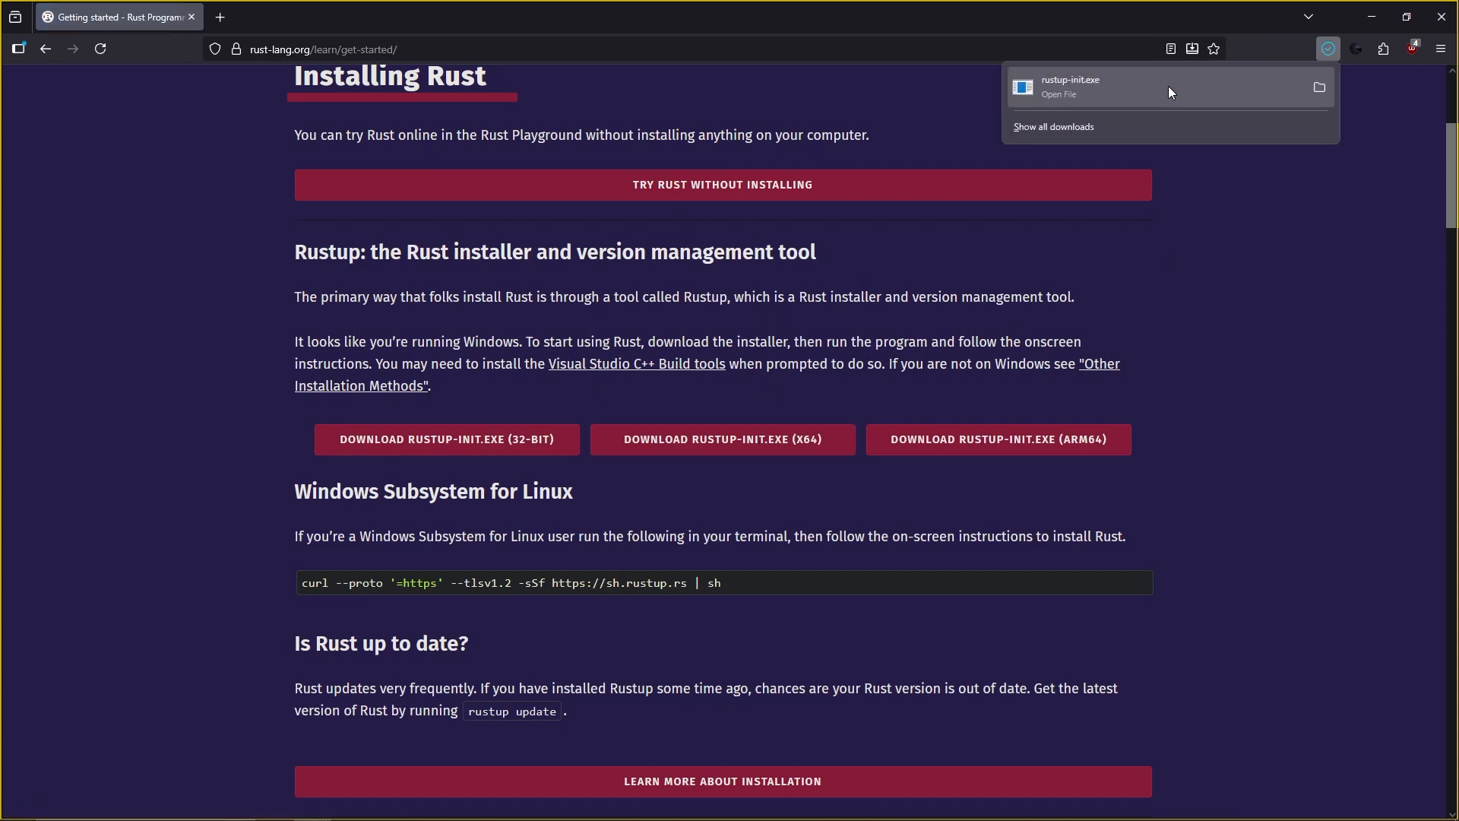
left_click(1070, 84)
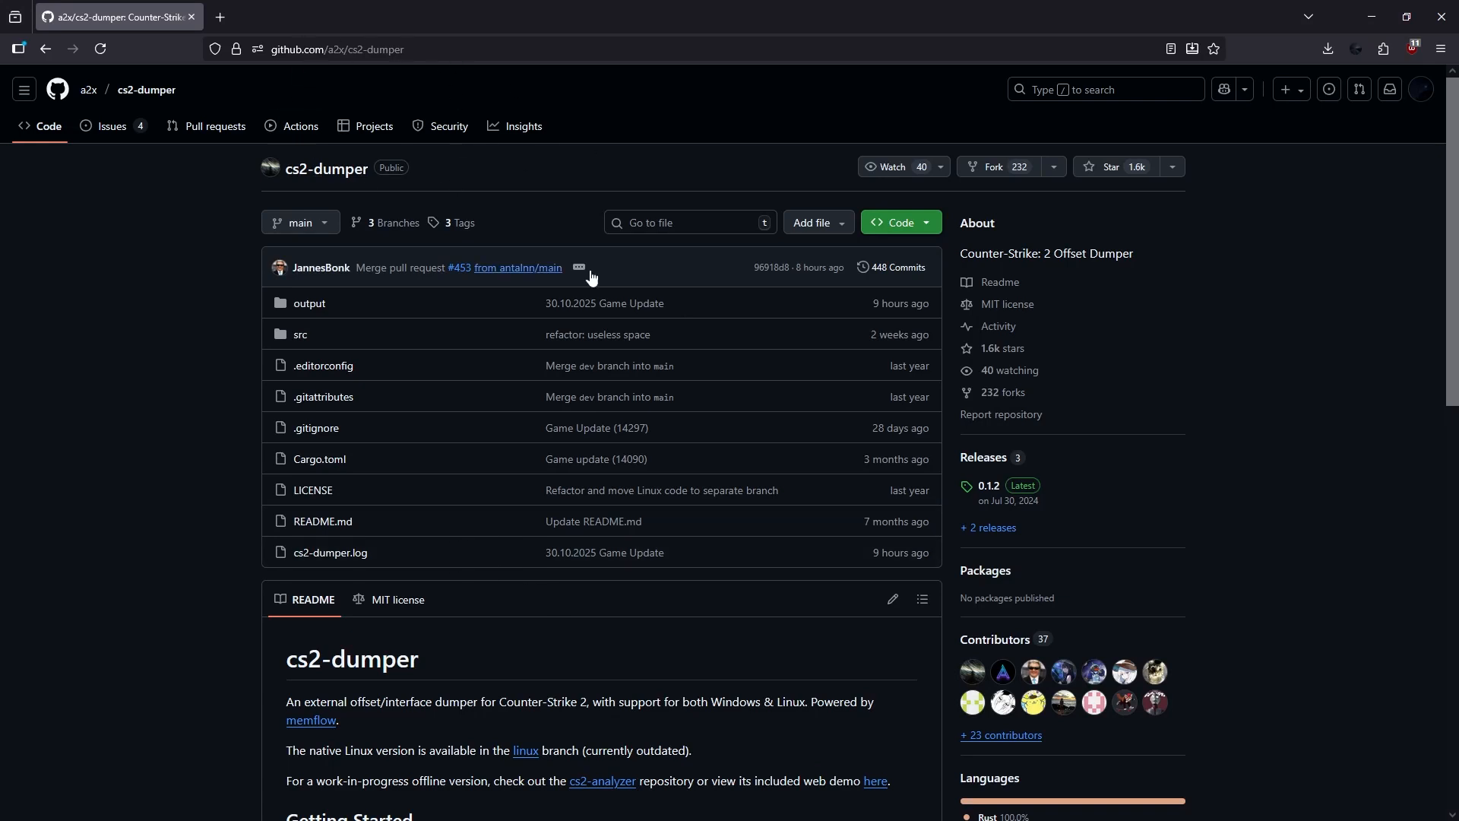
left_click(895, 223)
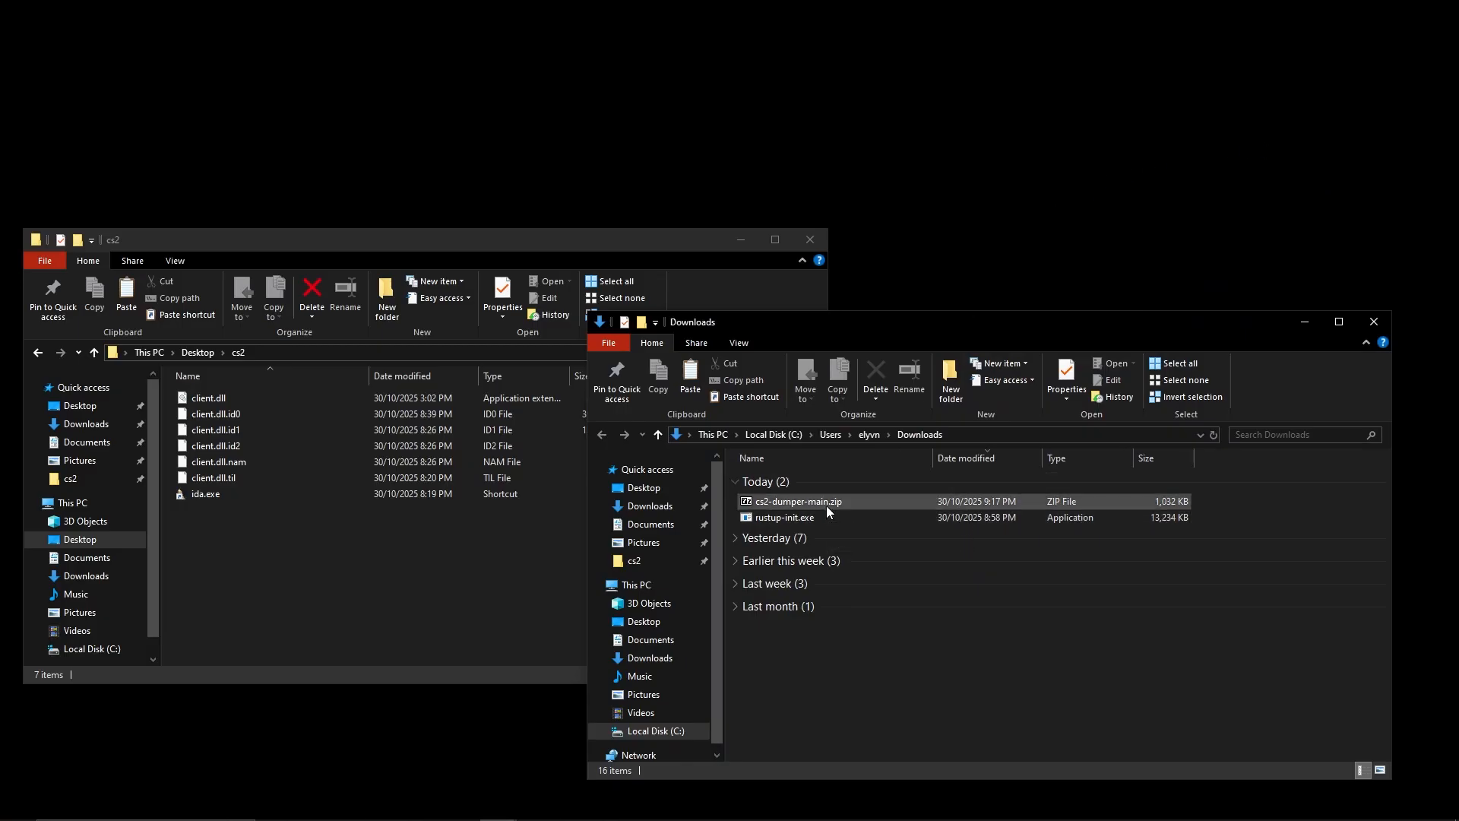
Extract cs2-dumper-main from the zip into the cs2 folder and open it.
double_click(782, 500)
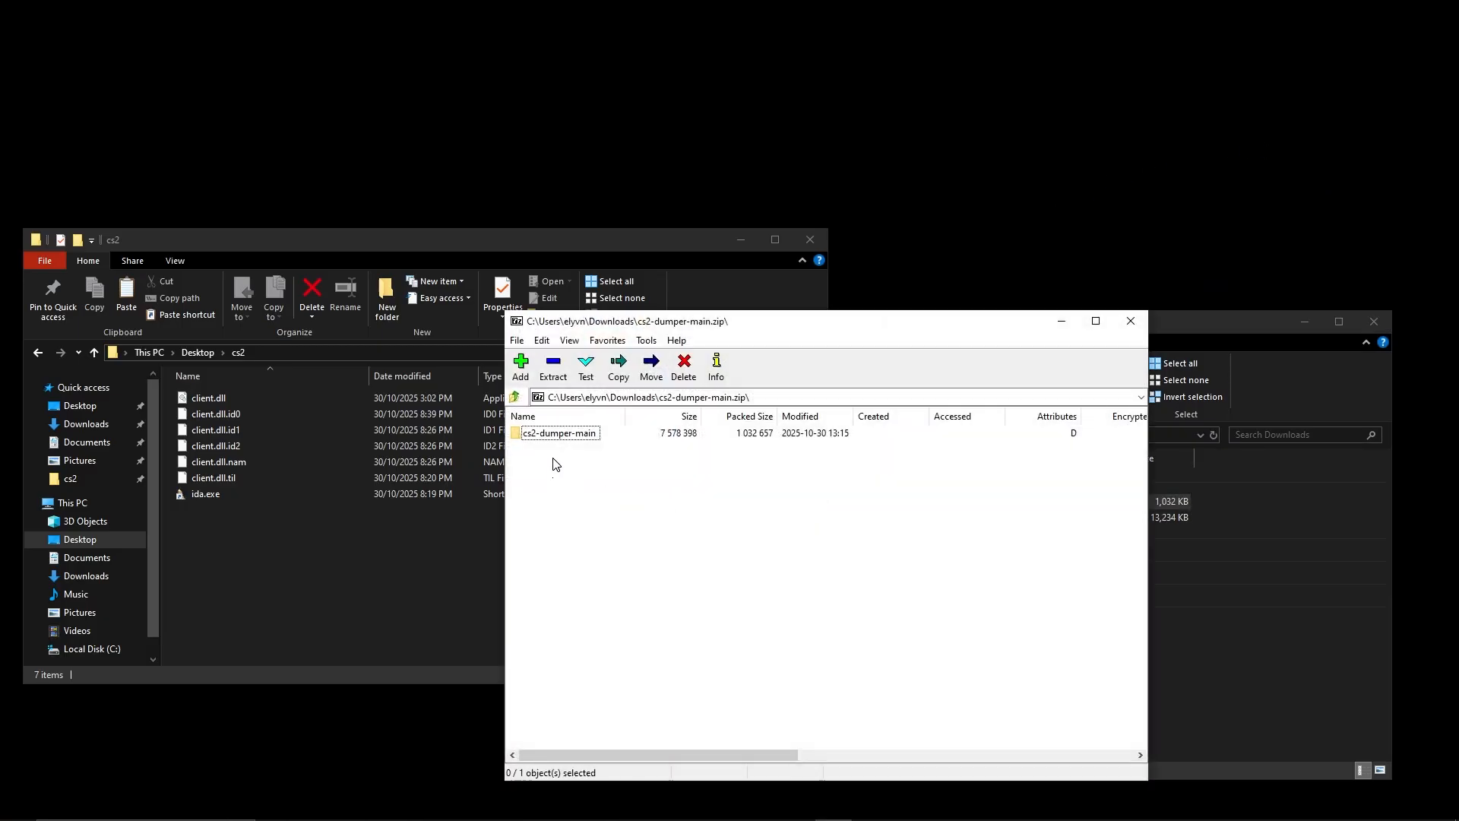
left_click(558, 432)
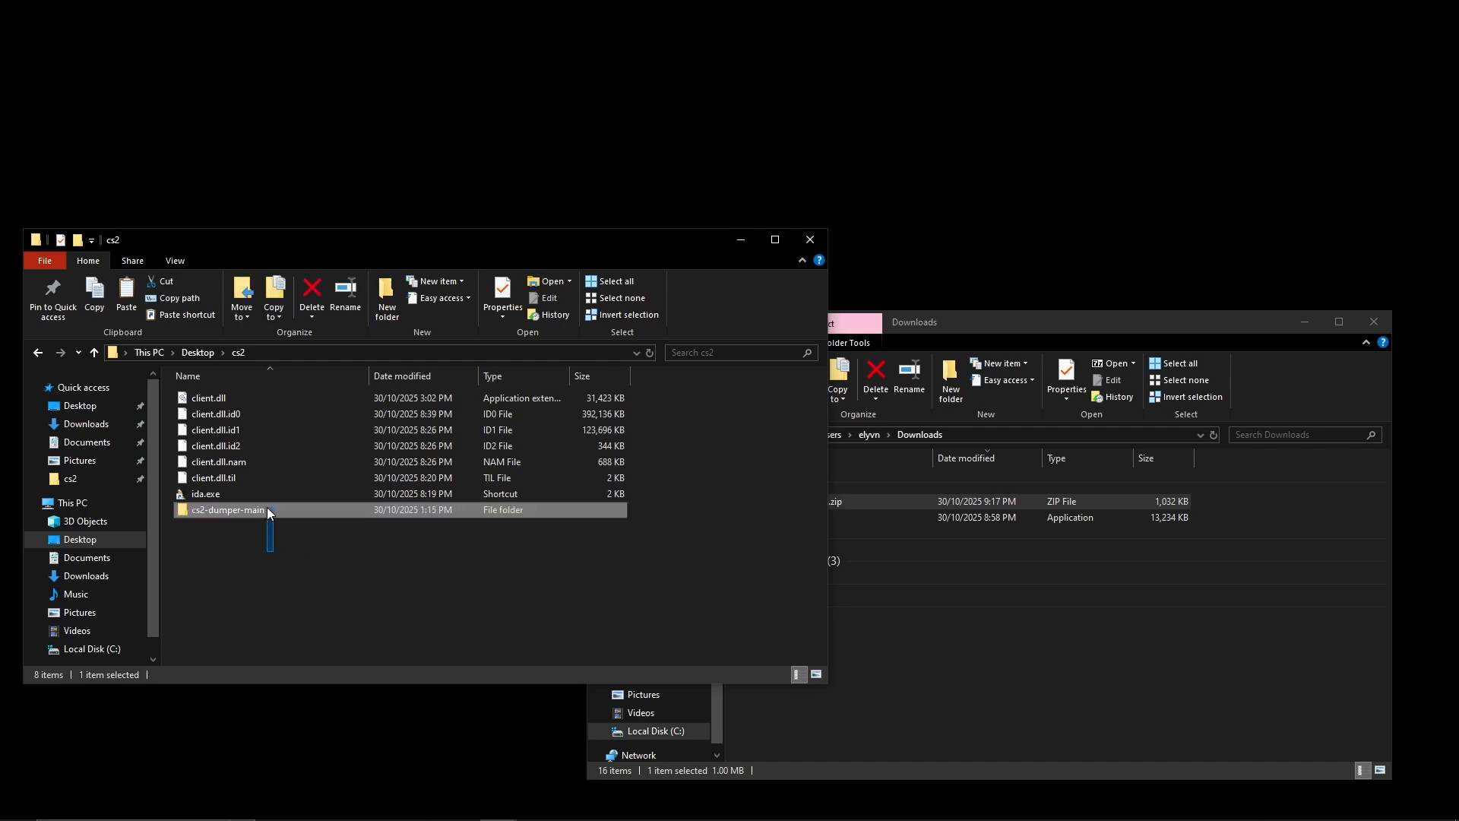
double_click(228, 509)
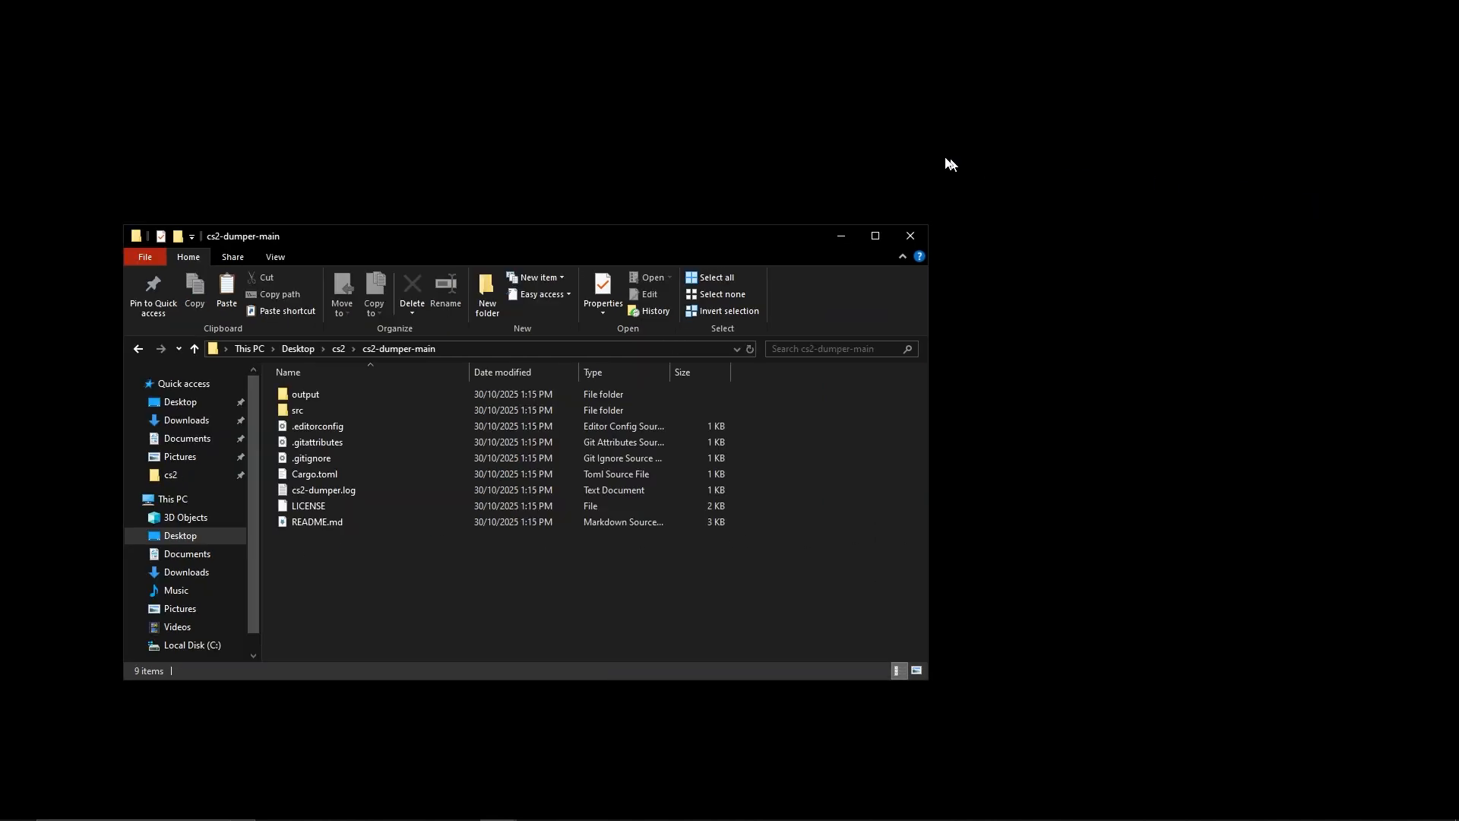
Open an administrator Command Prompt and confirm cargo 1.90.0 is installed.
left_click(17, 804)
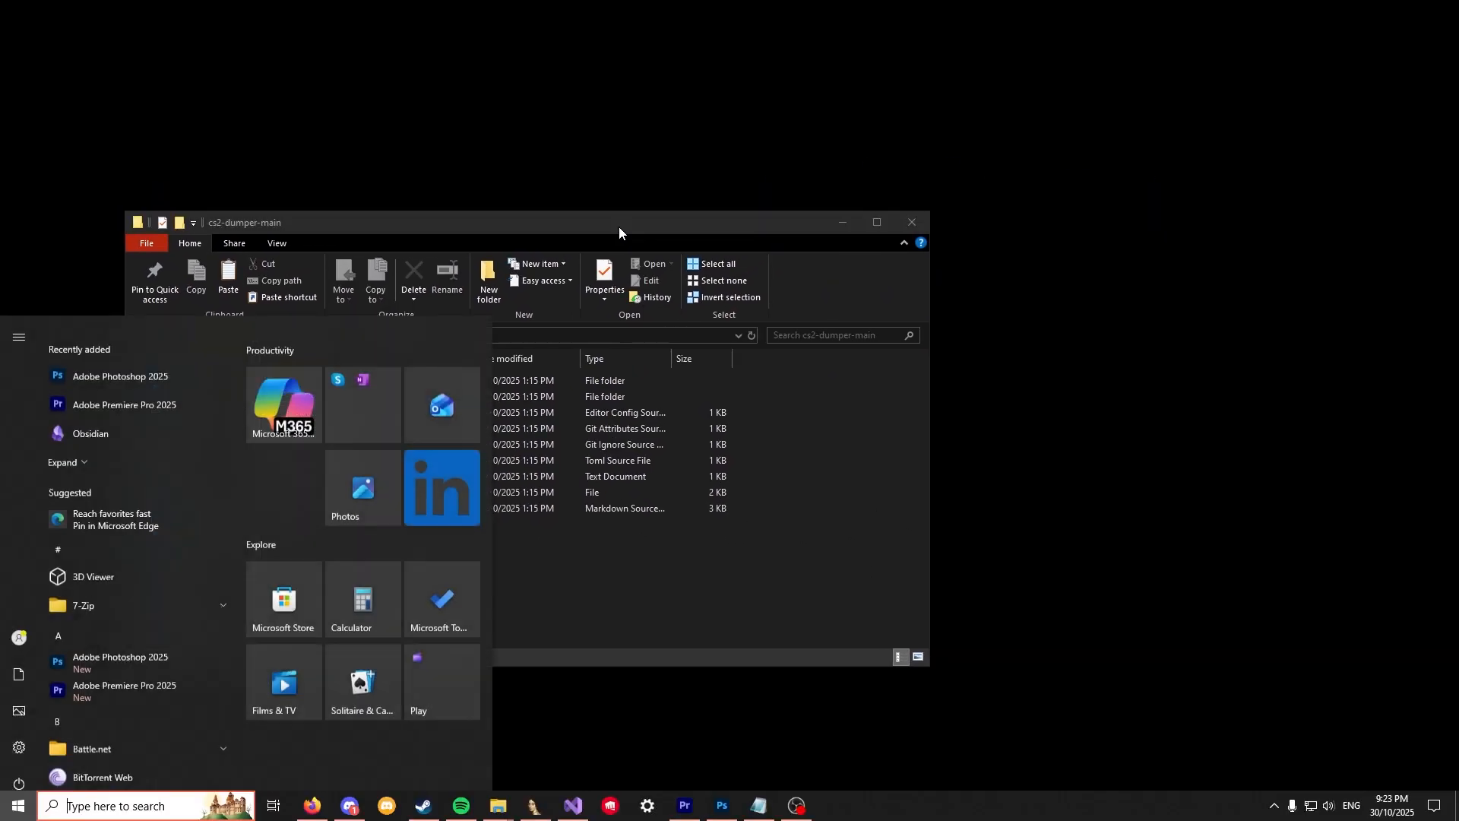
type("cmd")
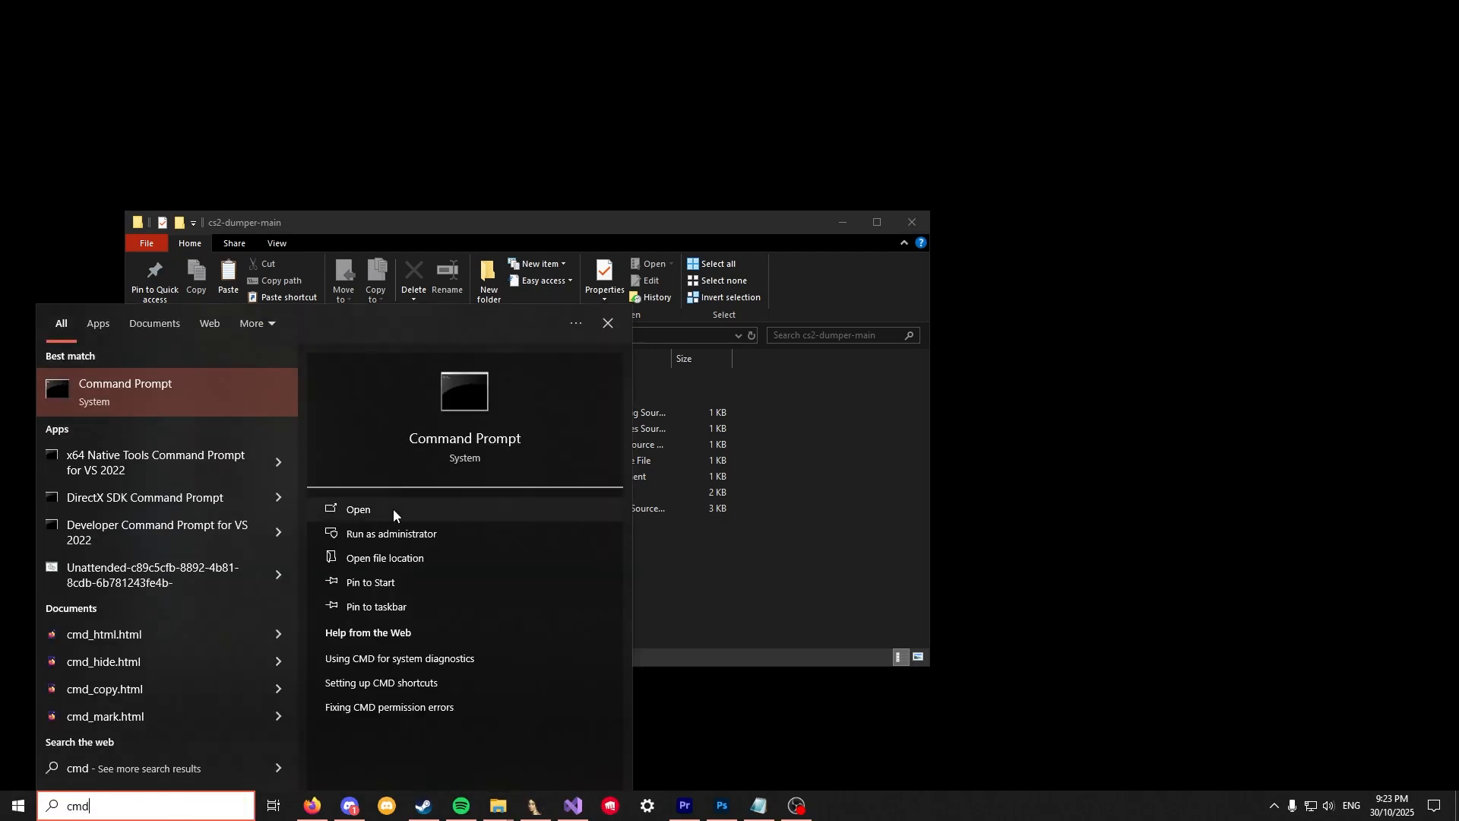
left_click(390, 533)
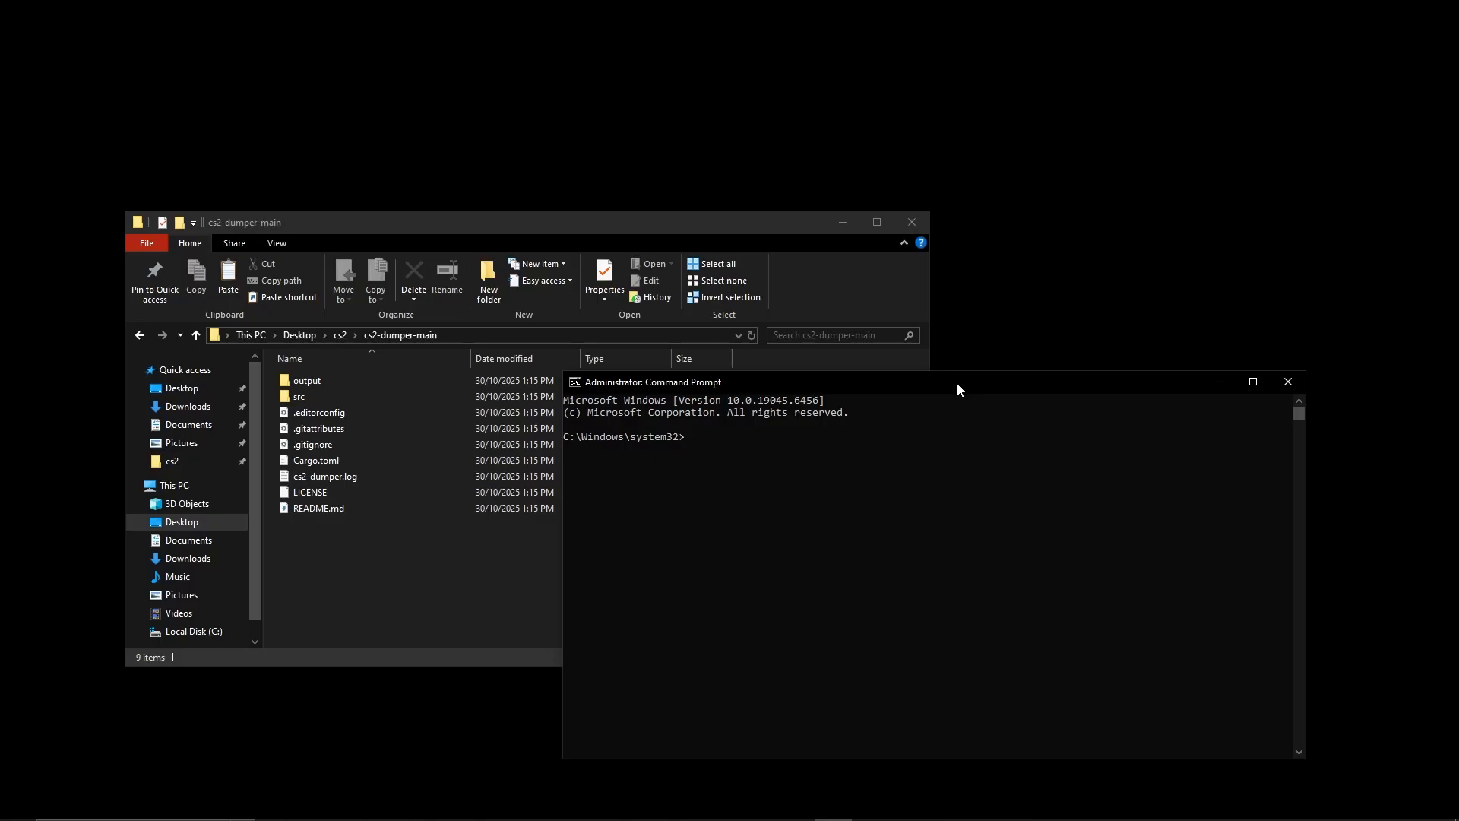
type("cargo --version")
type("cd")
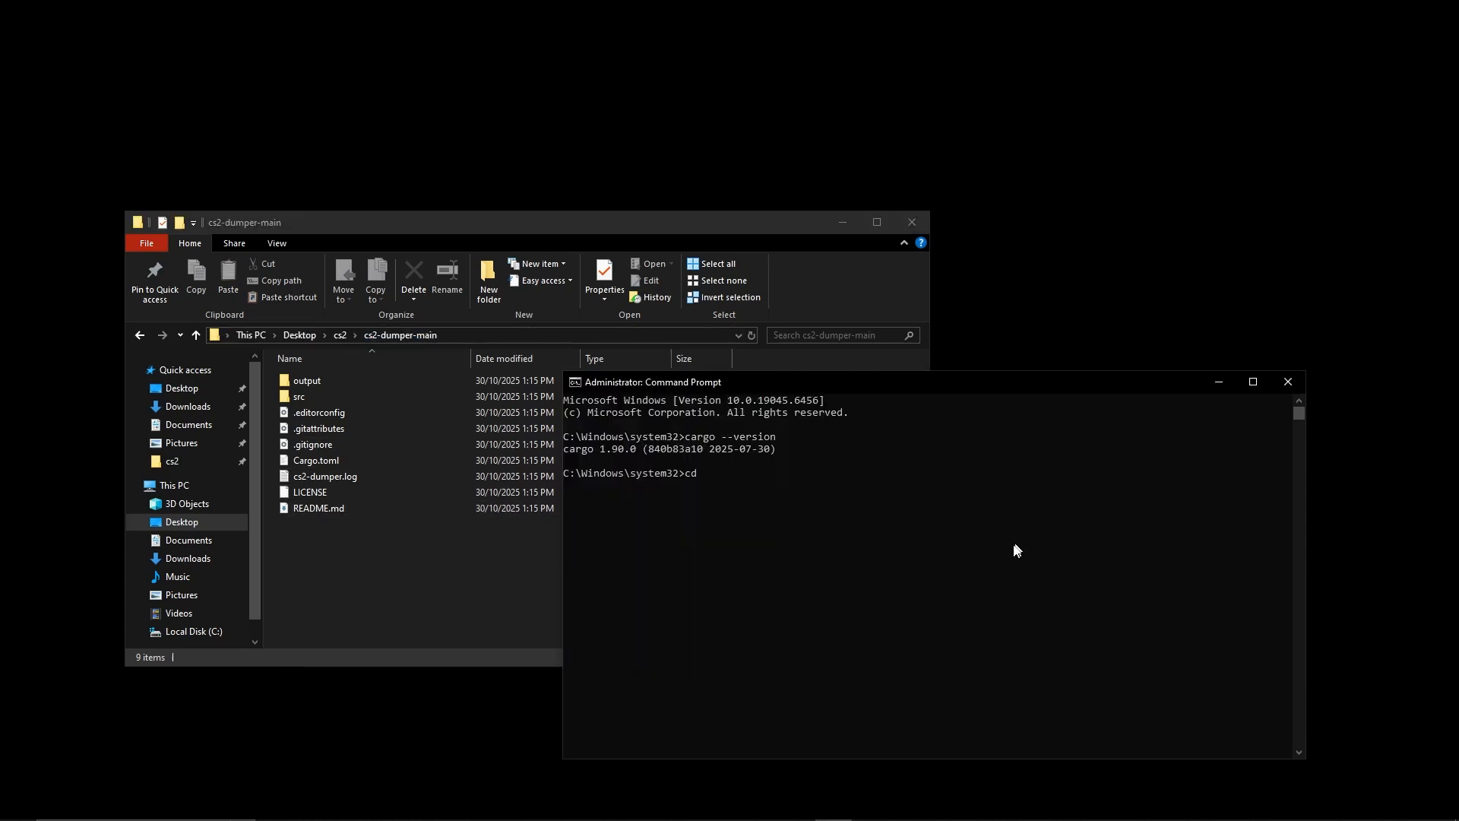
Change into C:\Users\elyvn\Desktop\cs2\cs2-dumper-main and run cargo build.
type("C:\\Users\\elyvn\\Desktop\\cs2\\cs2-dumper-main")
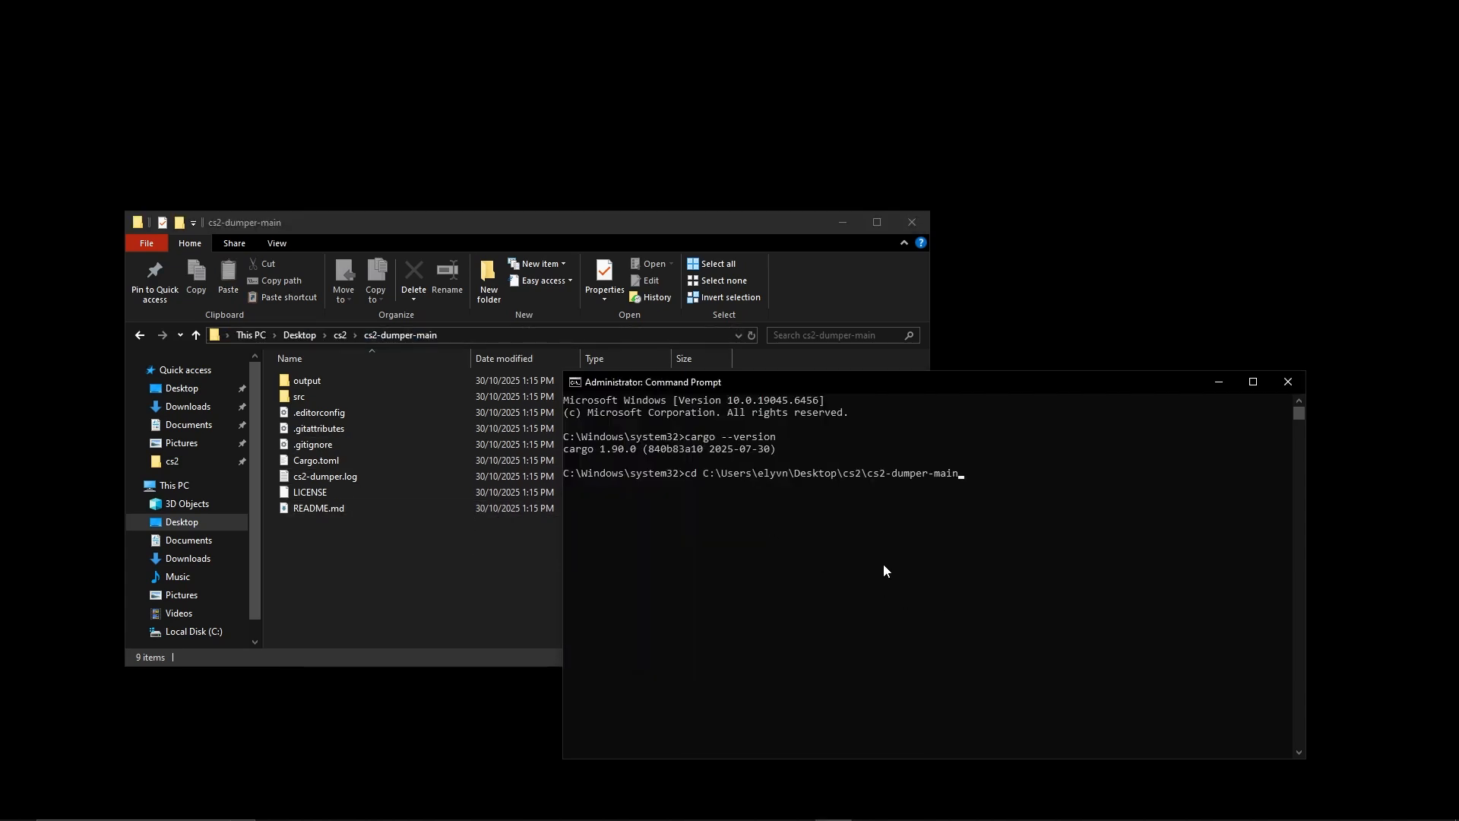
key("Return")
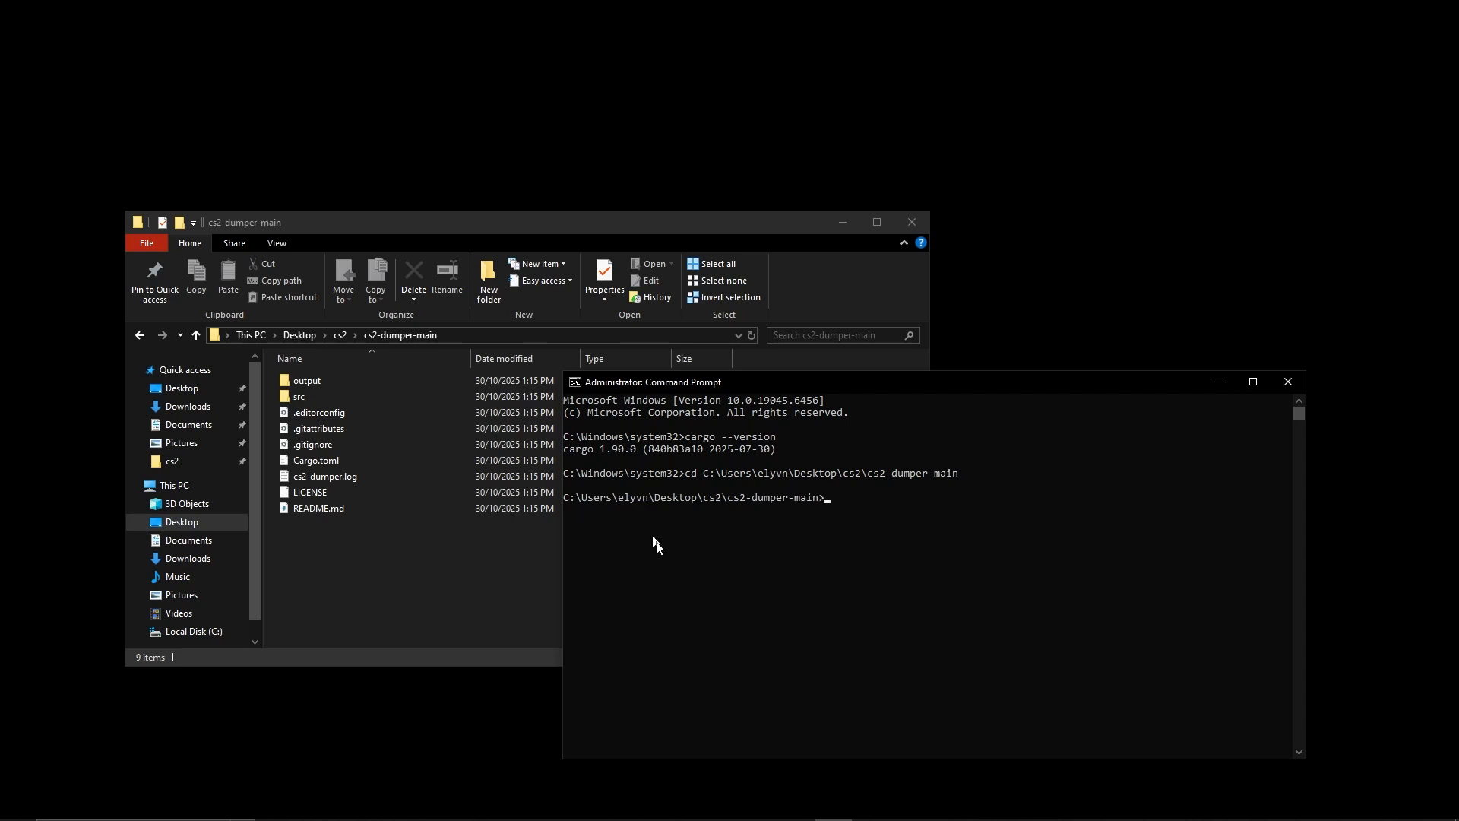
type("car")
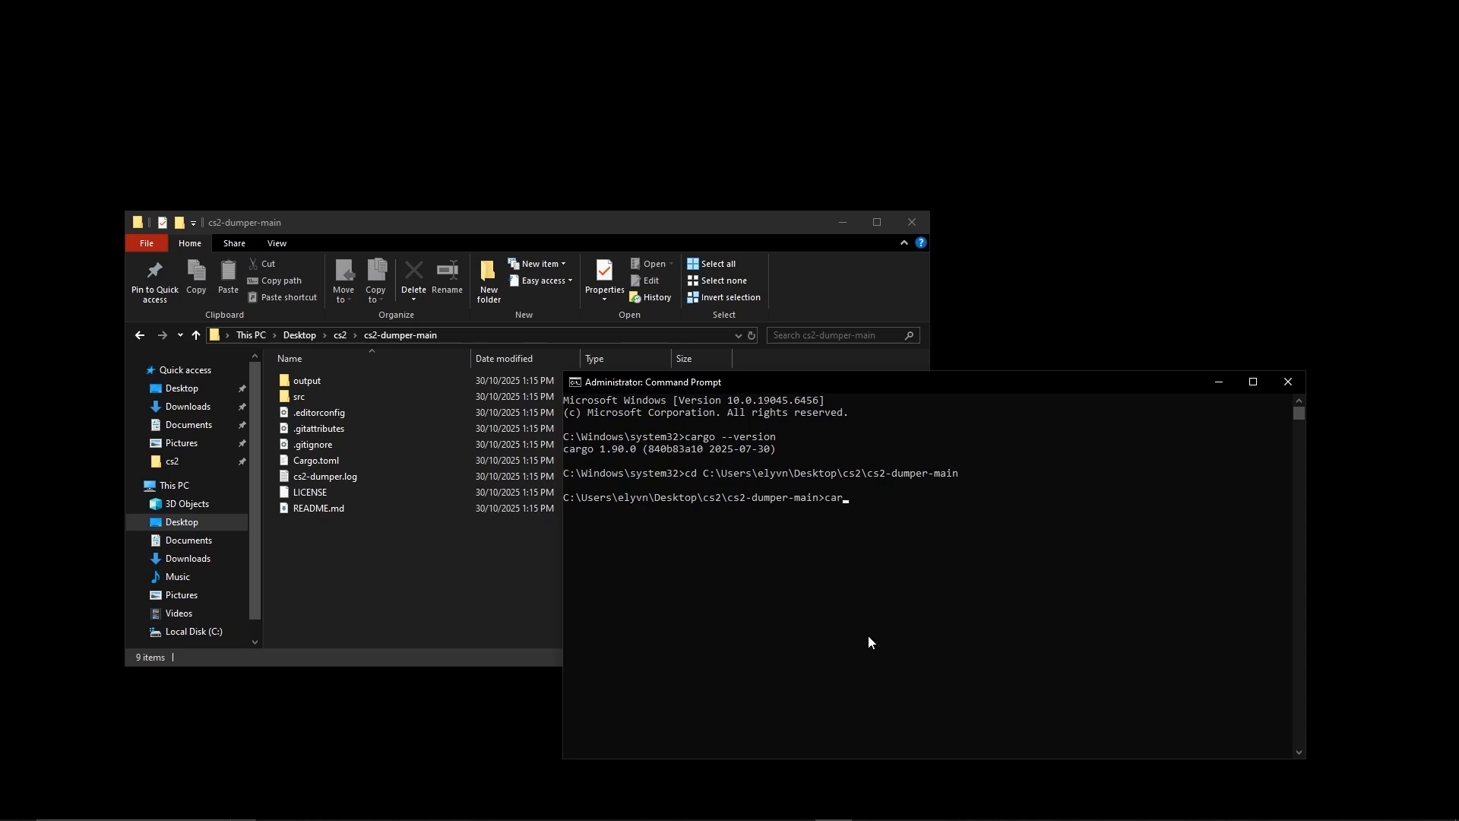
key("Return")
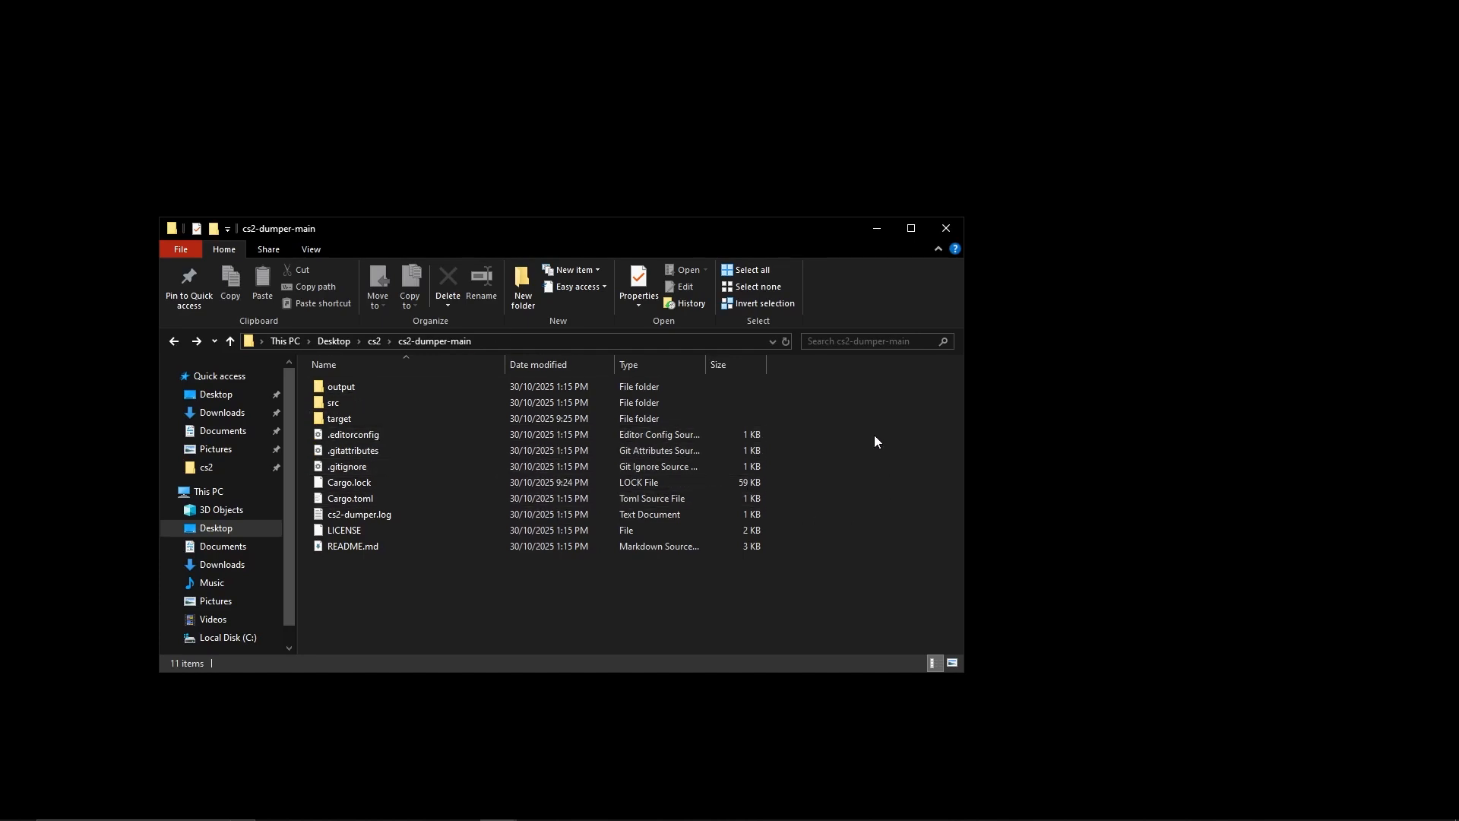
Browse into target\debug and select the compiled cs2-dumper.exe.
left_click(340, 417)
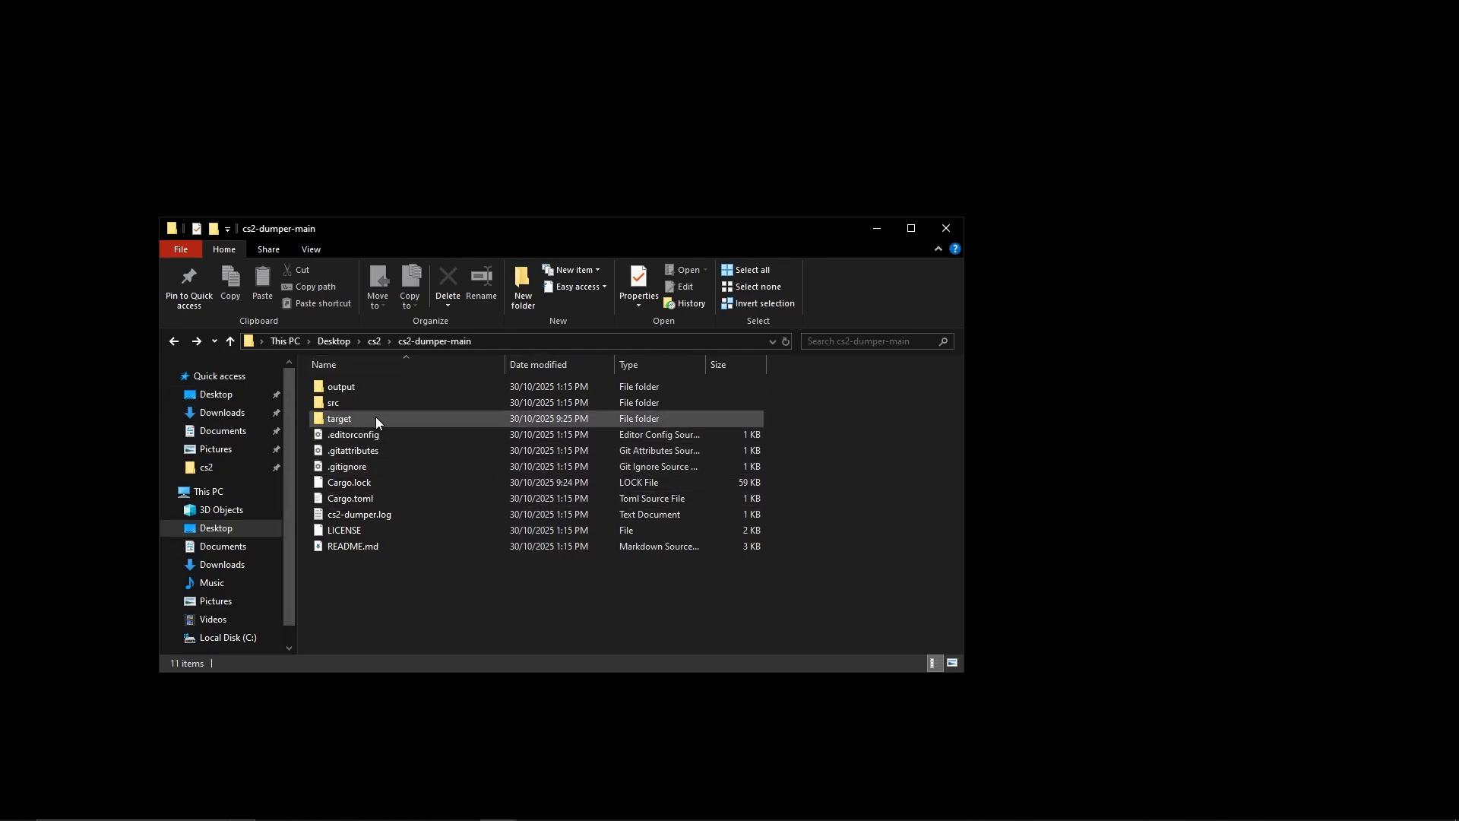
mouse_move(341, 418)
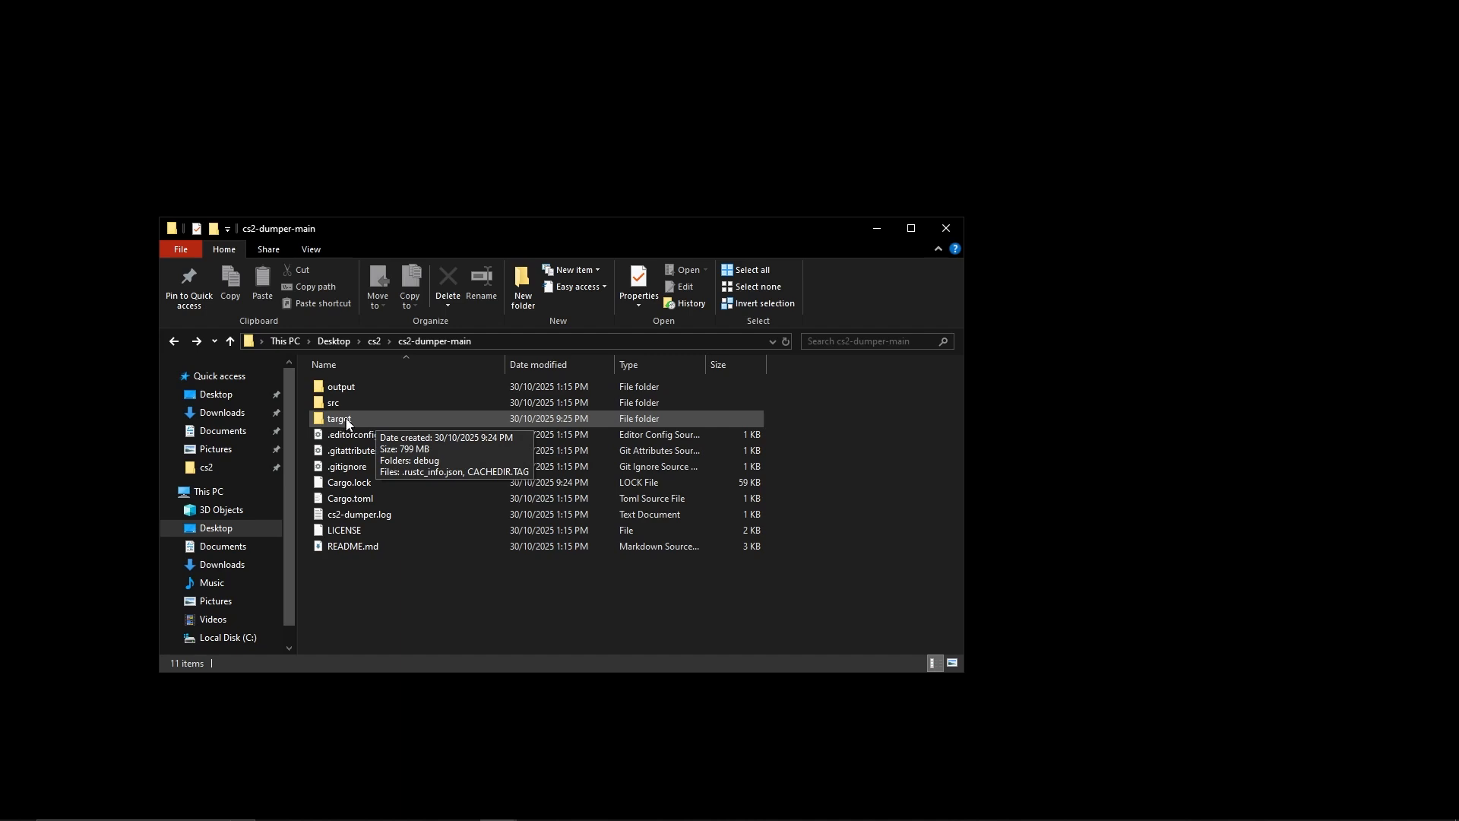
double_click(338, 418)
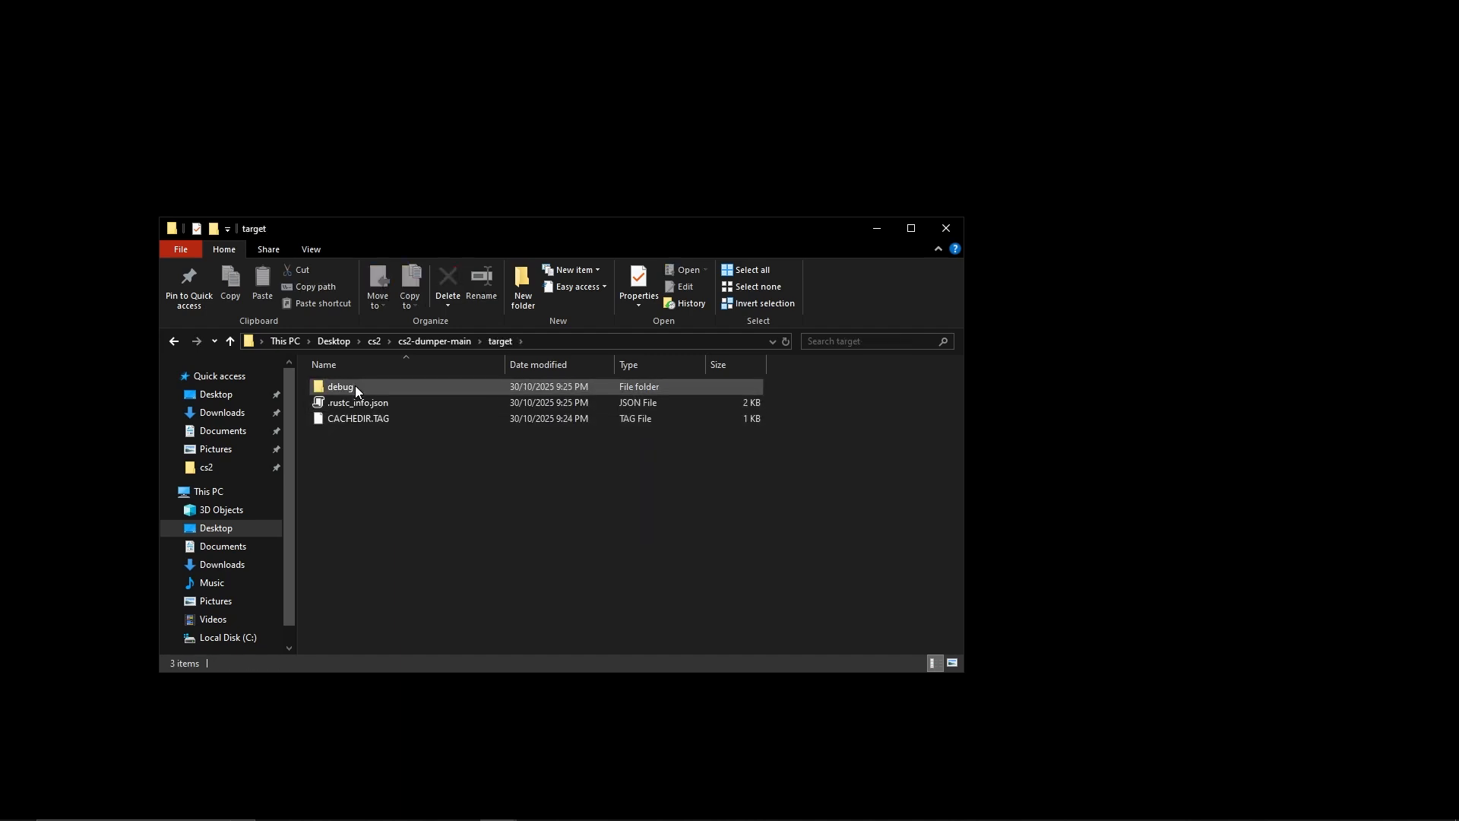
double_click(339, 386)
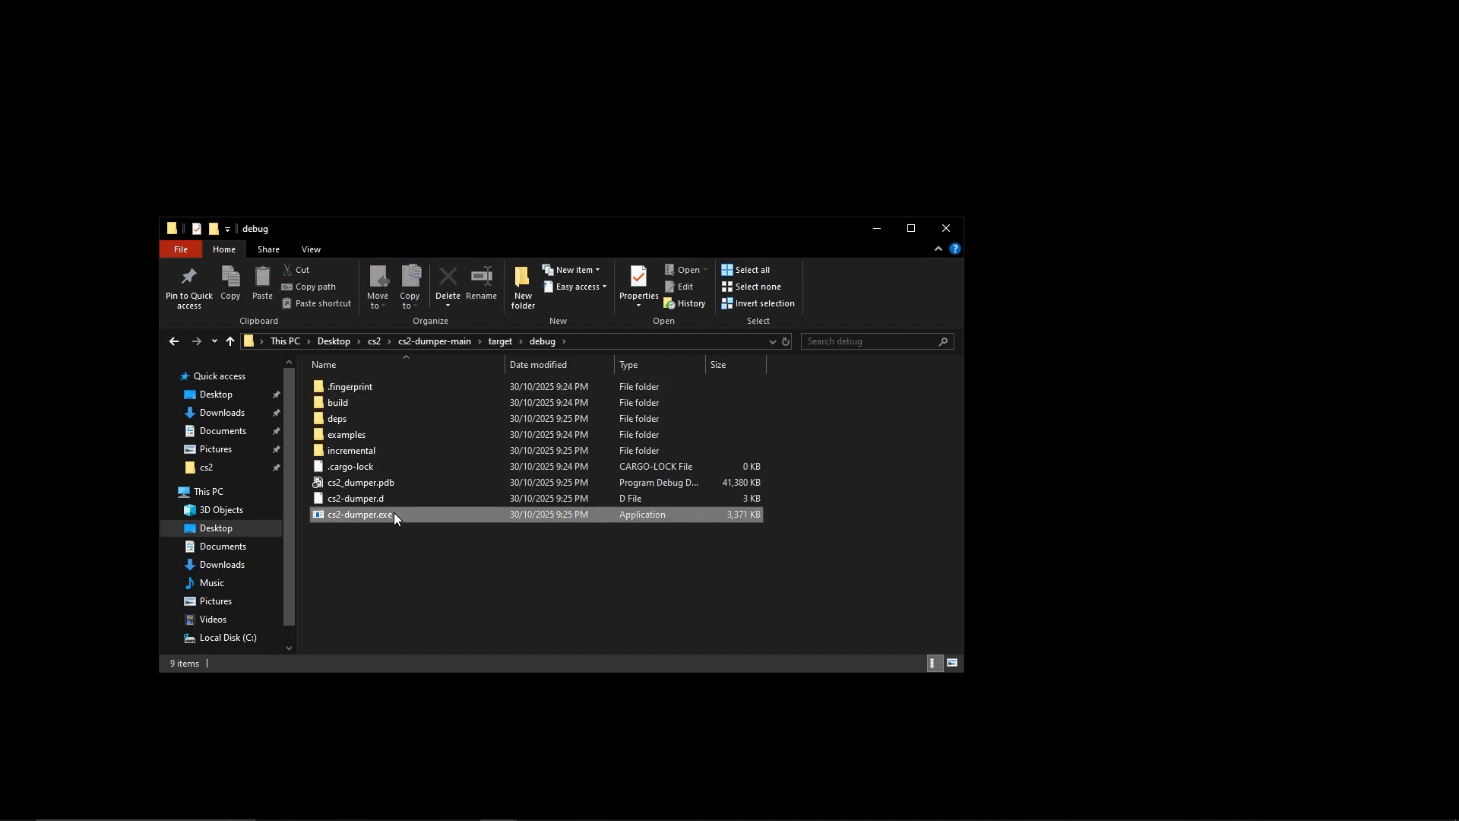
left_click(356, 498)
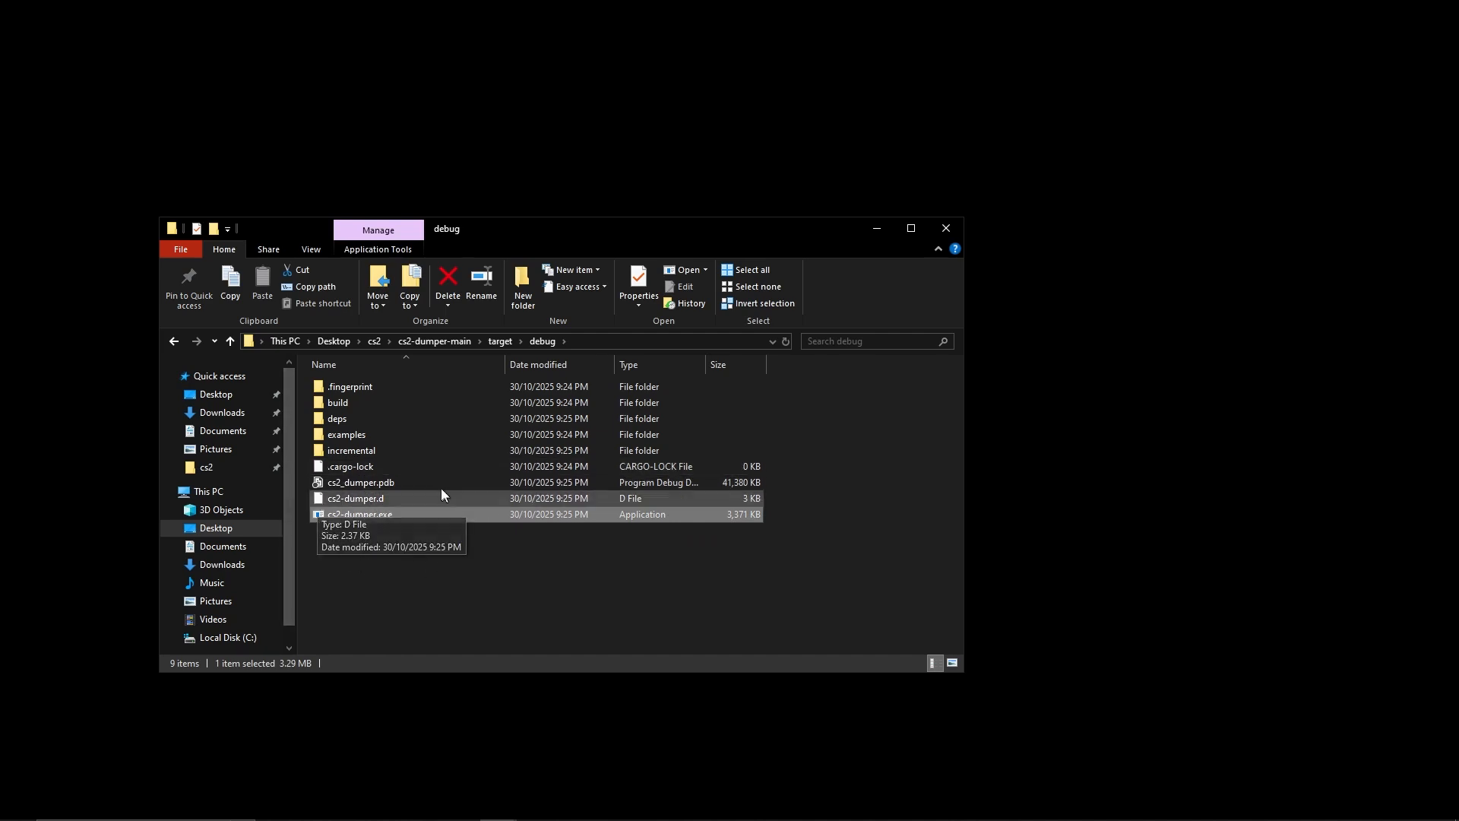